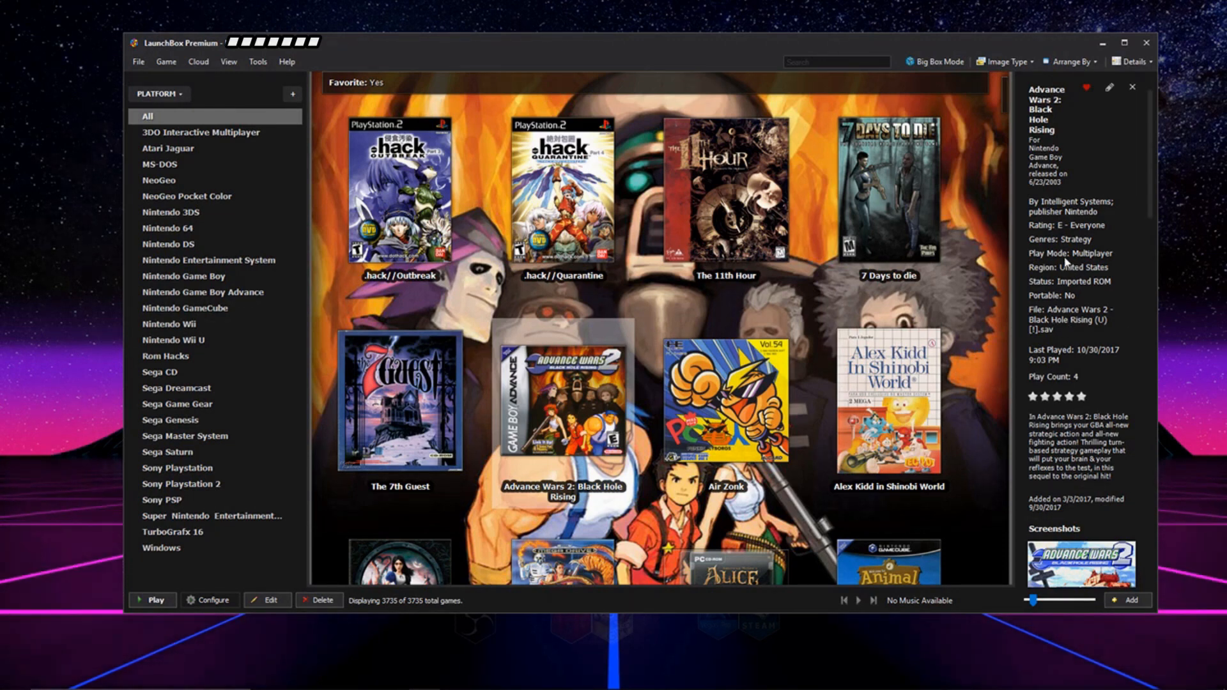
Tick 'Don't show this again for this version' and close both startup windows.
scroll("down", 3)
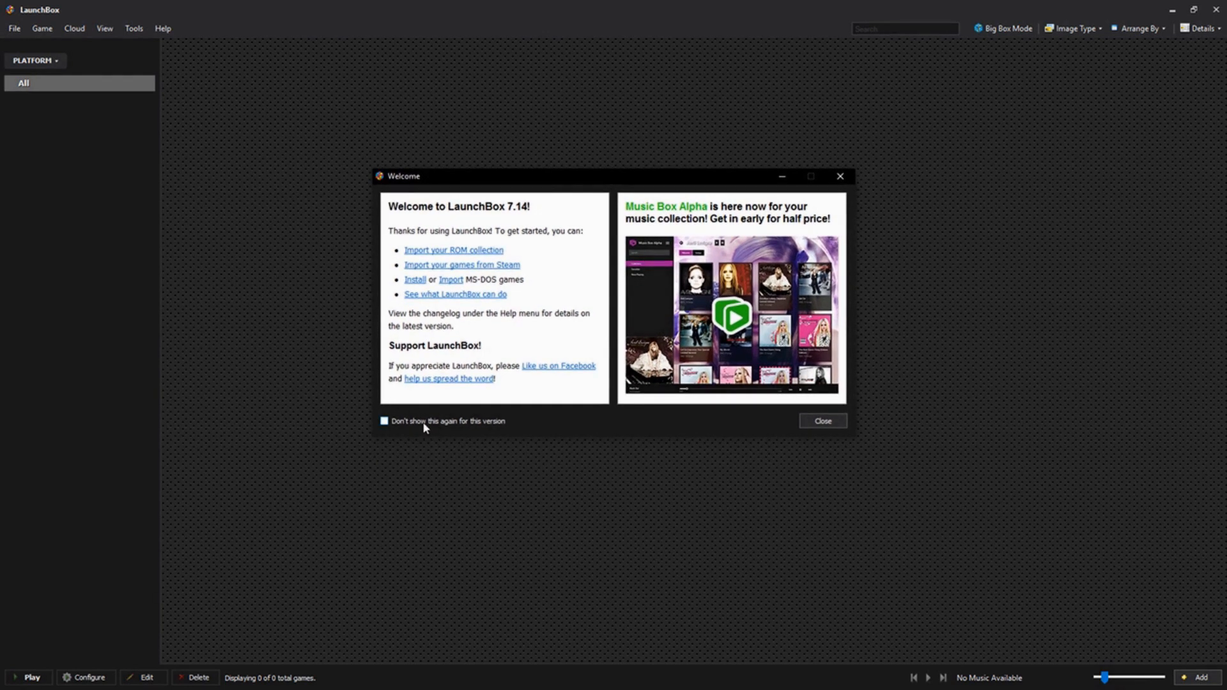
left_click(384, 422)
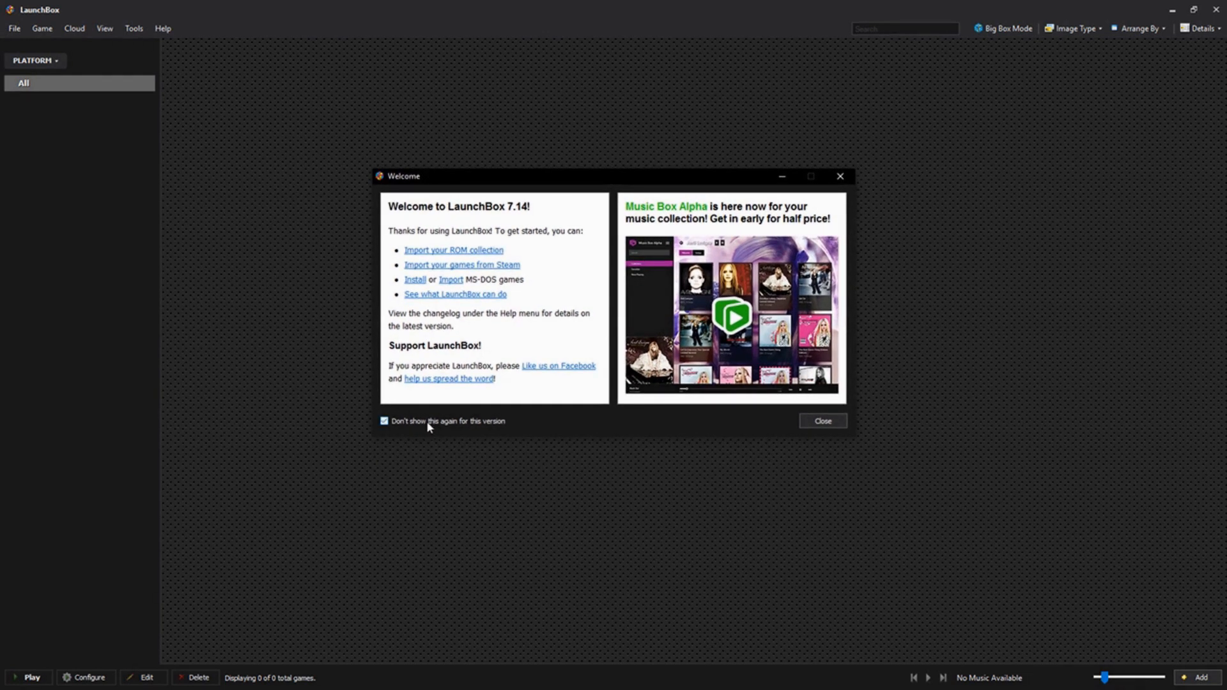
mouse_move(821, 422)
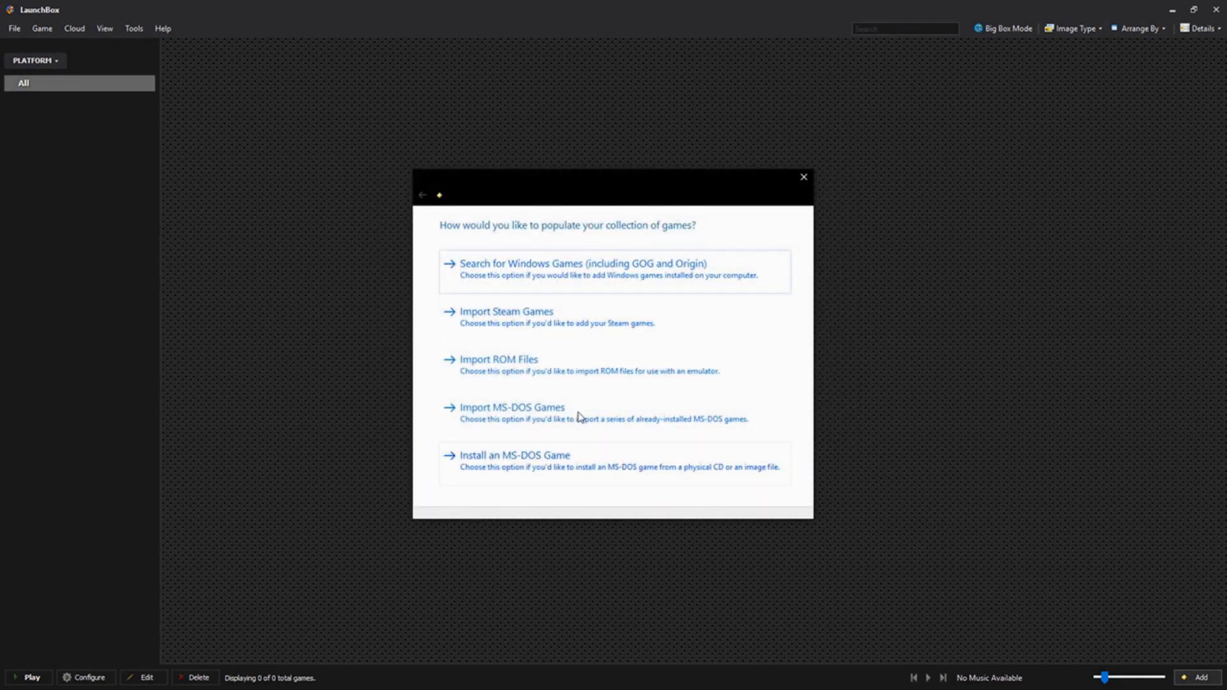
mouse_move(803, 177)
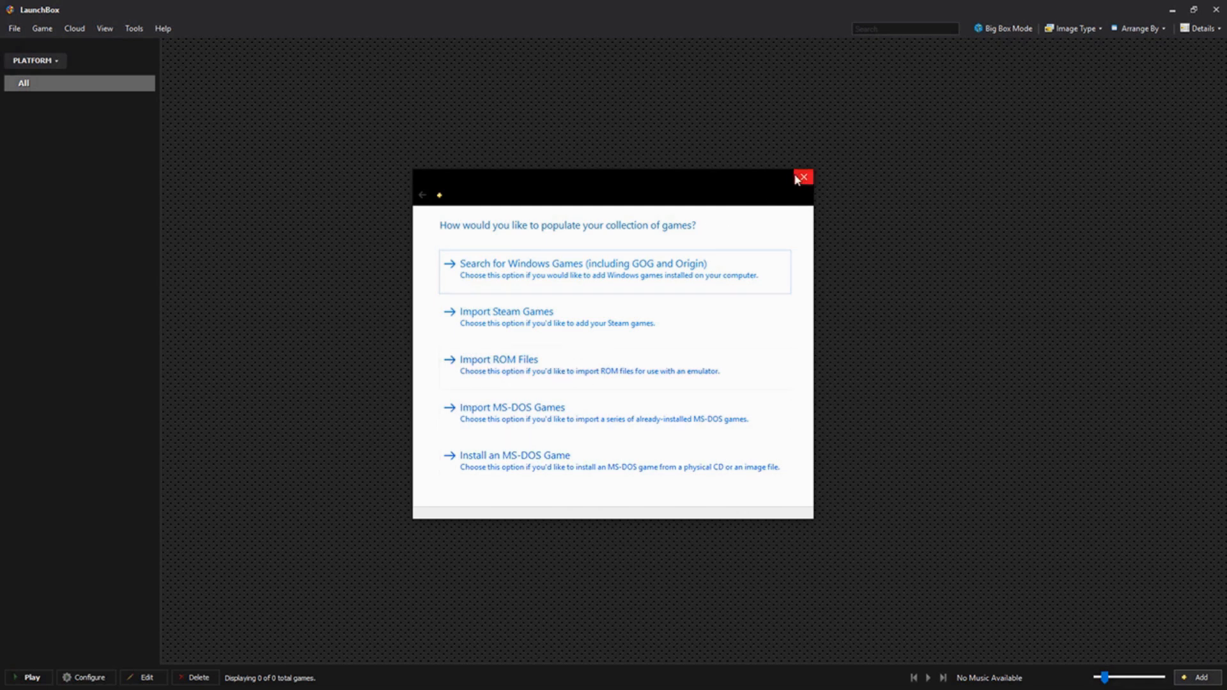
left_click(801, 177)
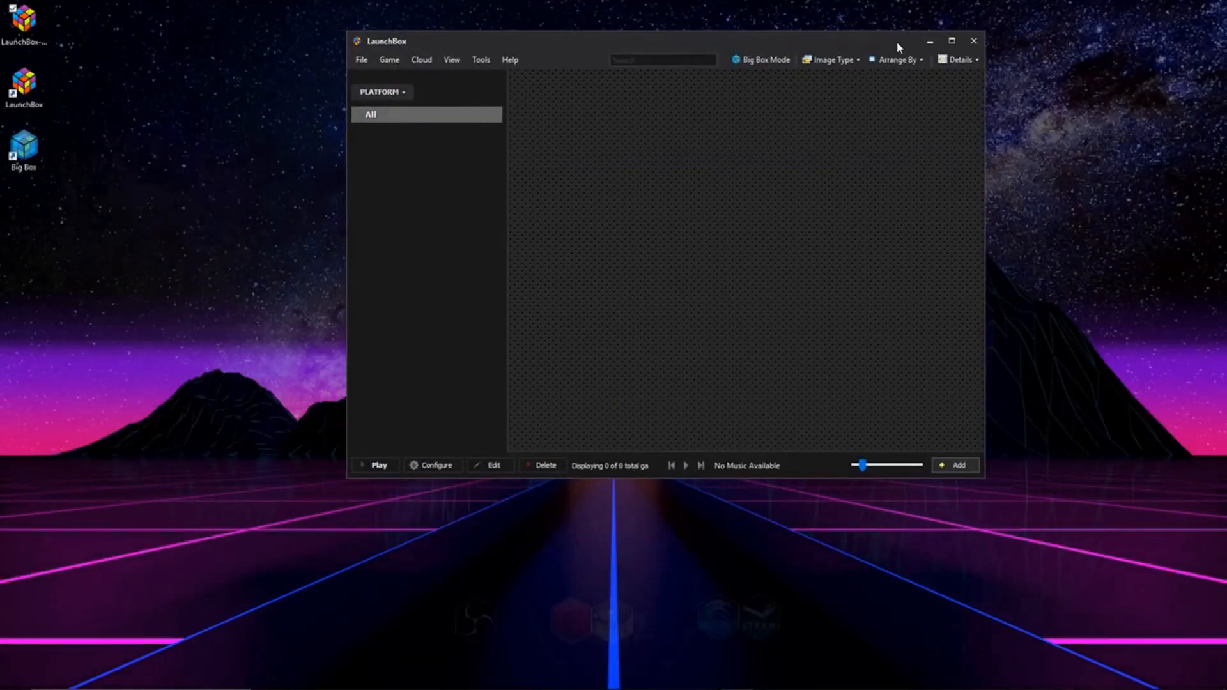
Close LaunchBox and open its install folder via the desktop shortcut's file location.
left_click(973, 40)
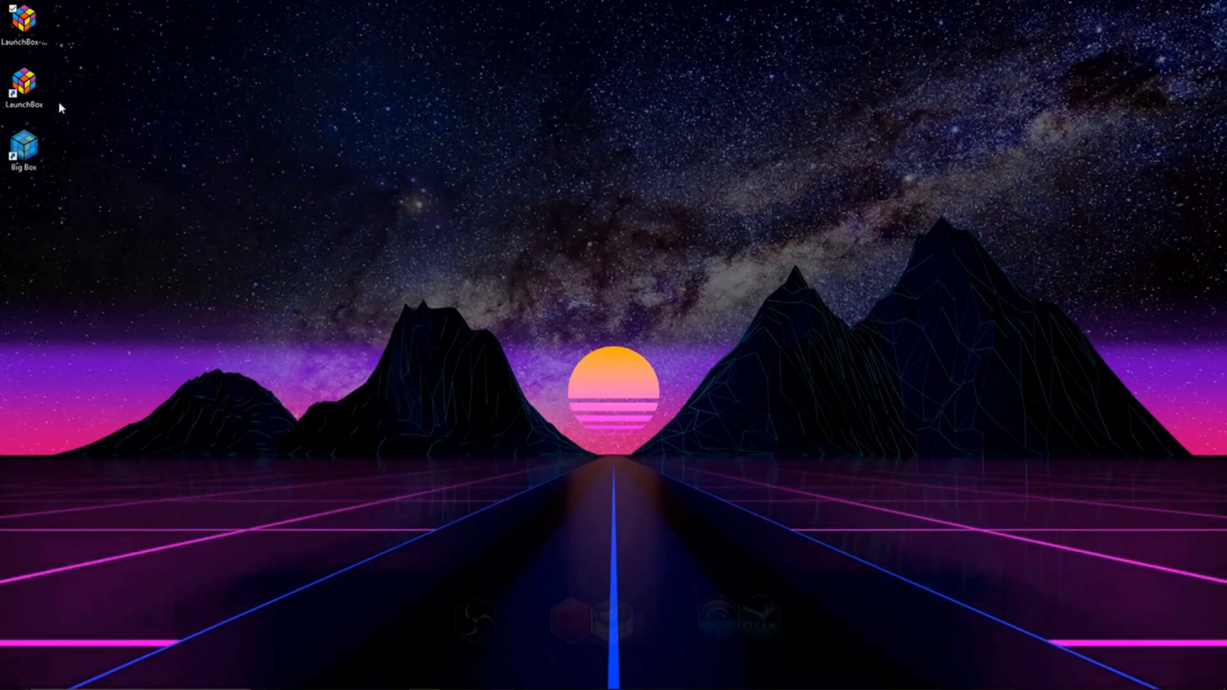
mouse_move(297, 119)
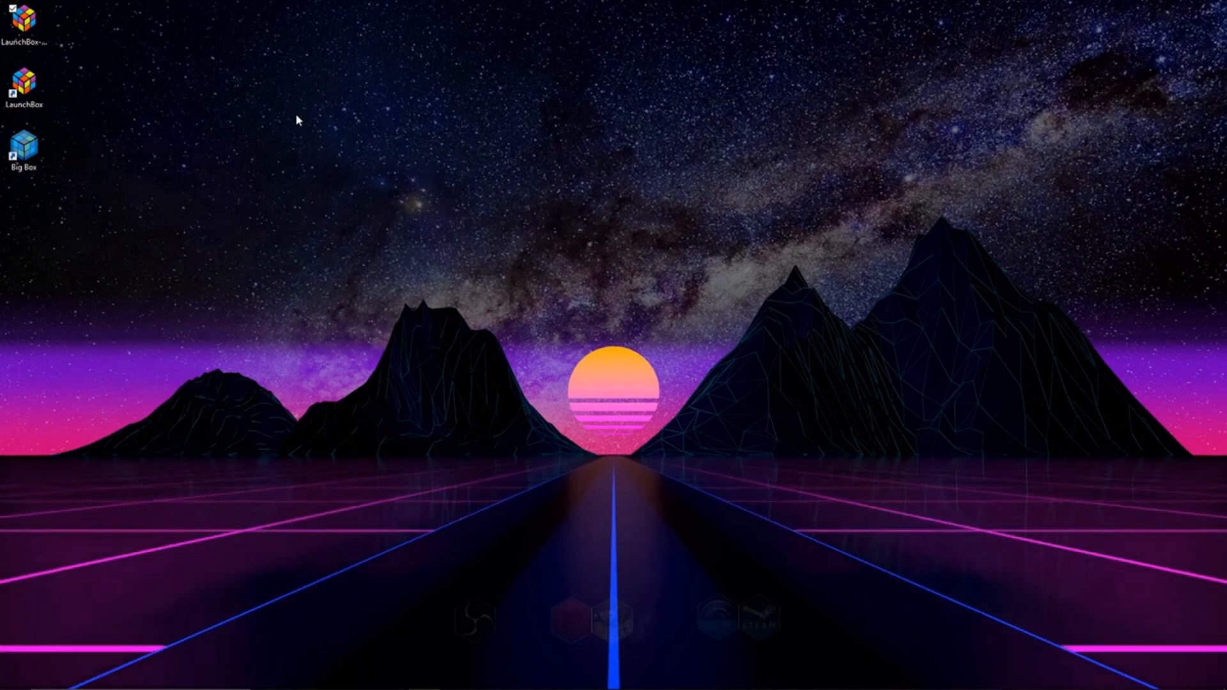
mouse_move(95, 61)
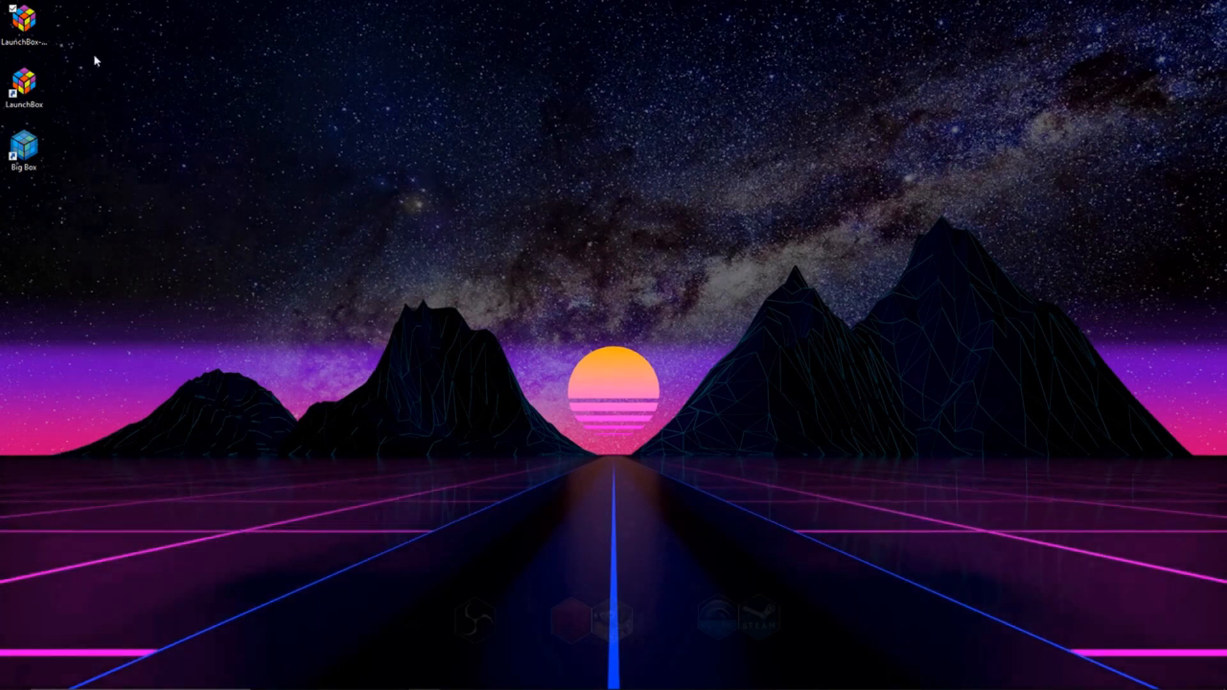
left_click(24, 84)
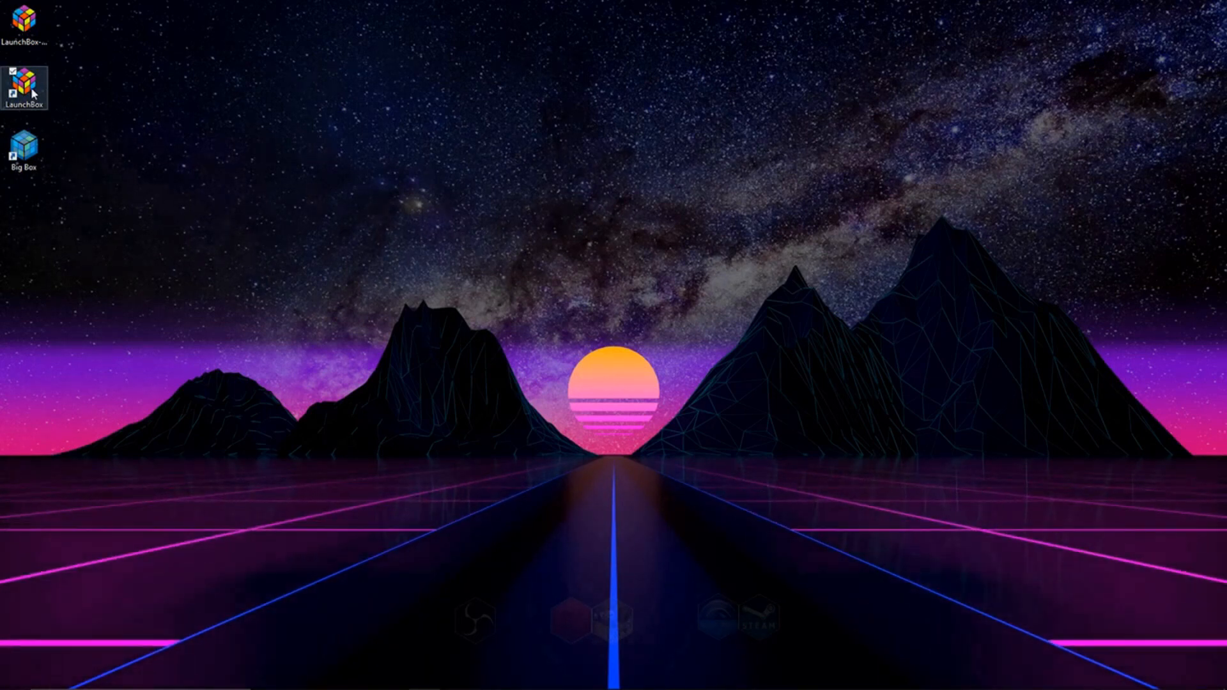
right_click(24, 80)
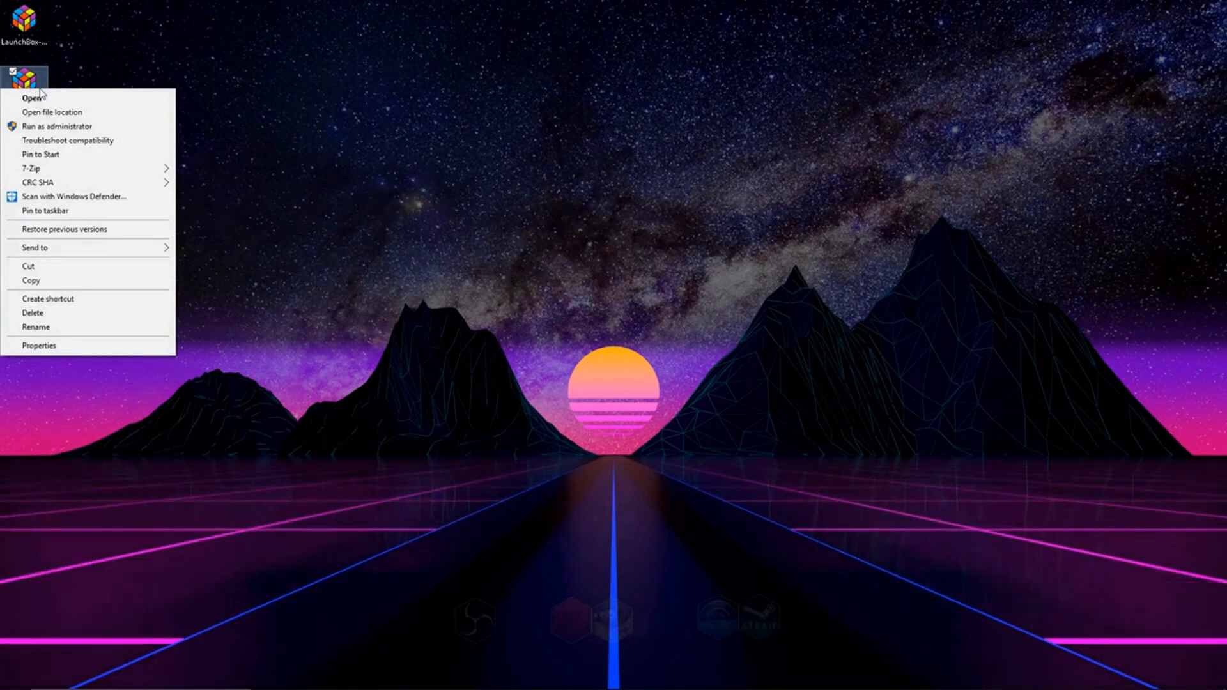
mouse_move(62, 112)
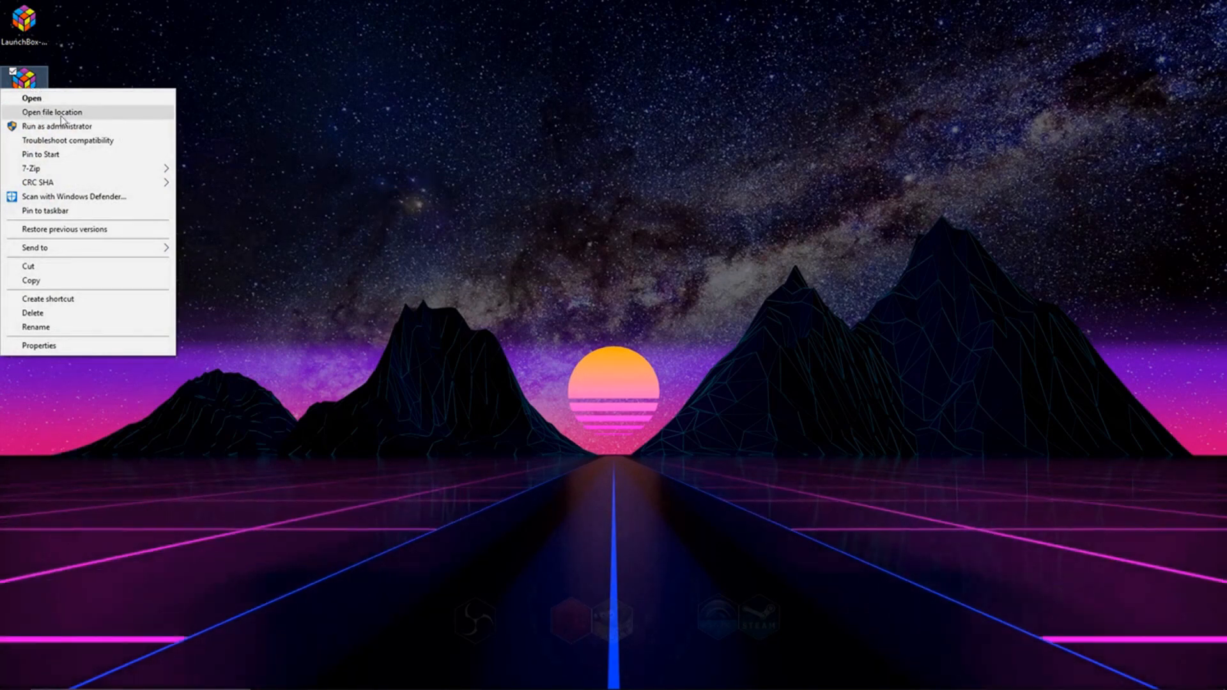
left_click(52, 112)
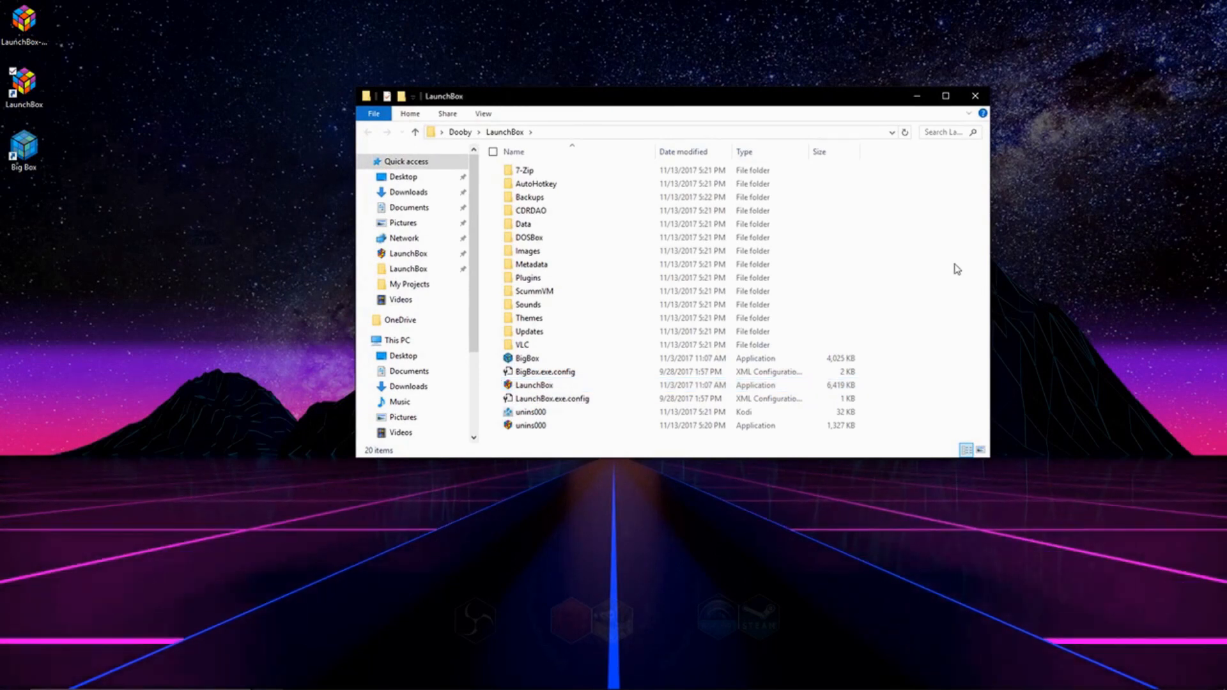
Create an 'Emulators' folder containing an 'NES Emulator' folder in the LaunchBox folder.
right_click(956, 270)
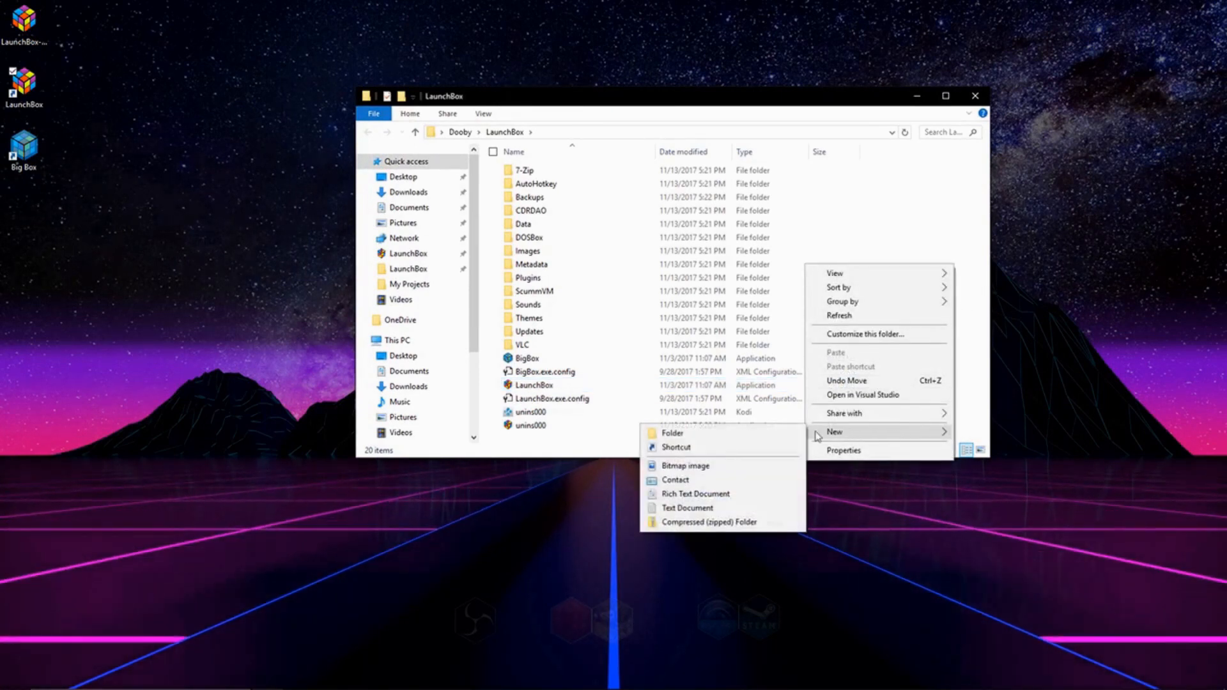
left_click(672, 433)
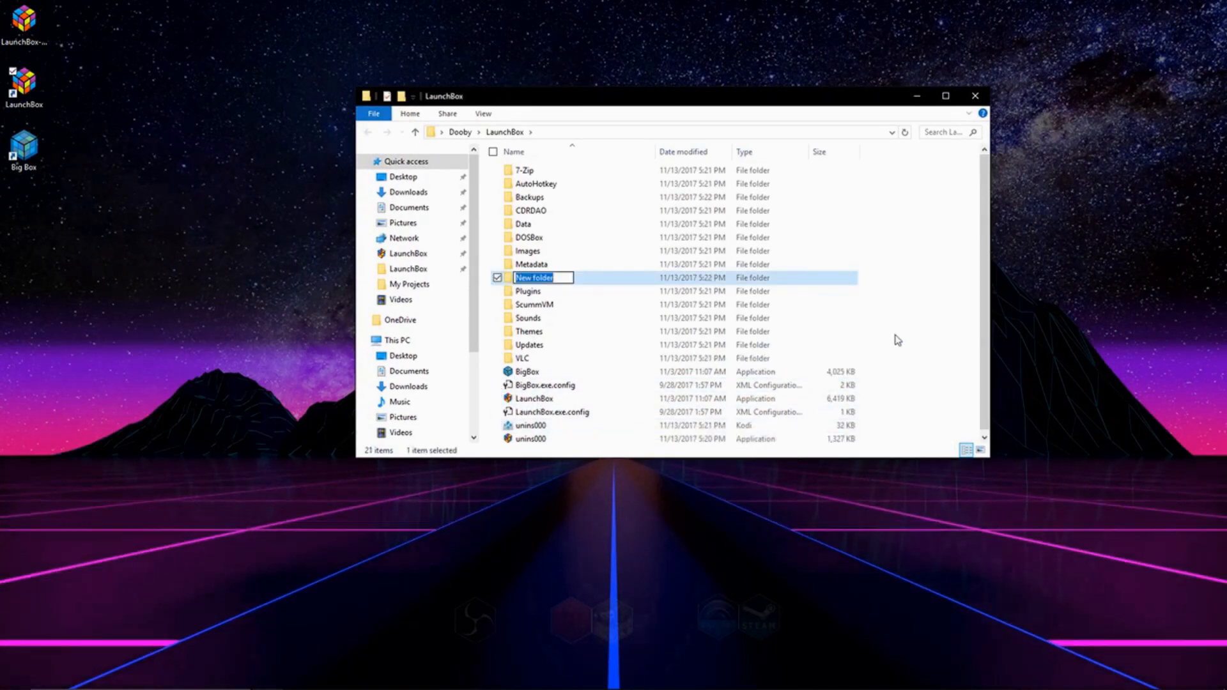
type("Emulators")
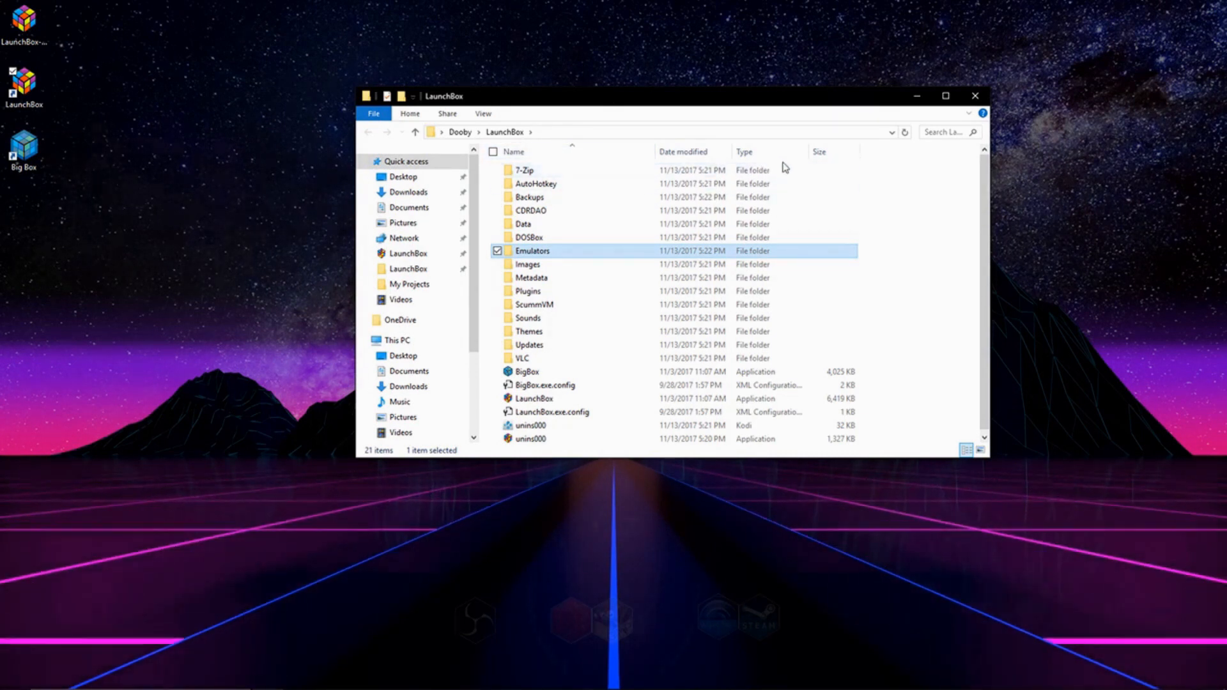
double_click(532, 250)
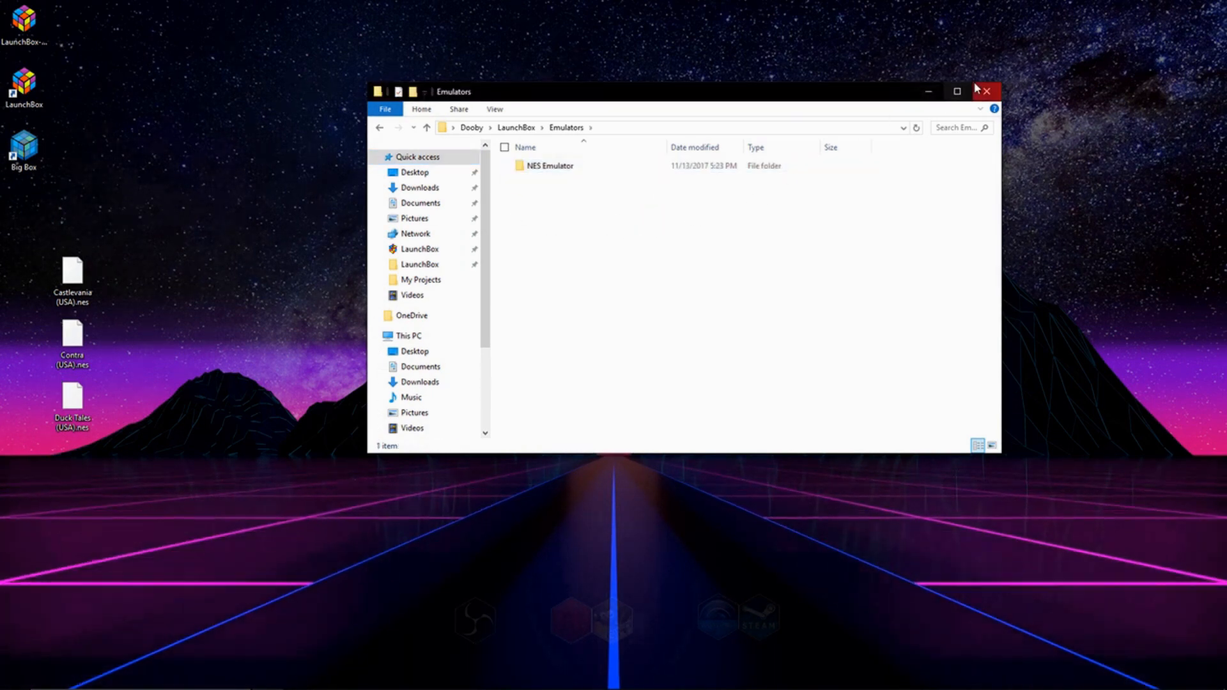
left_click(986, 90)
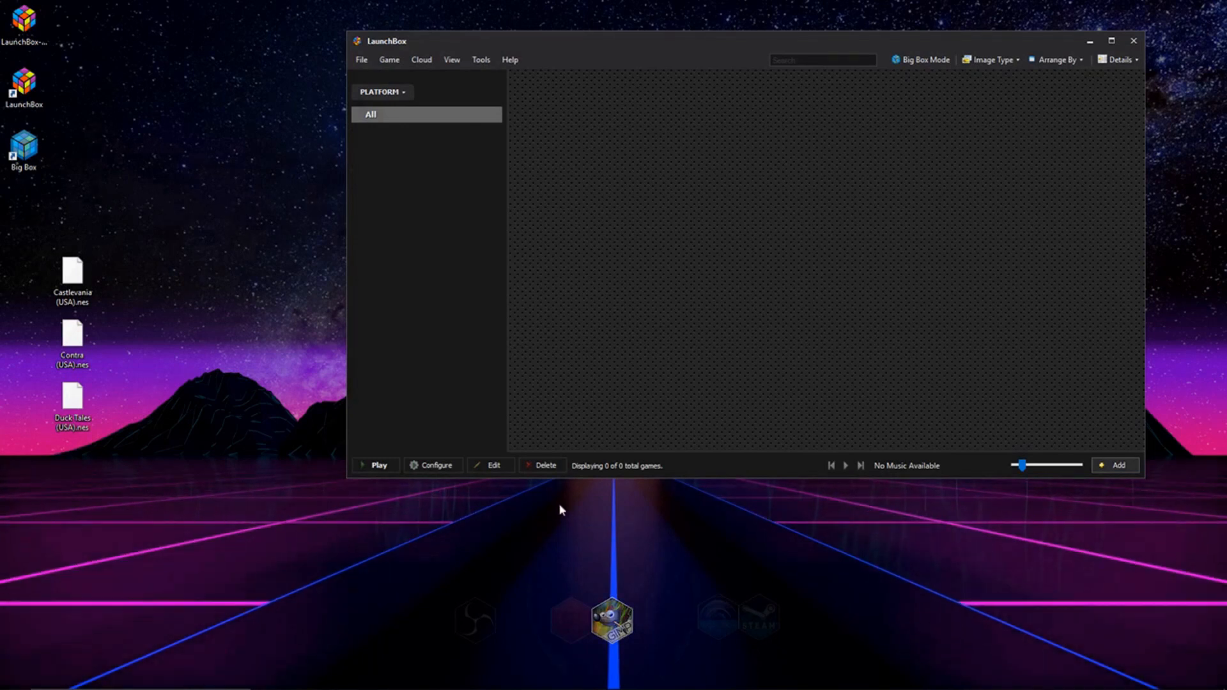
mouse_move(122, 292)
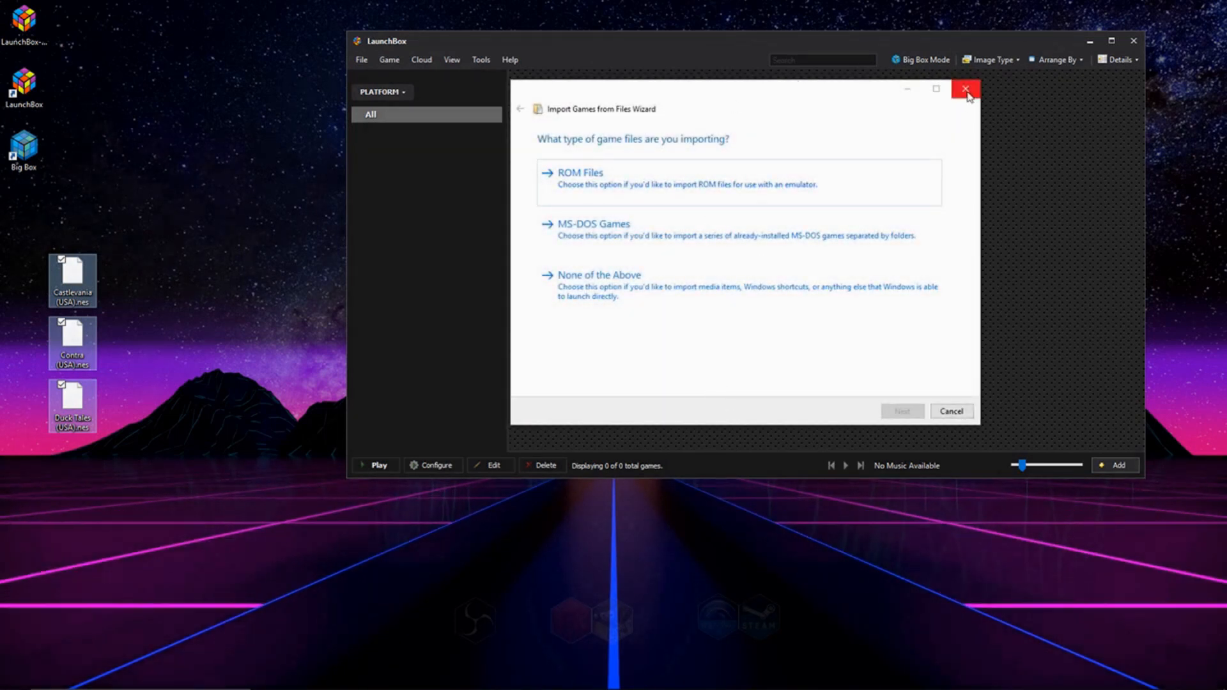
Close the Import Games from Files wizard and launch Tools > Import > ROM Files.
left_click(965, 90)
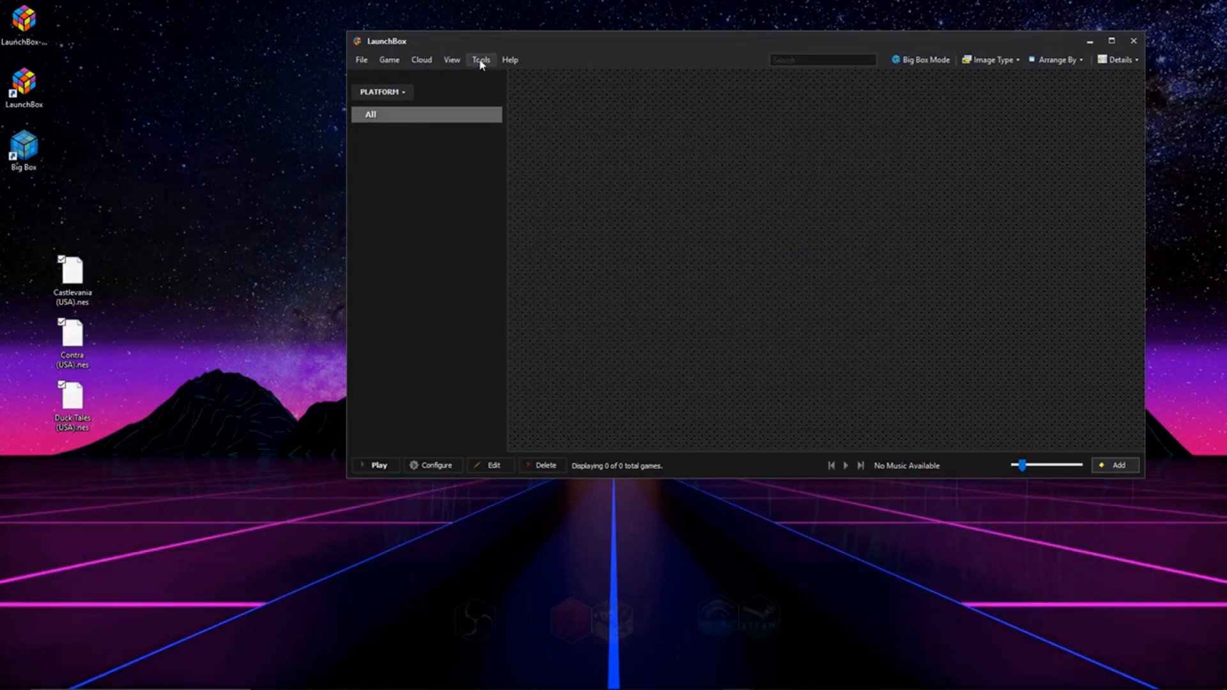
left_click(480, 60)
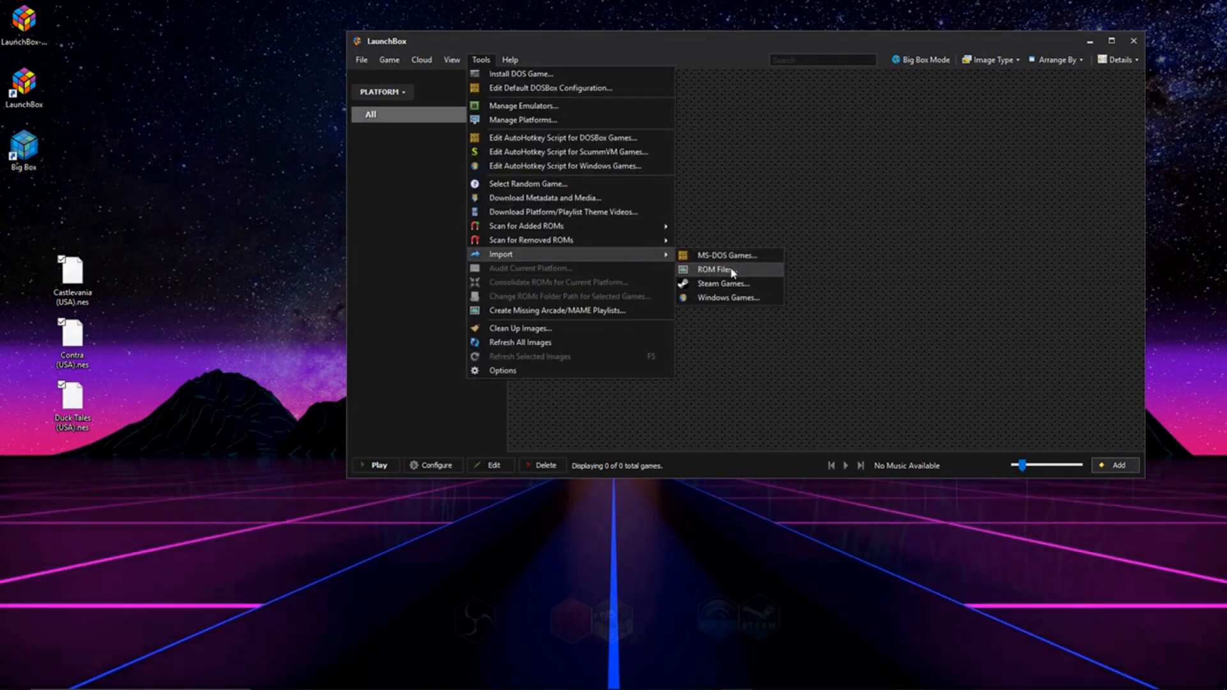
left_click(713, 269)
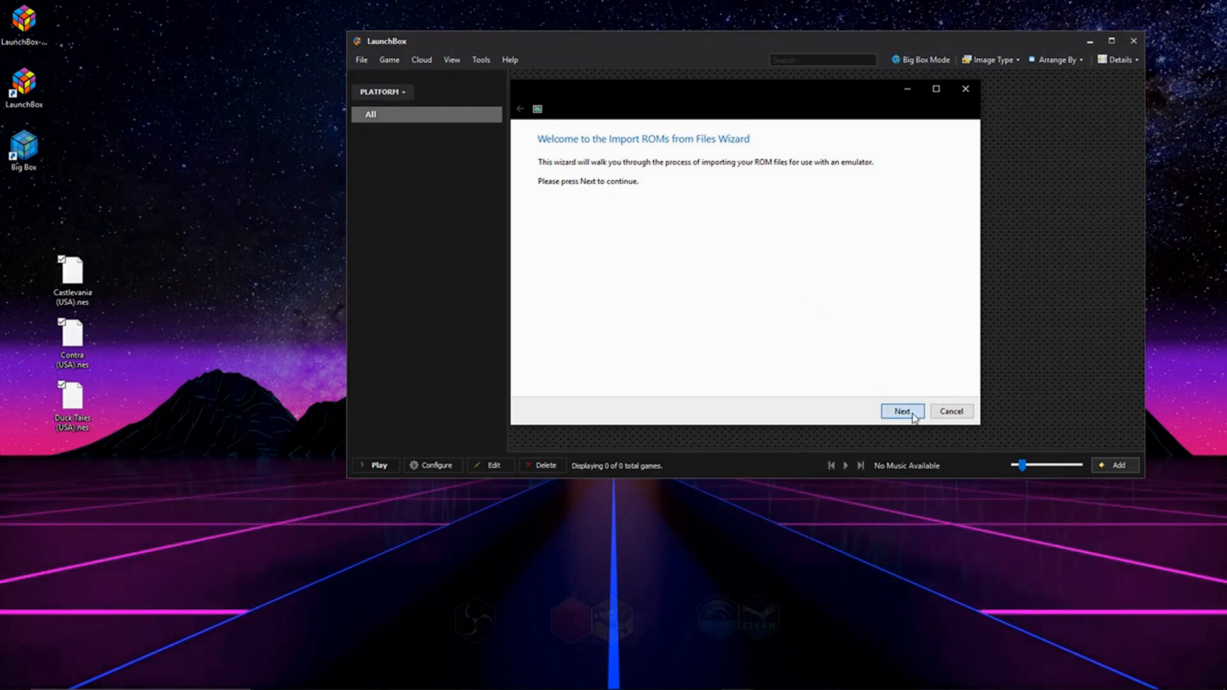
Add the Desktop folder as the ROM source and continue to platform selection.
left_click(902, 411)
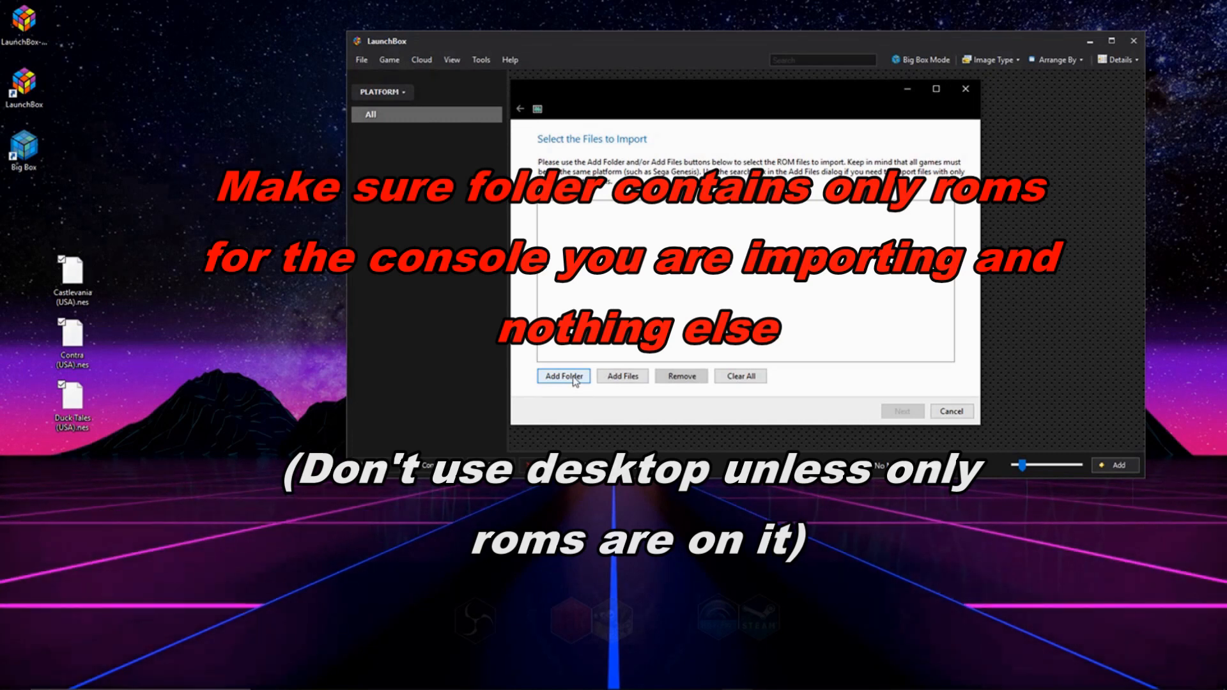
left_click(562, 376)
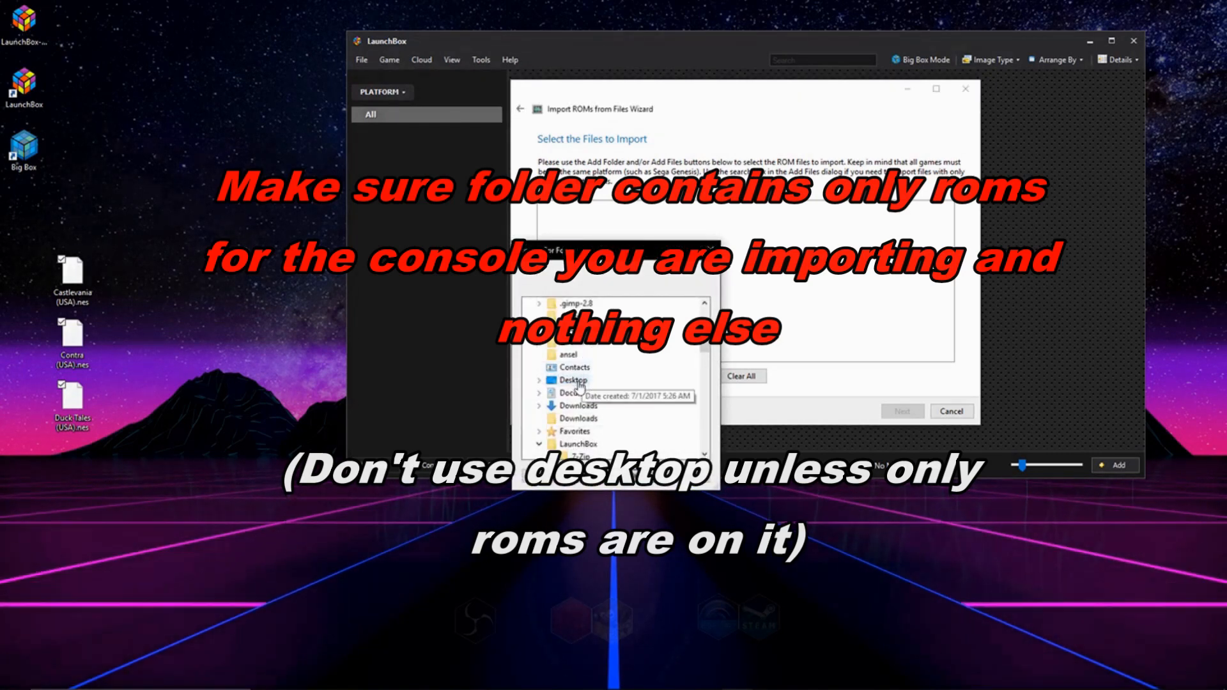
left_click(572, 379)
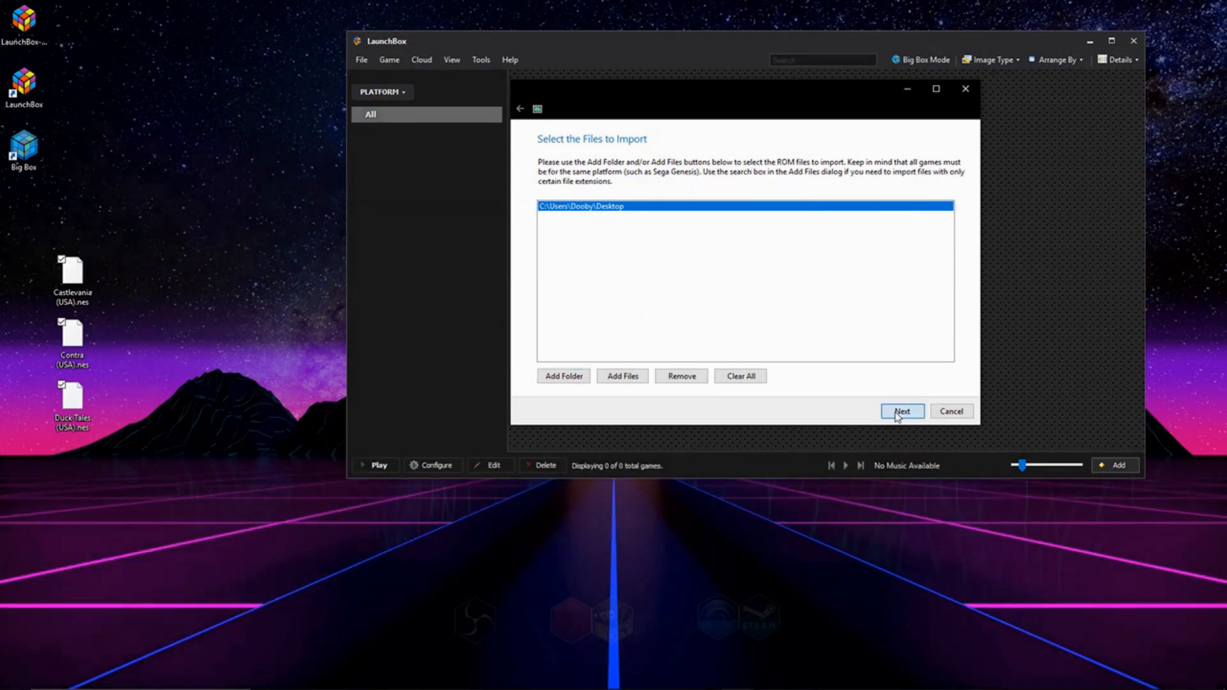
left_click(902, 410)
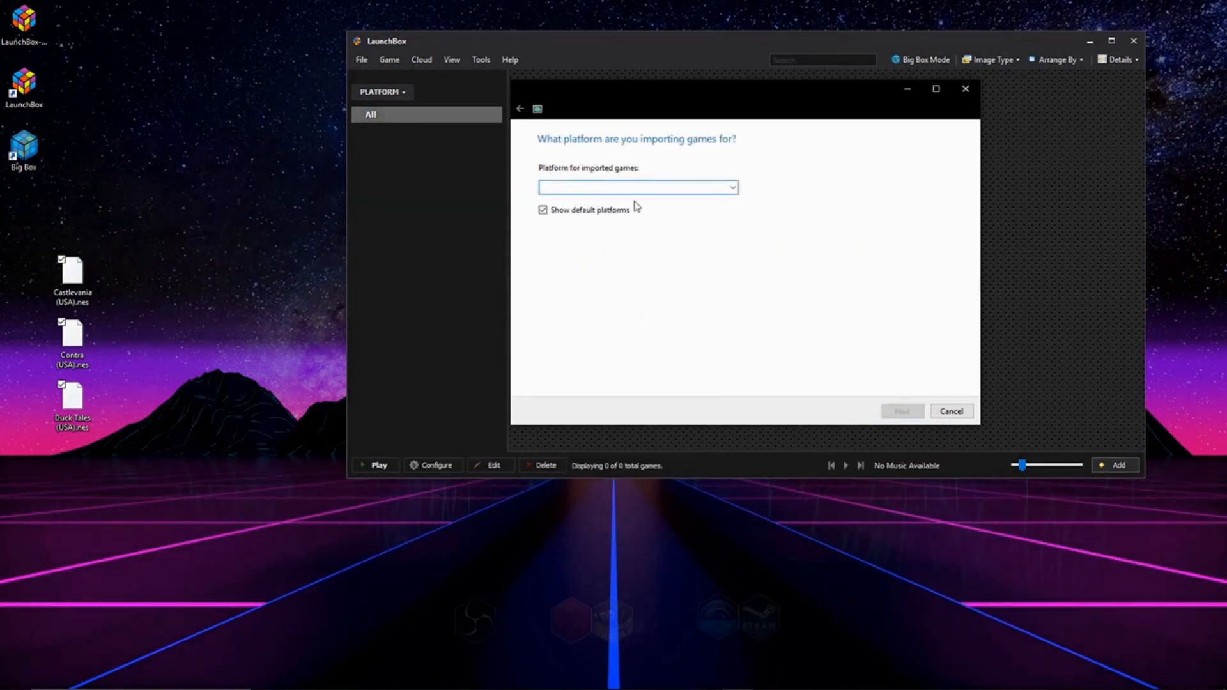
Choose Nintendo Entertainment System as the import platform and continue to emulators.
left_click(634, 187)
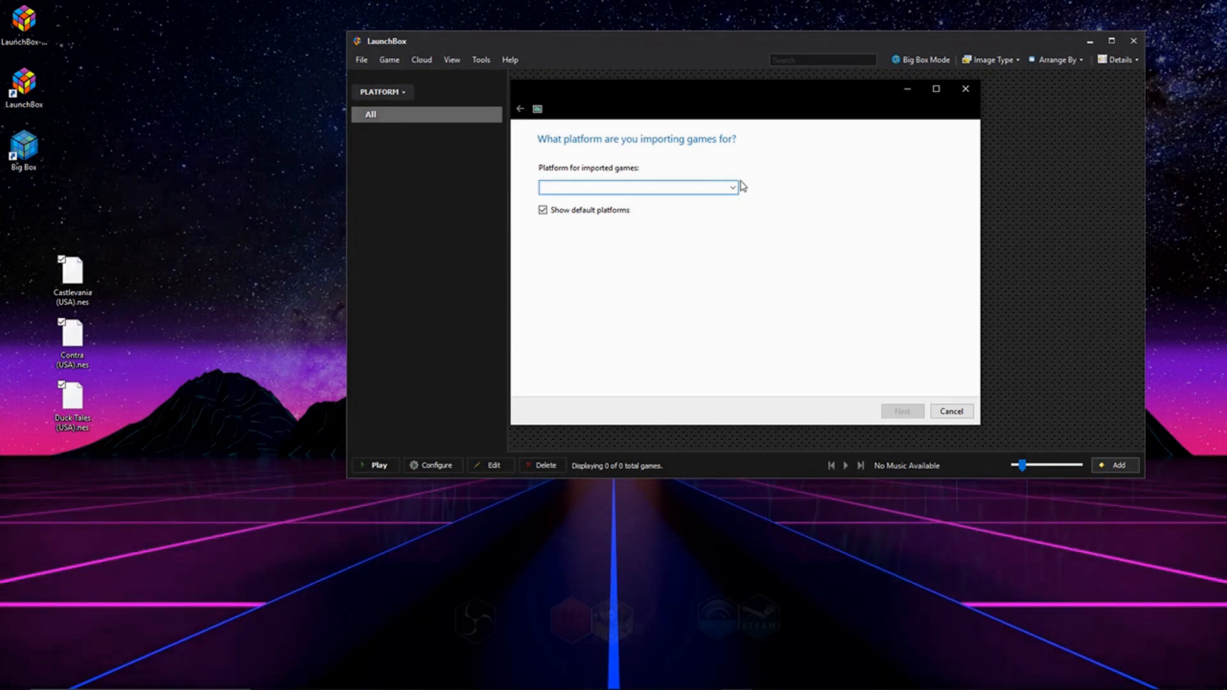
left_click(731, 187)
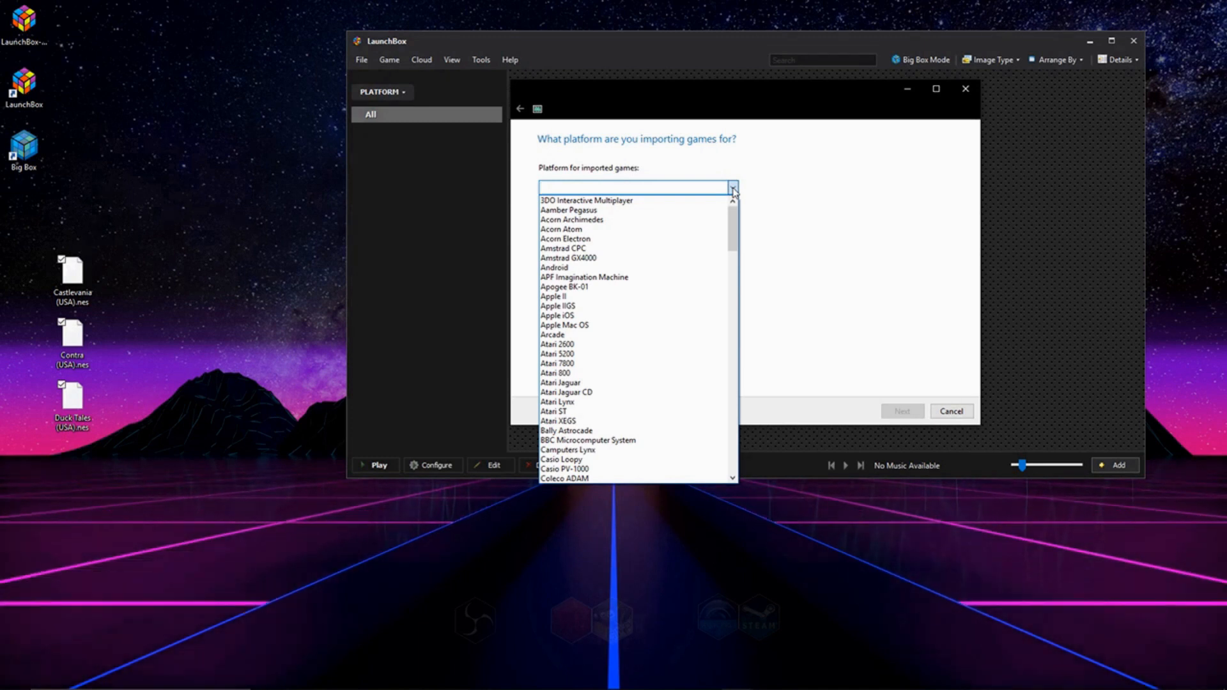
type("nintendo 3DS")
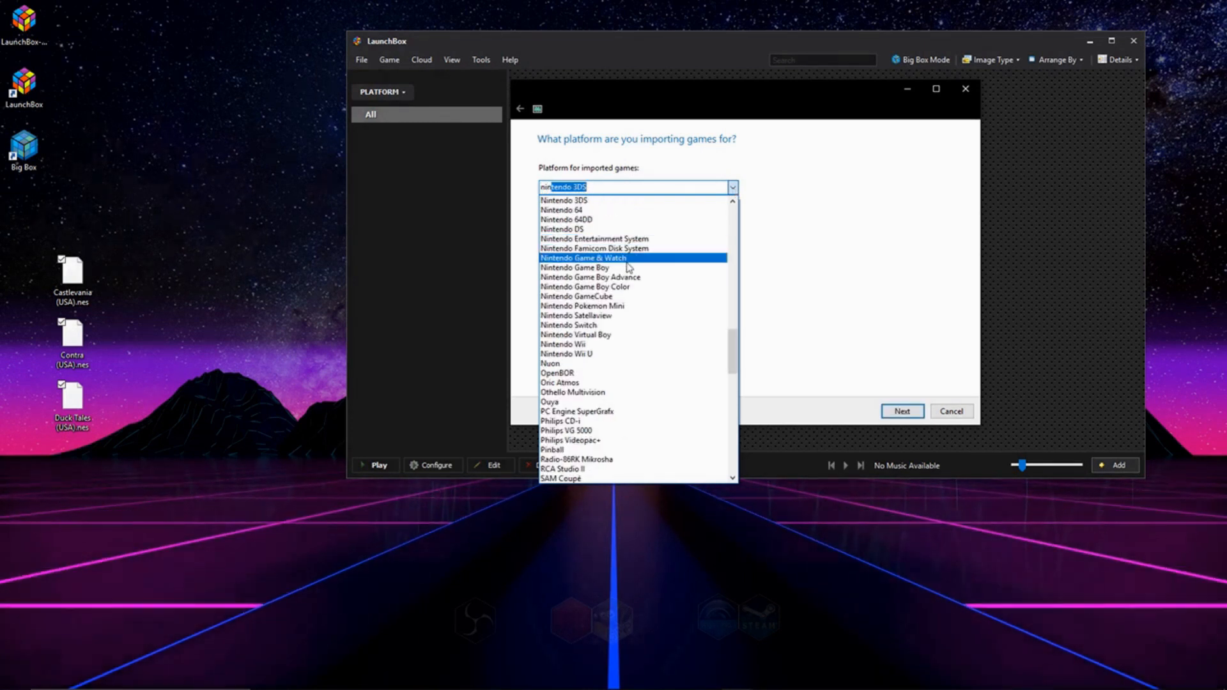
left_click(593, 239)
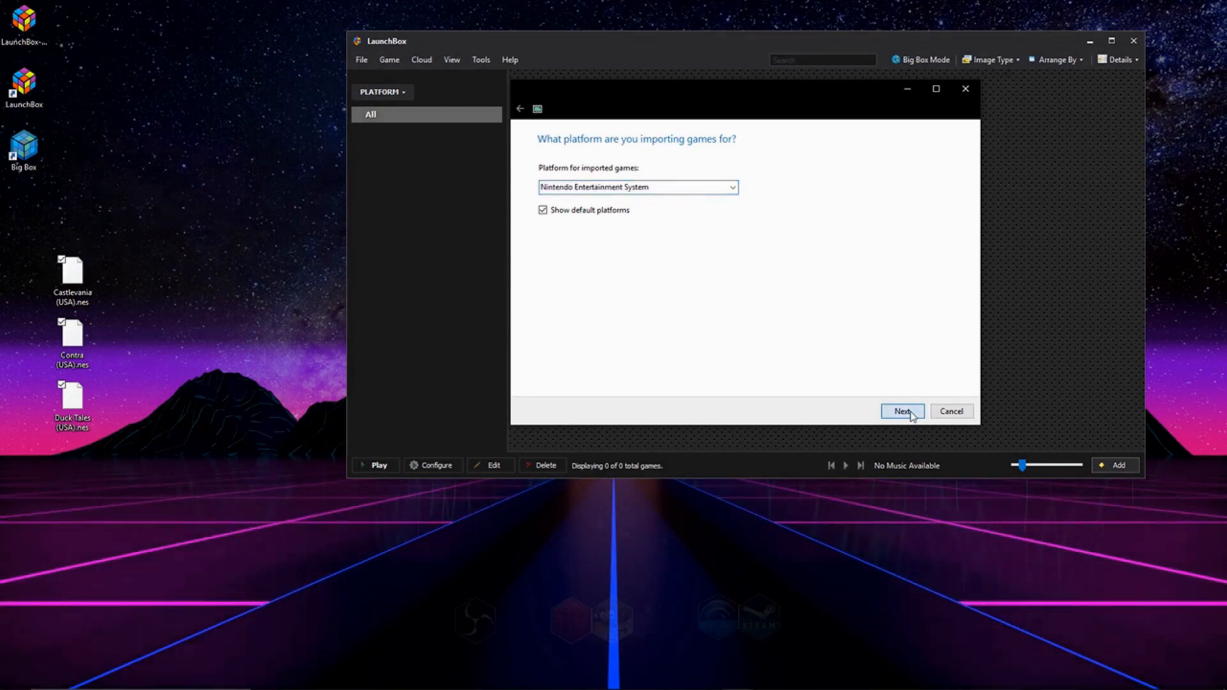
left_click(902, 411)
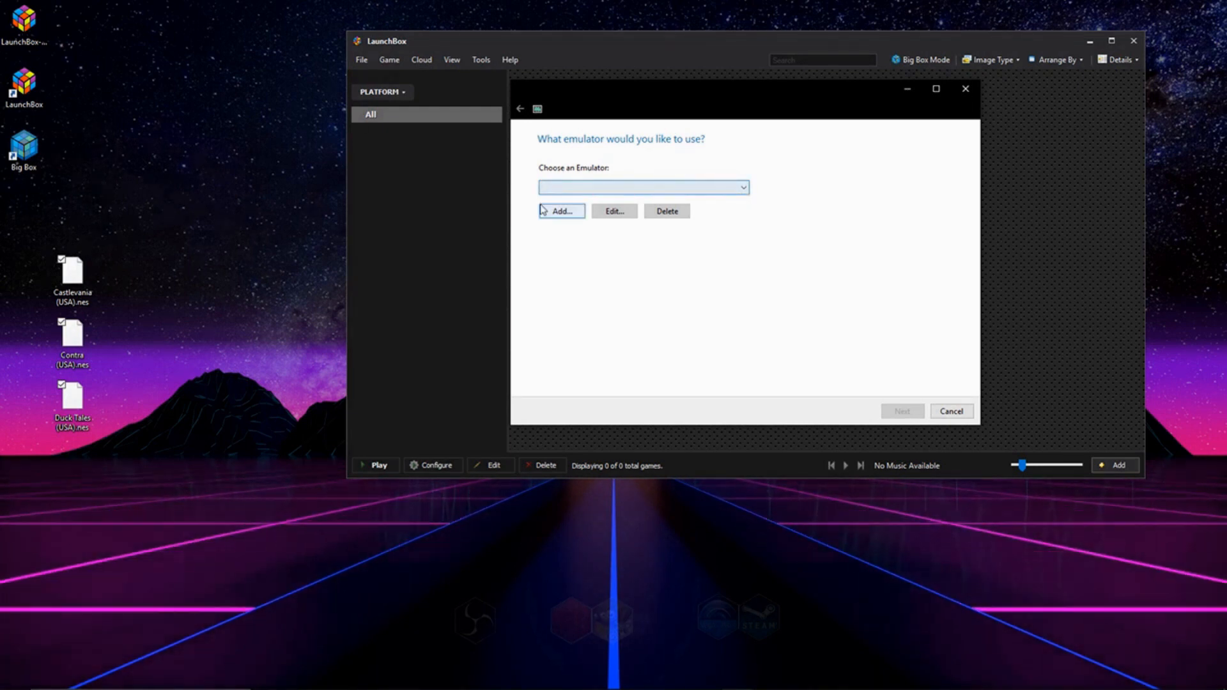
Add a new emulator, keep Nestopia as its name, and browse for its application.
left_click(561, 210)
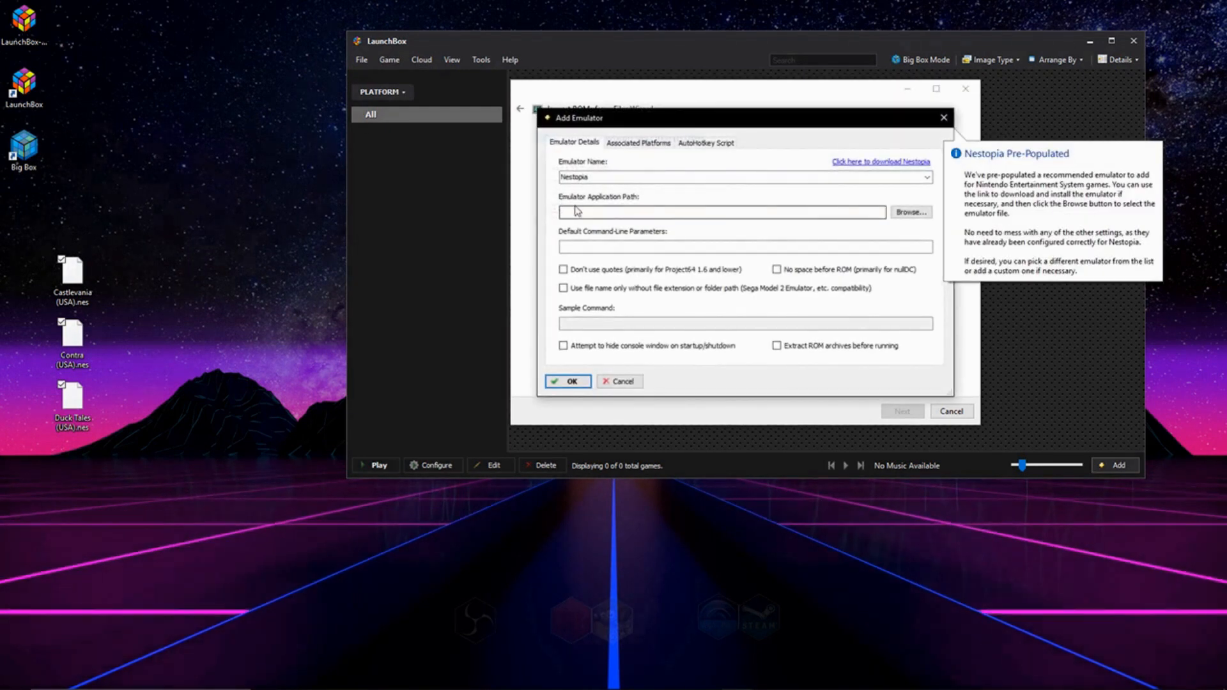
left_click(743, 176)
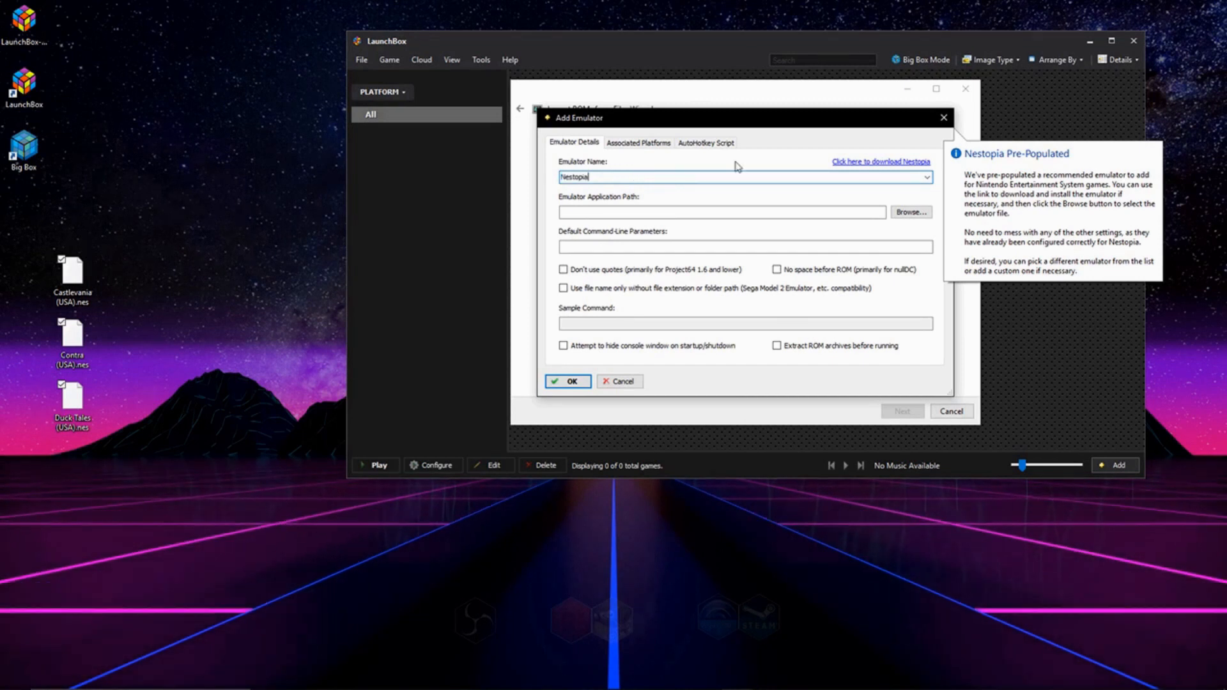
left_click(927, 177)
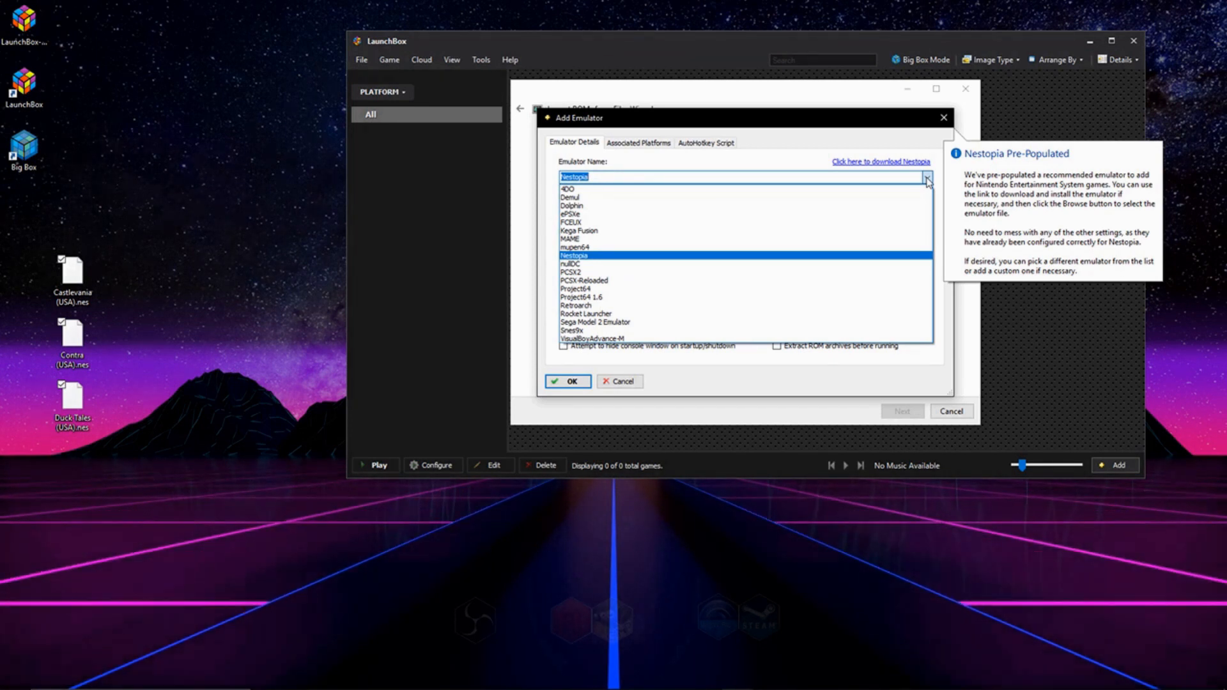
left_click(926, 177)
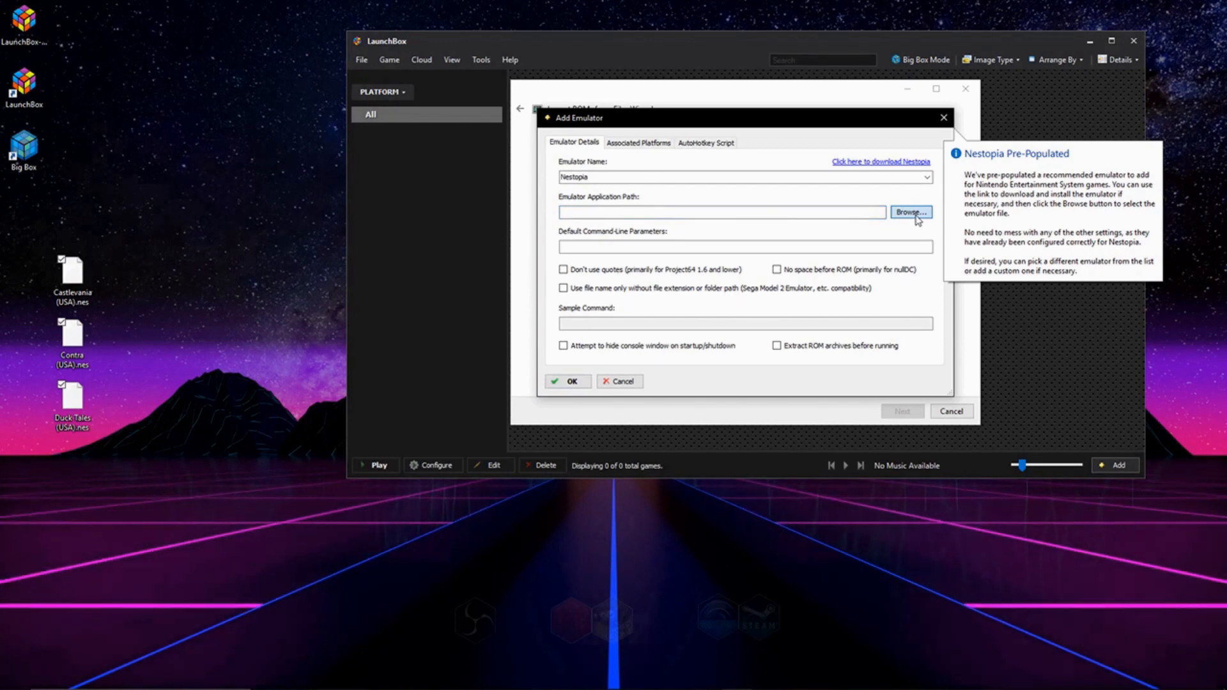
left_click(910, 212)
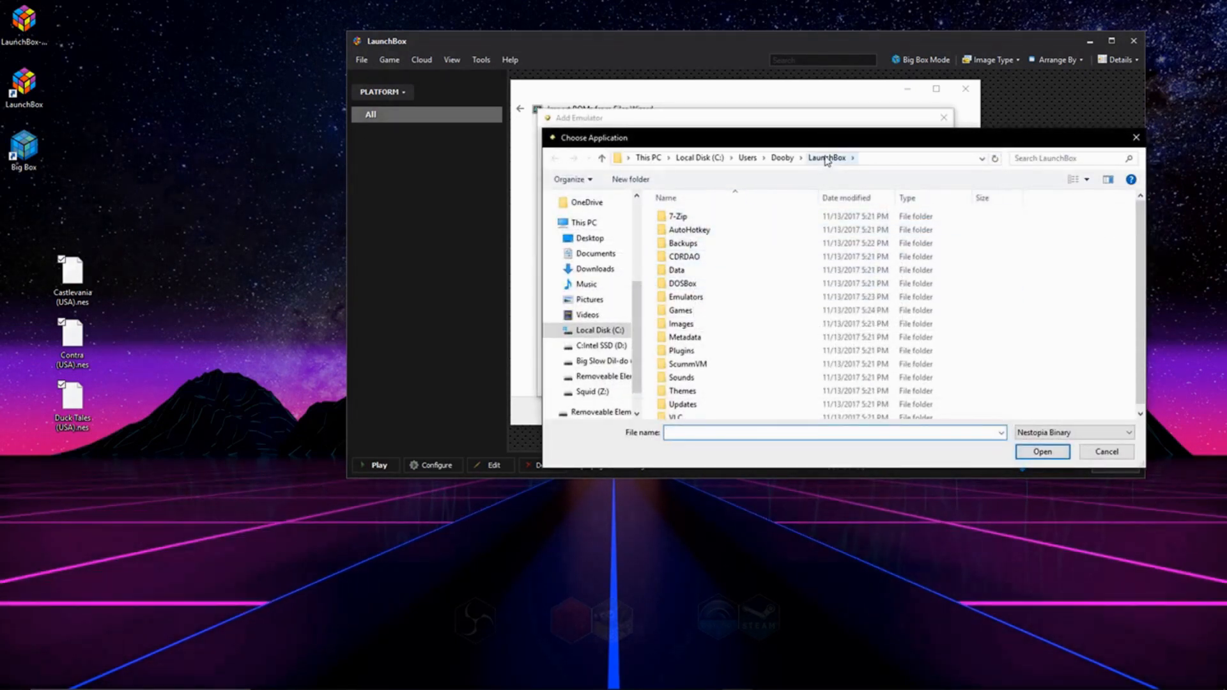
Select nestopia from Emulators > NES Emulator with All Files (*.*) shown.
double_click(684, 297)
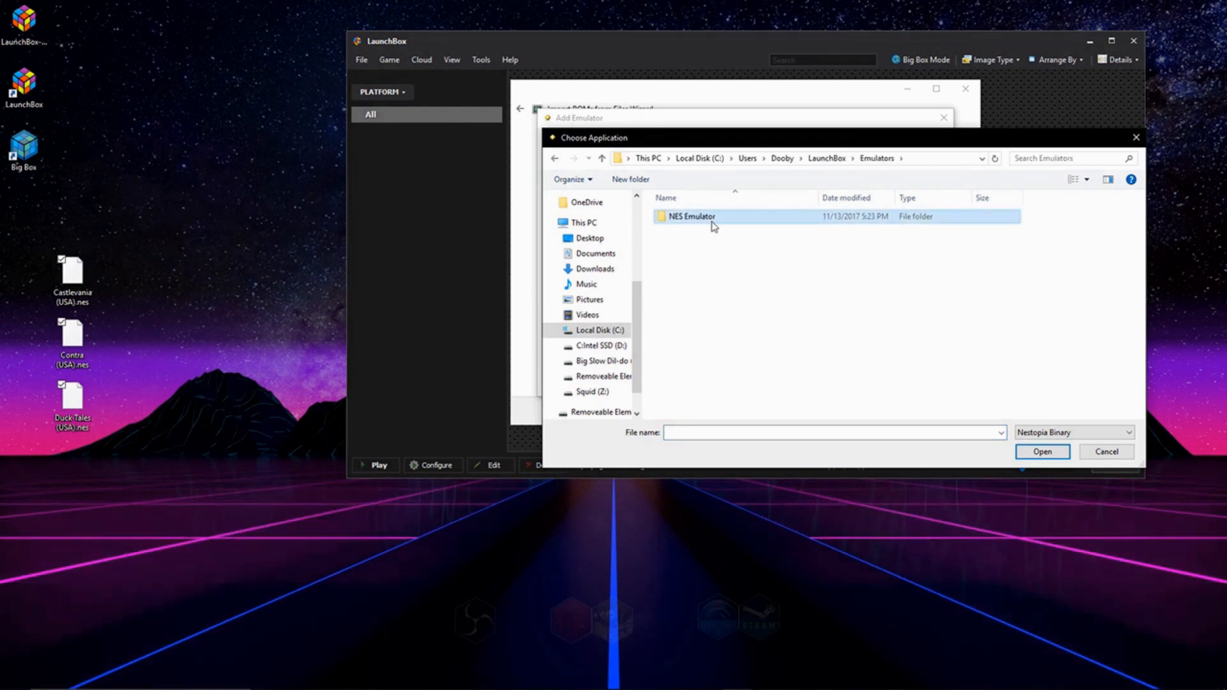
double_click(690, 216)
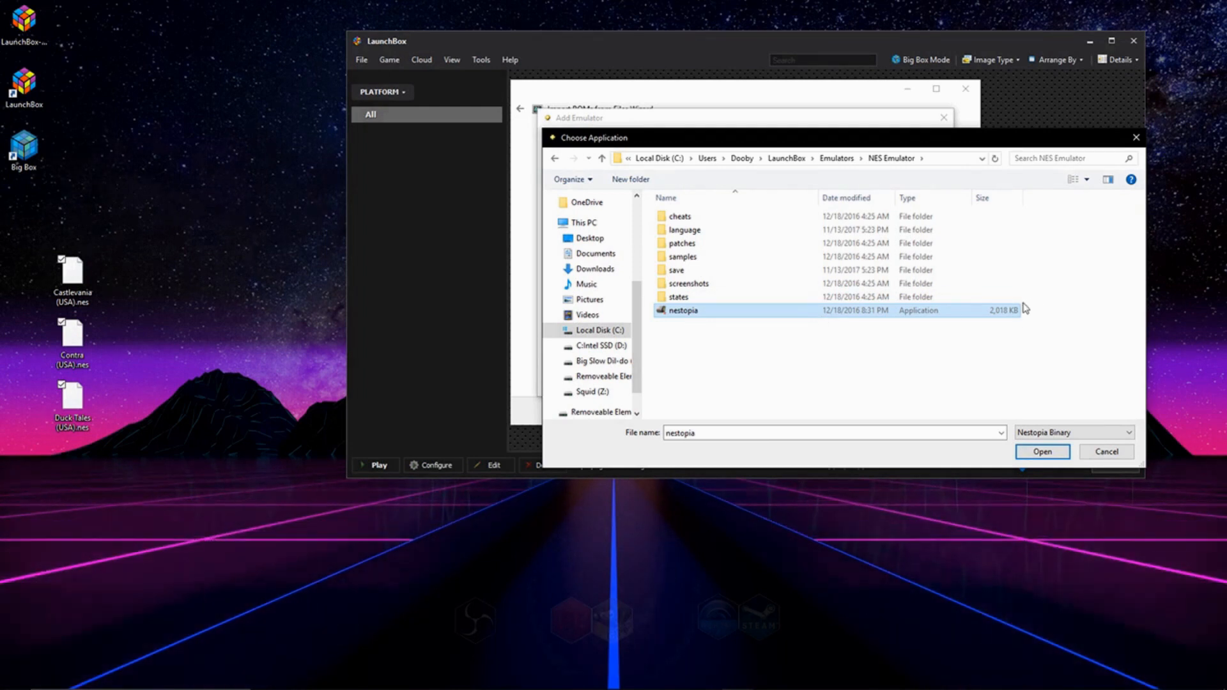
left_click(1126, 432)
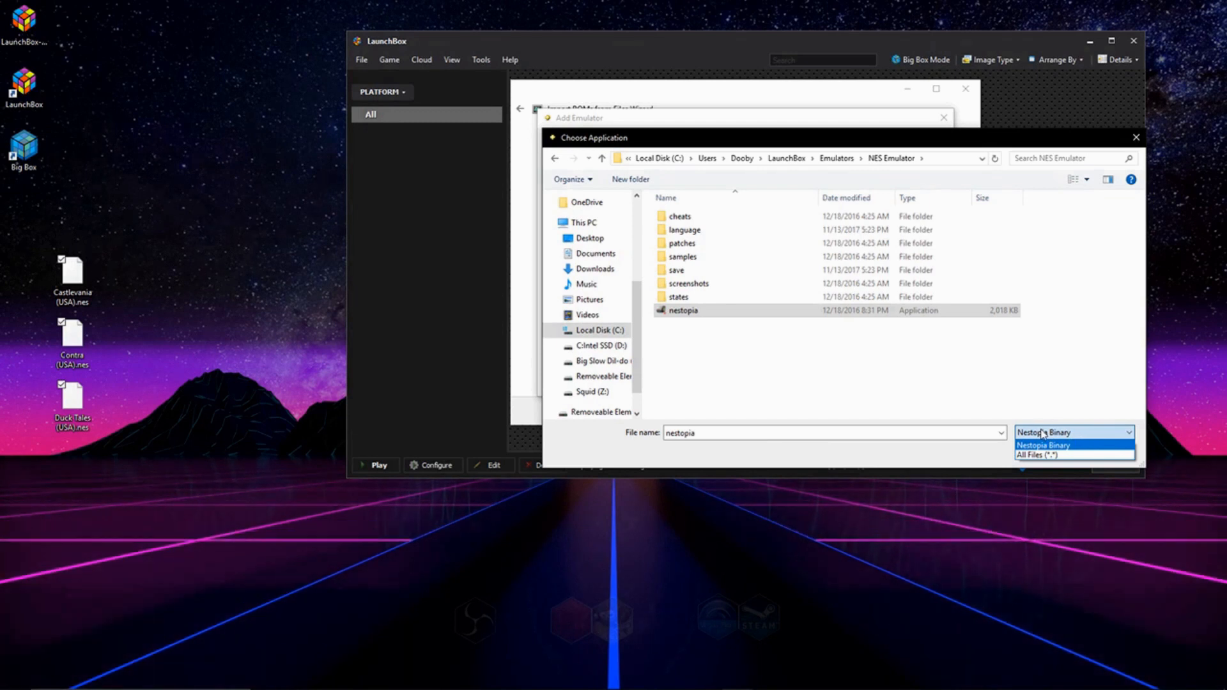
left_click(1034, 454)
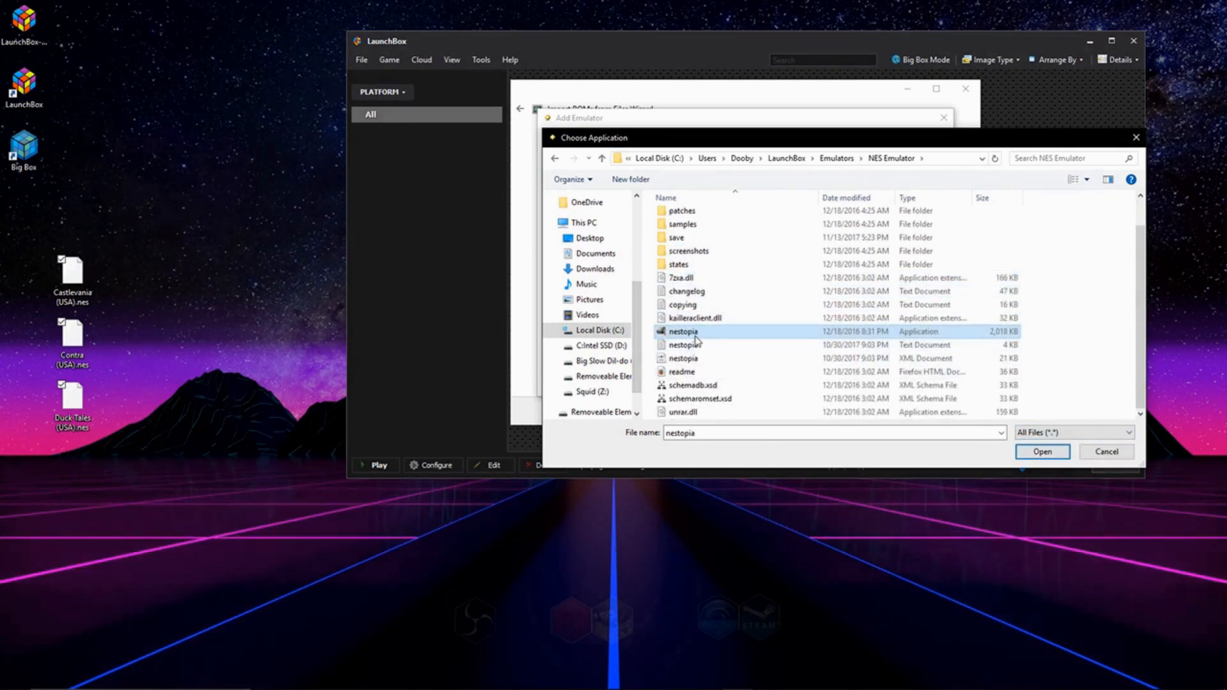
left_click(1041, 452)
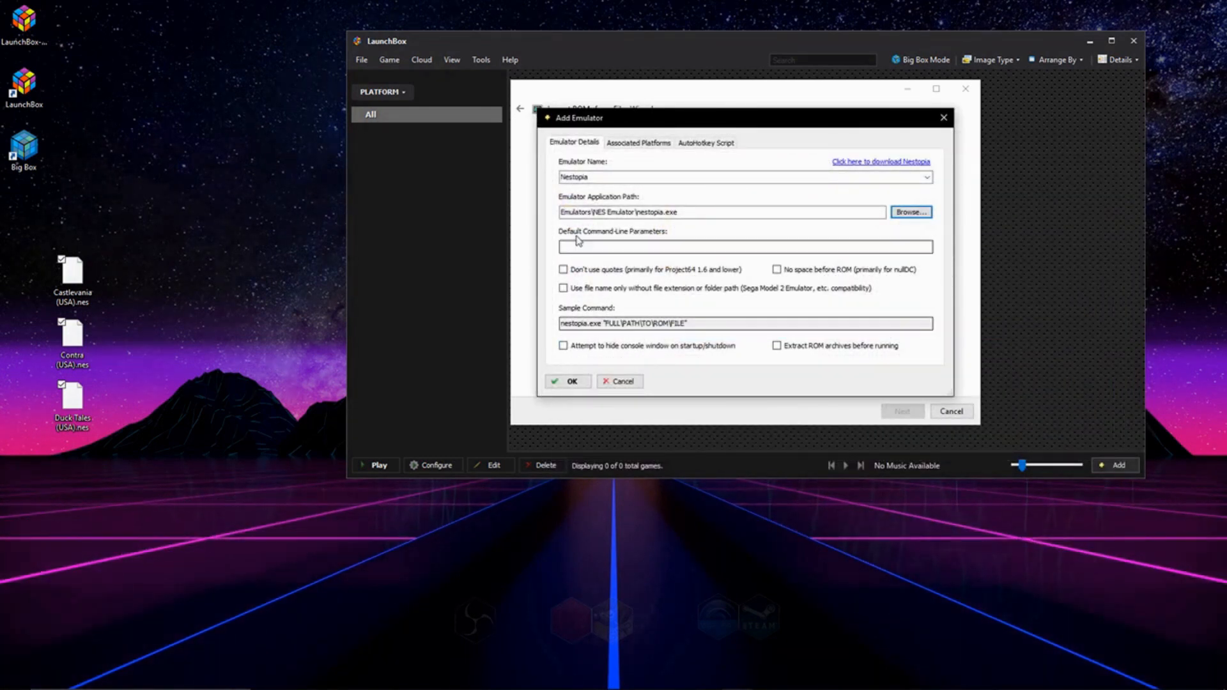
Keep Nestopia default for NES on Associated Platforms and clear the example parameters.
left_click(638, 143)
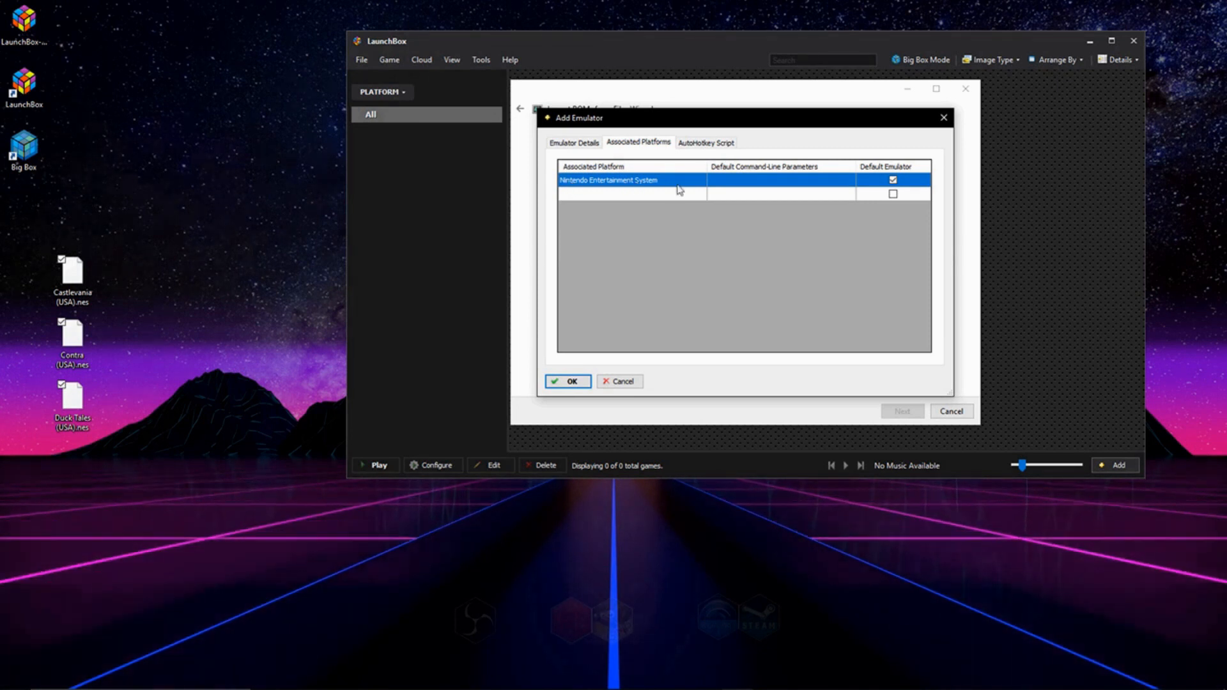
mouse_move(771, 188)
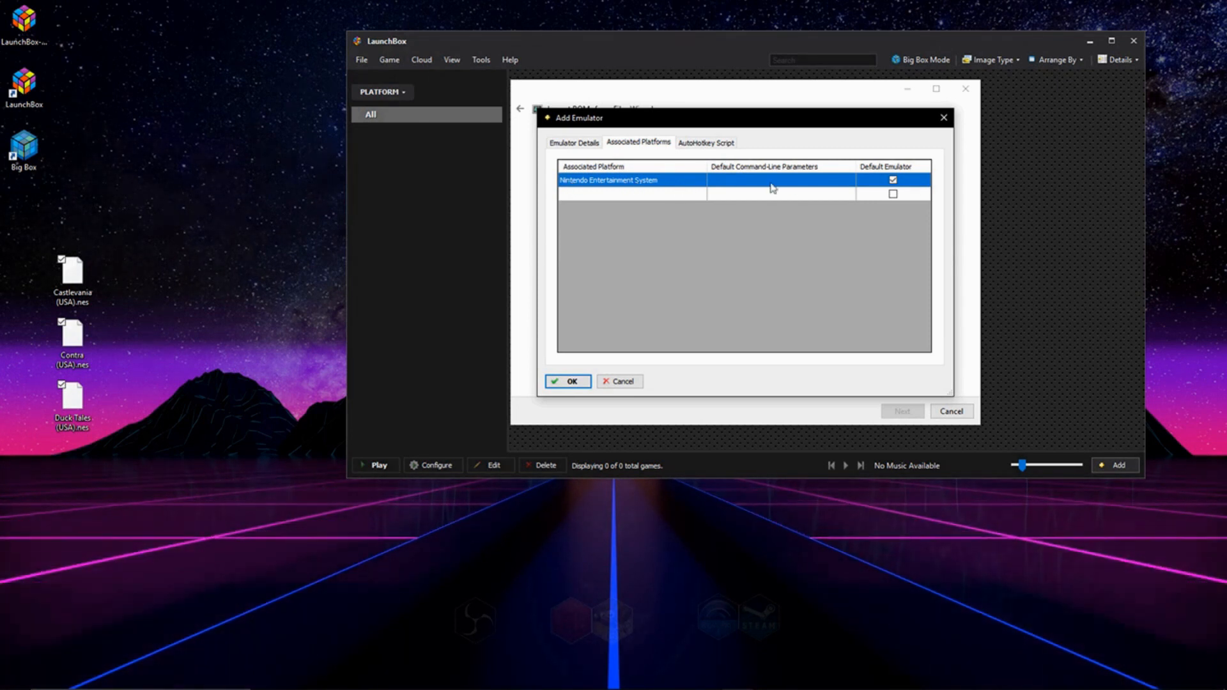
left_click(892, 181)
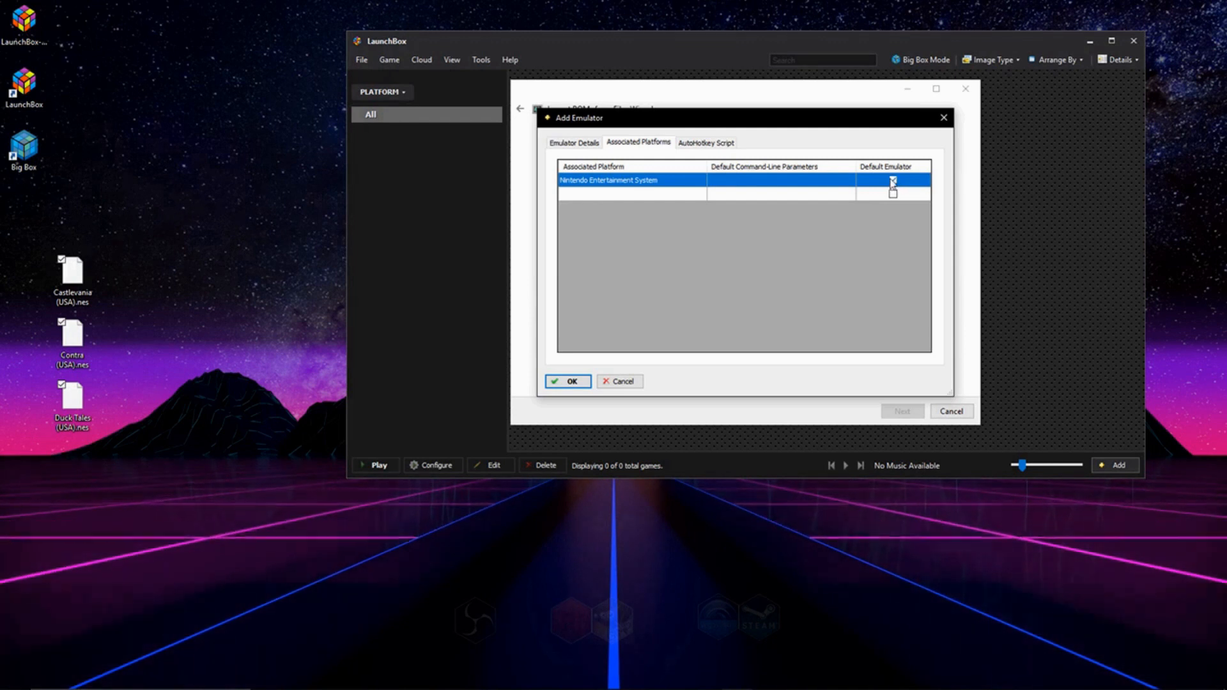
left_click(892, 180)
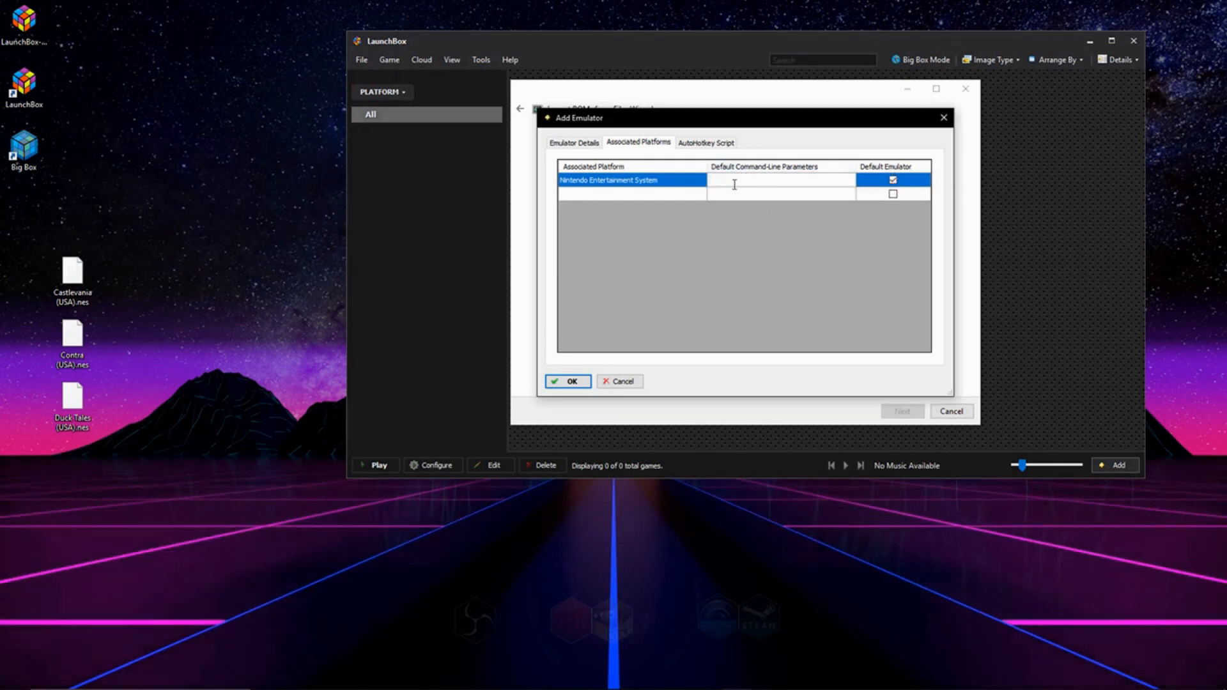
type("-L \"cores\\YOUR CORE NAME HERE.dll\"")
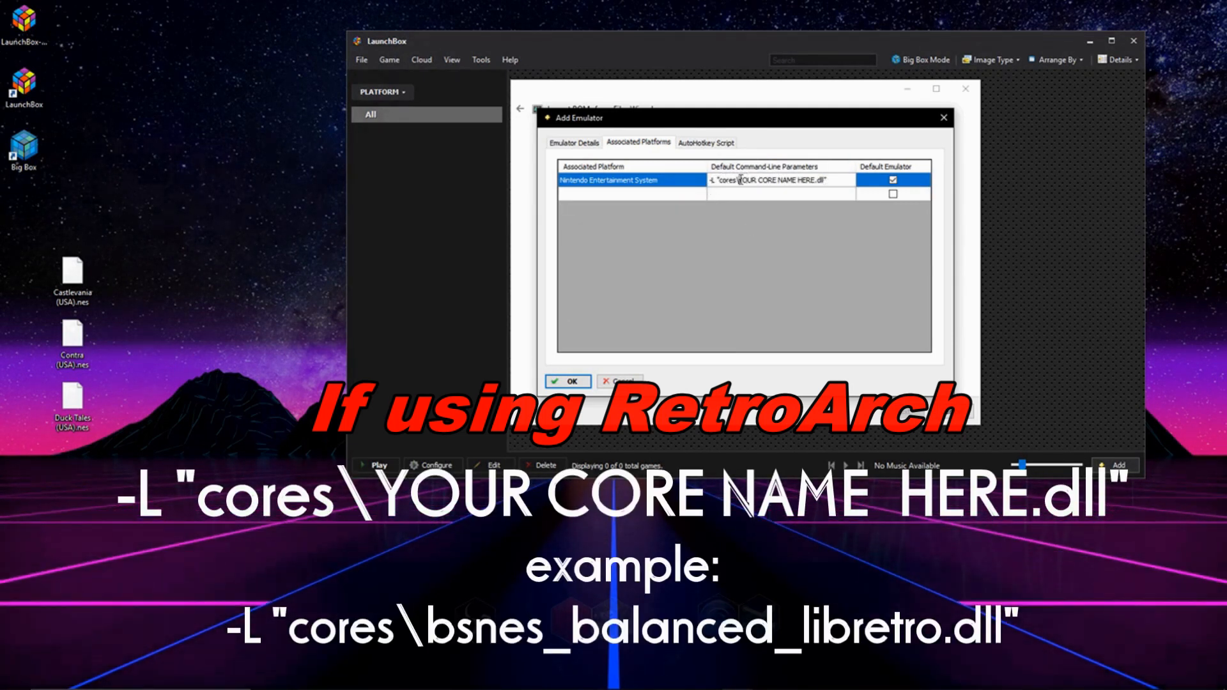
double_click(769, 180)
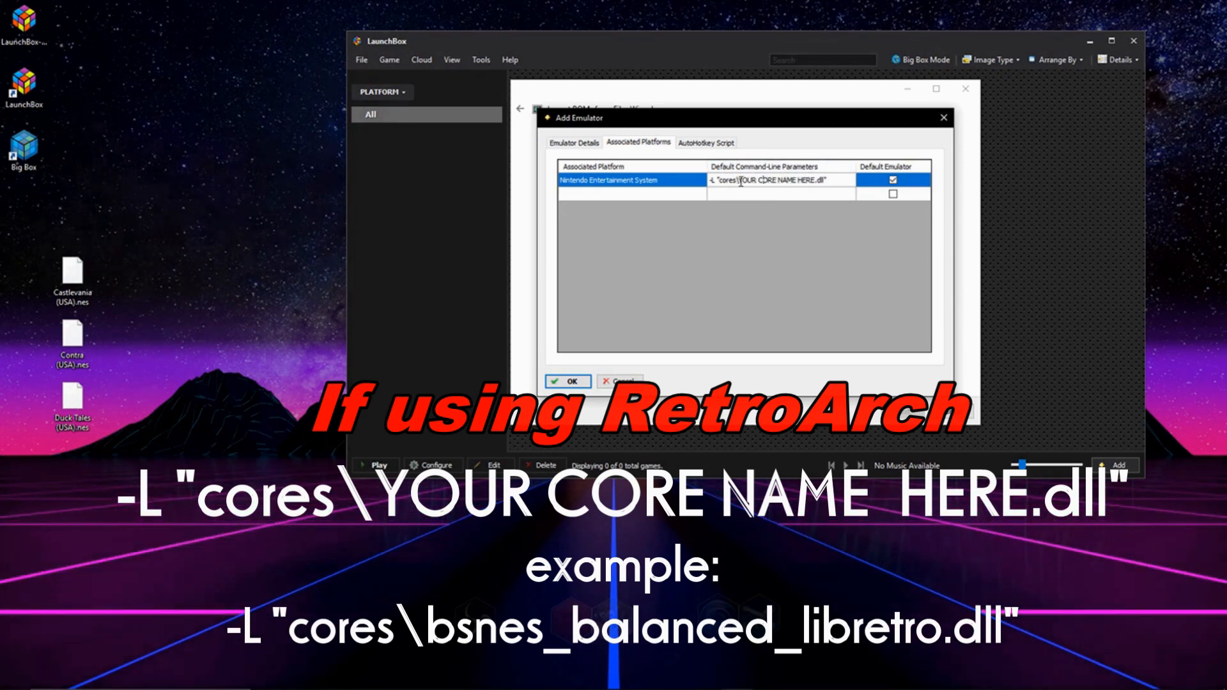
double_click(770, 180)
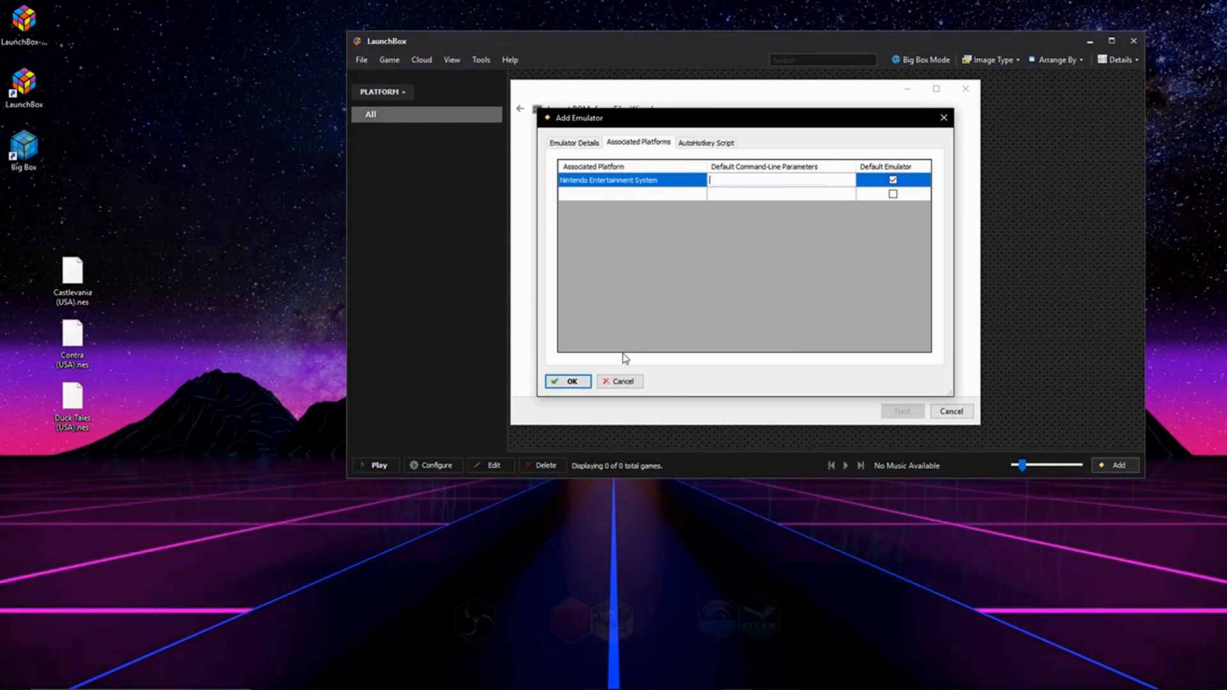
Save the Nestopia emulator and continue to the file-handling options.
left_click(567, 381)
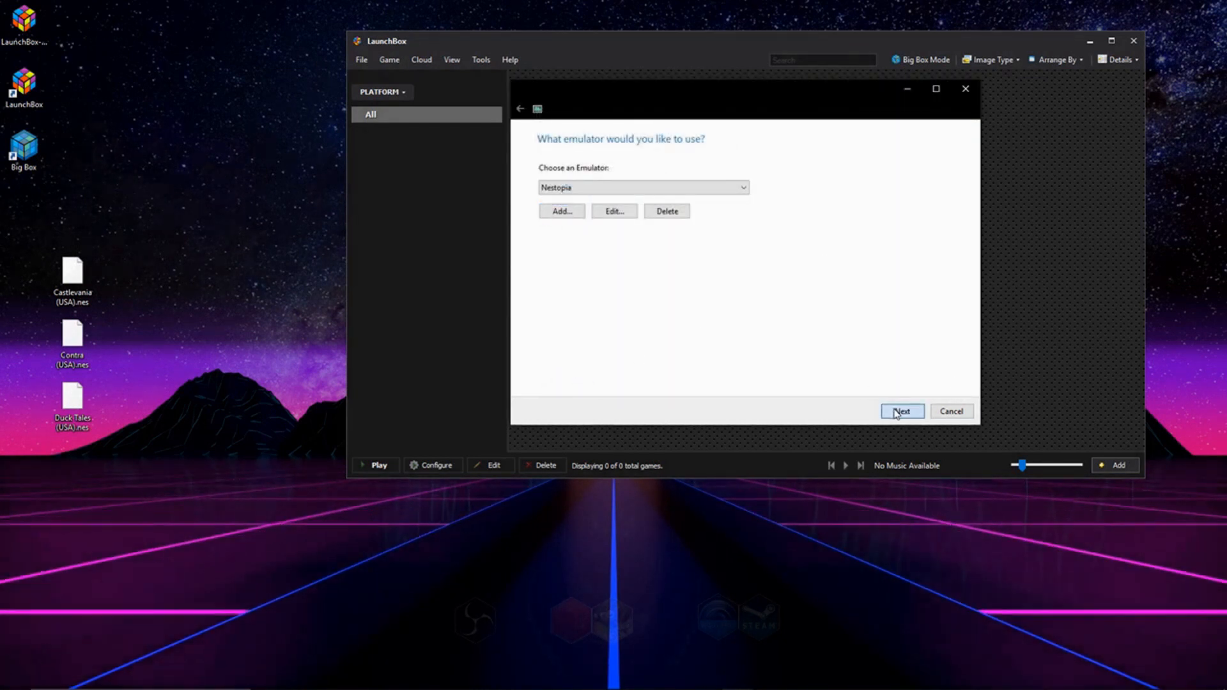
left_click(901, 411)
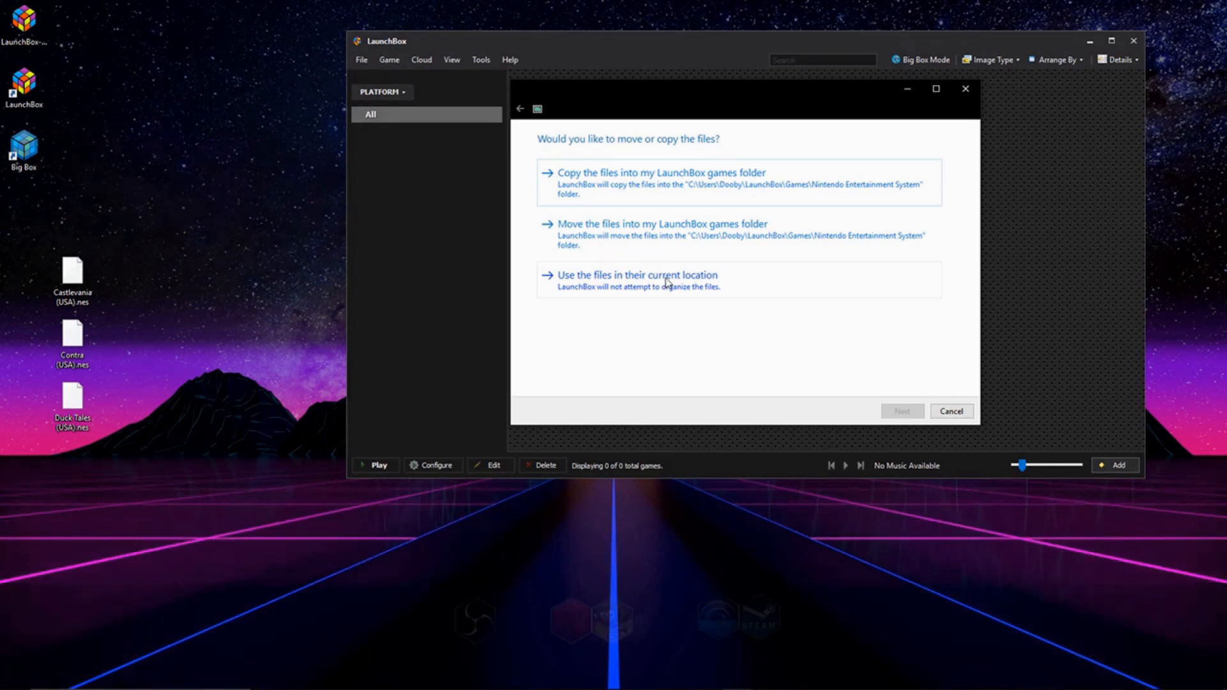
mouse_move(700, 243)
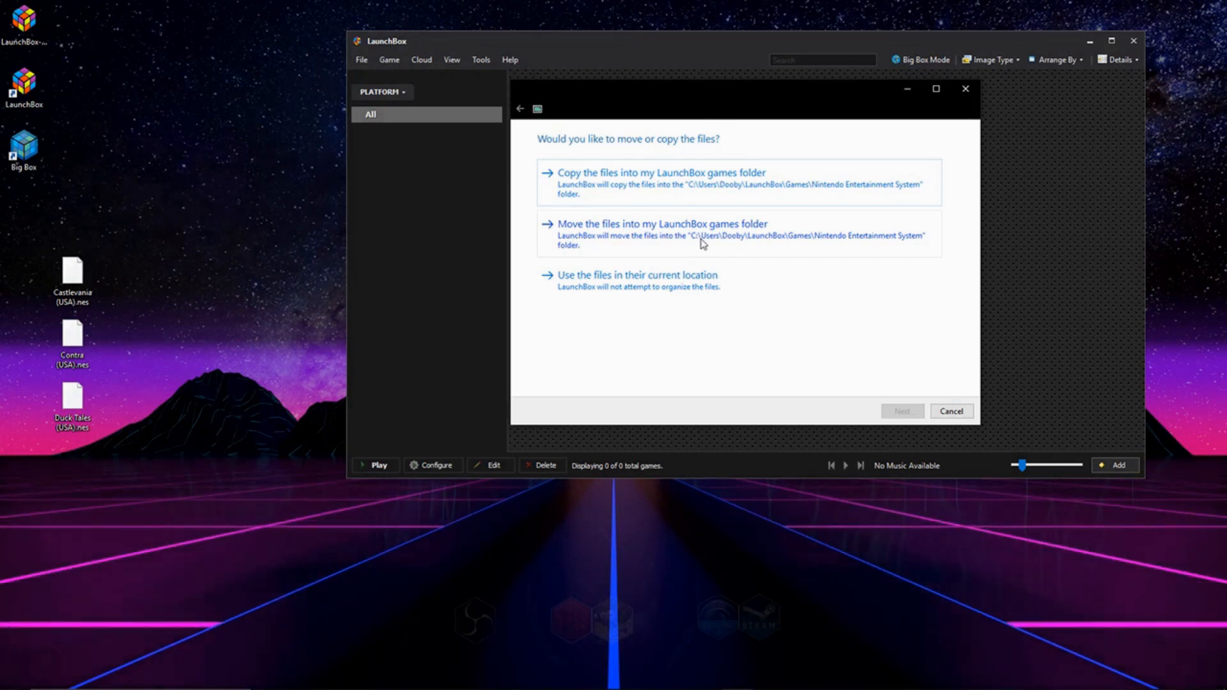
mouse_move(570, 133)
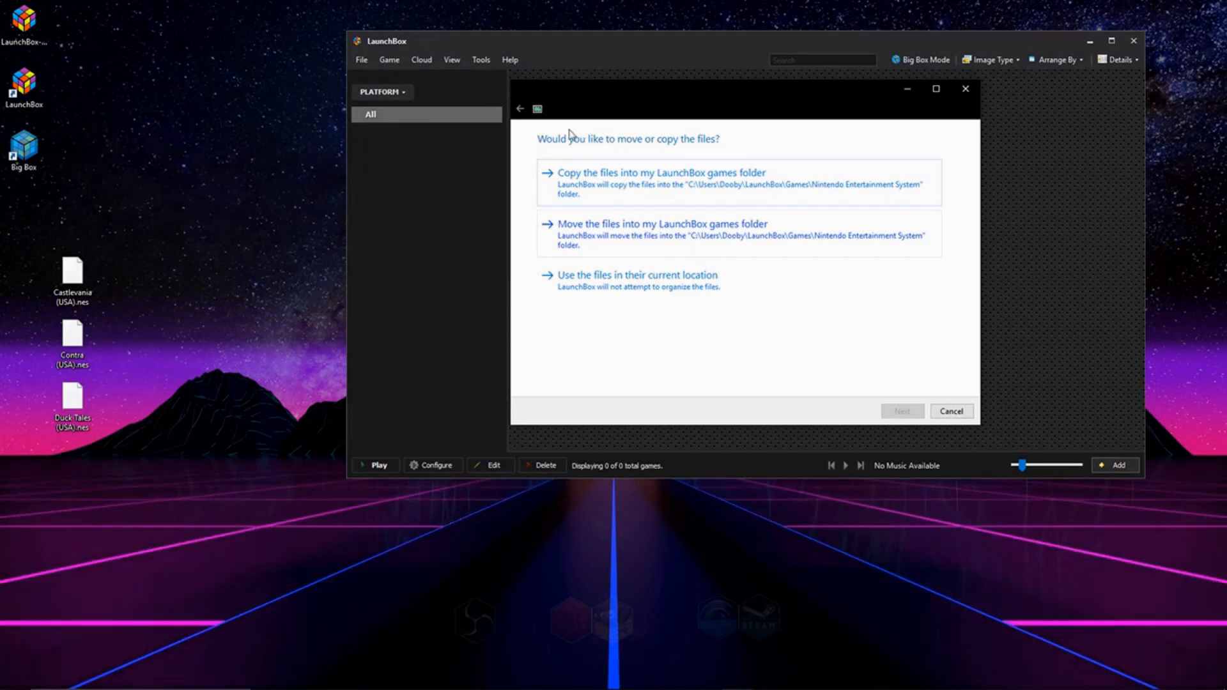
mouse_move(624, 171)
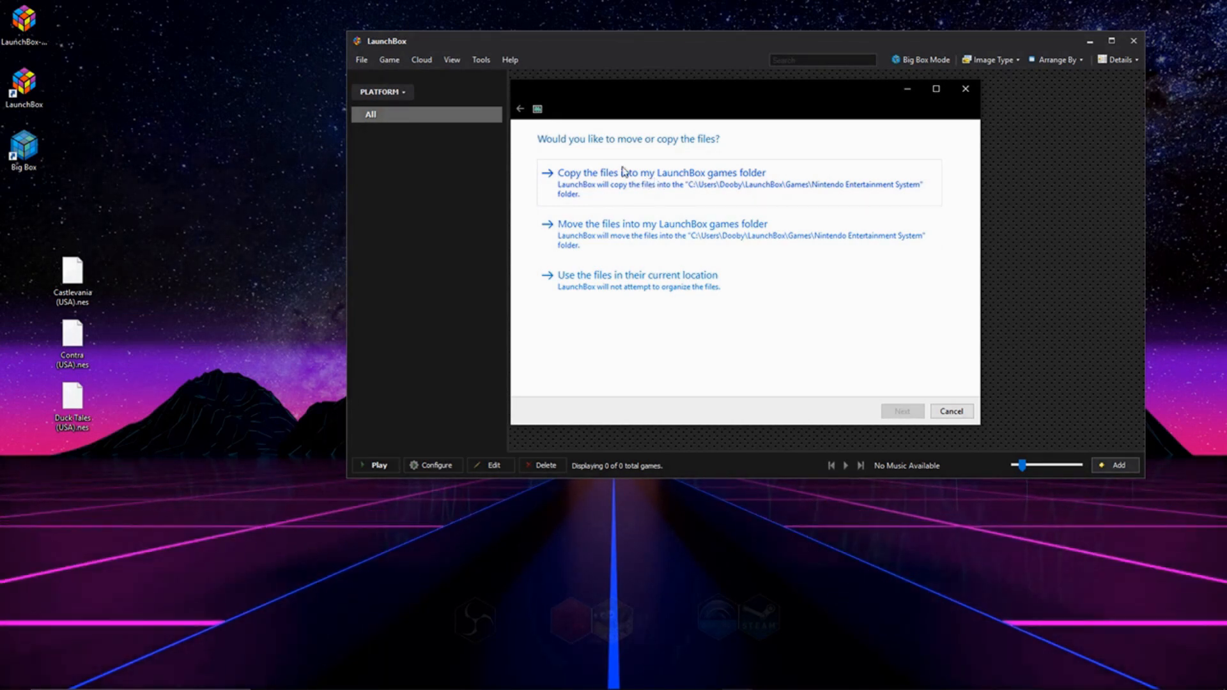
mouse_move(299, 204)
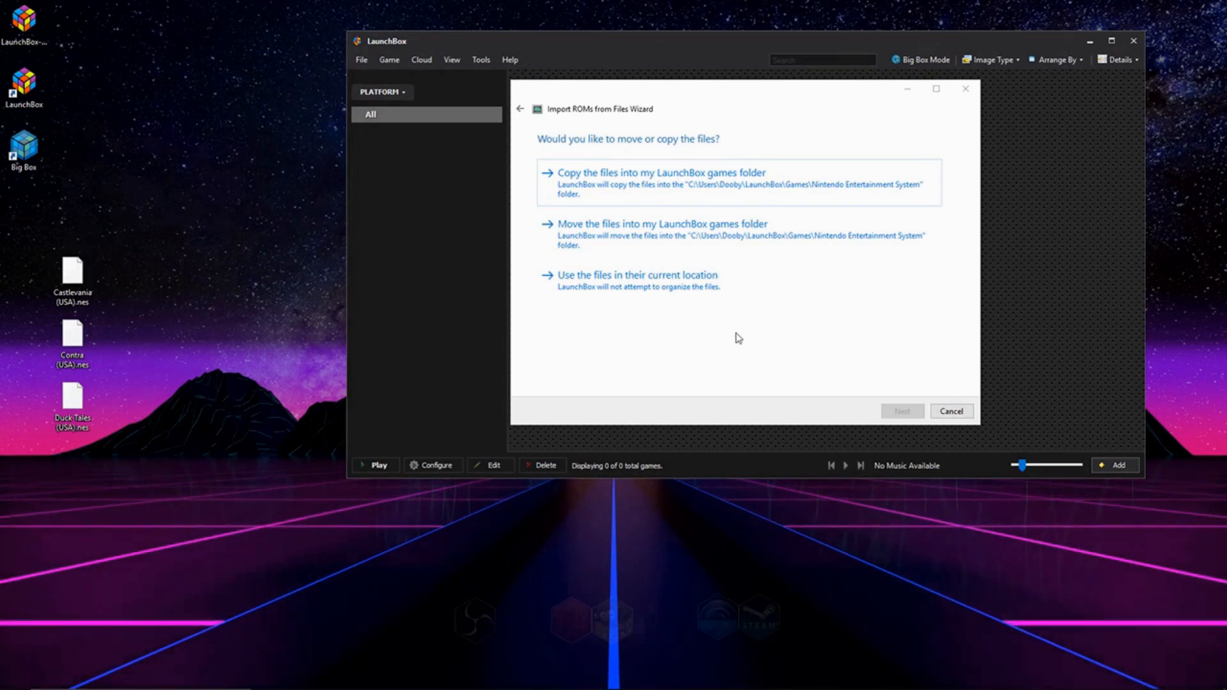
mouse_move(736, 229)
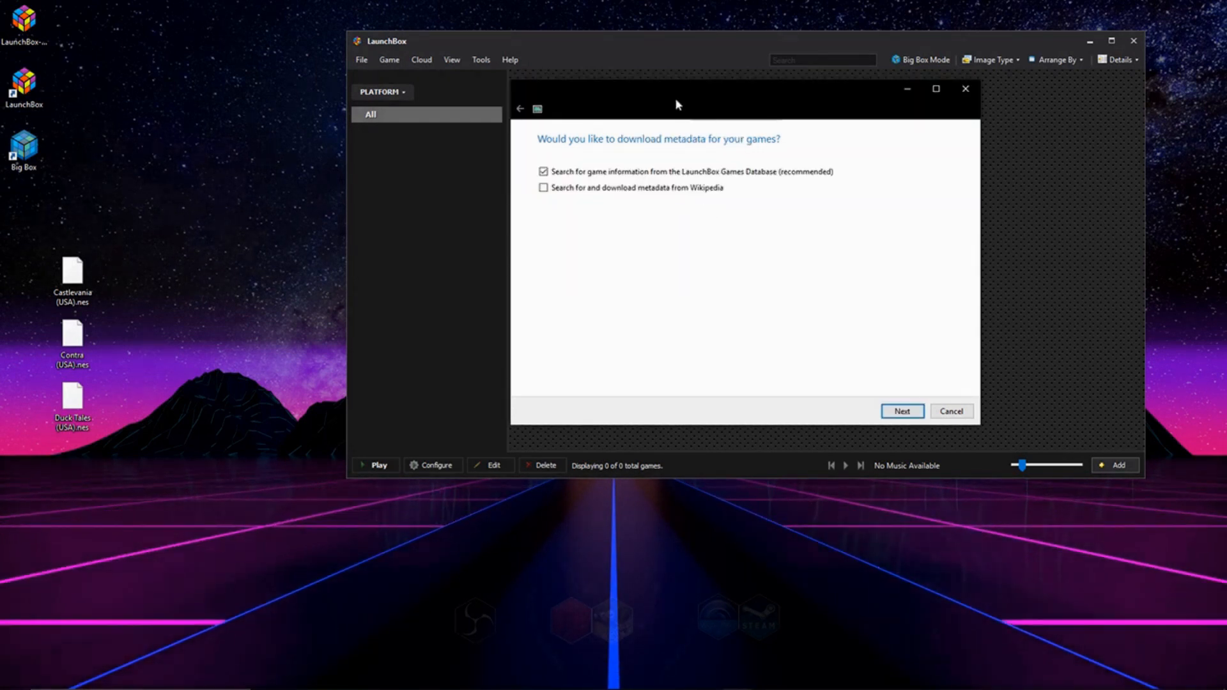
mouse_move(787, 132)
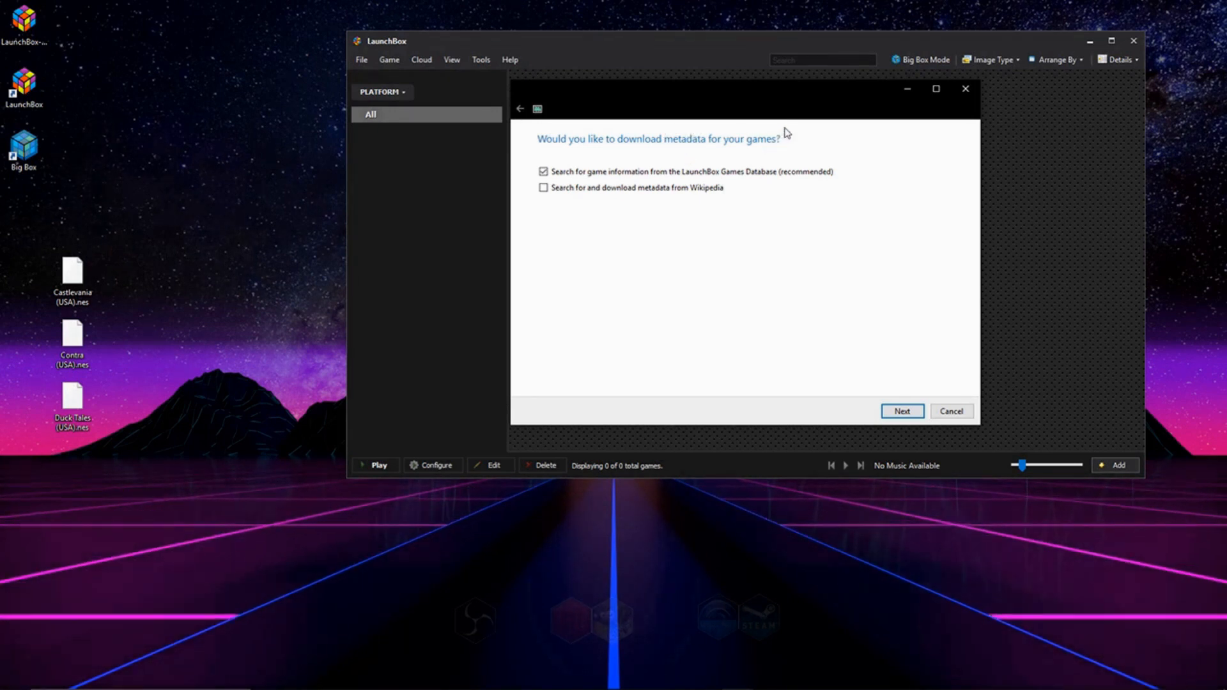
mouse_move(1083, 146)
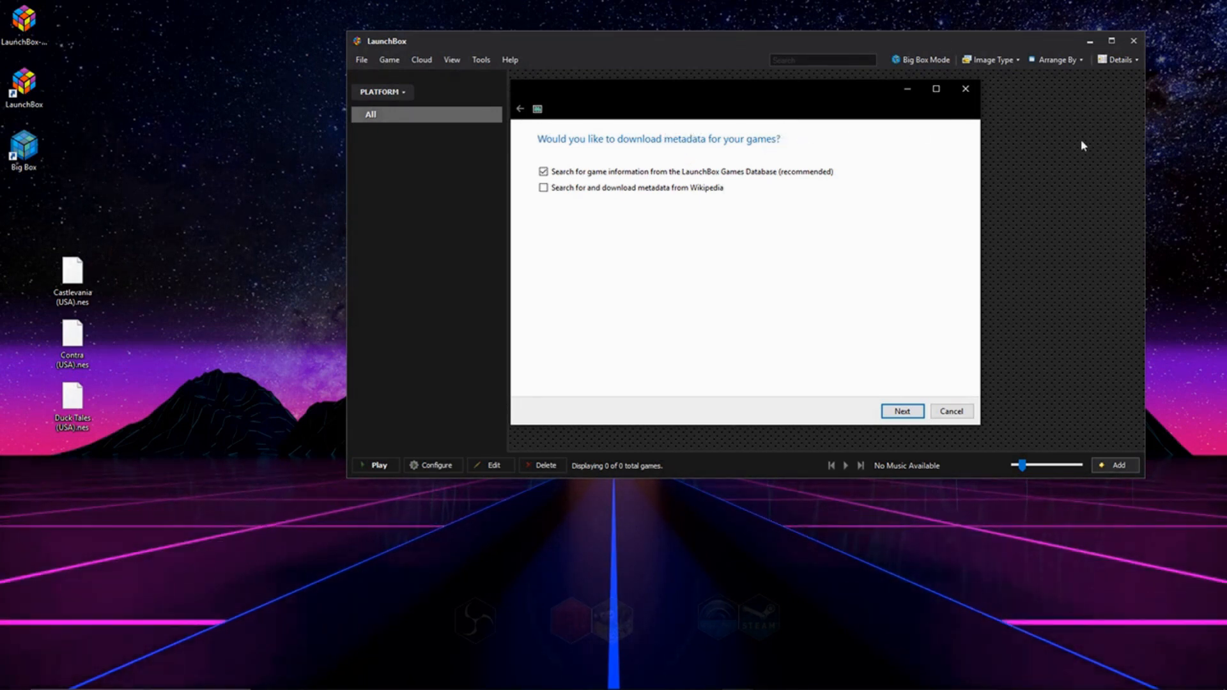
mouse_move(892, 144)
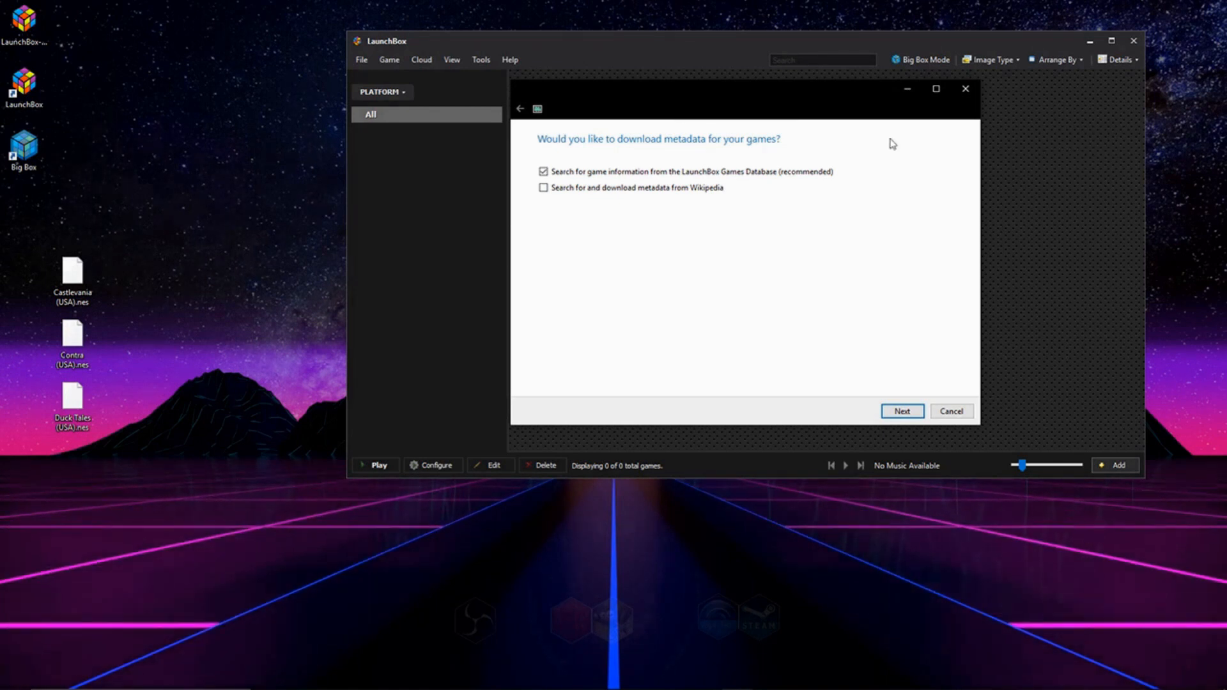
mouse_move(765, 185)
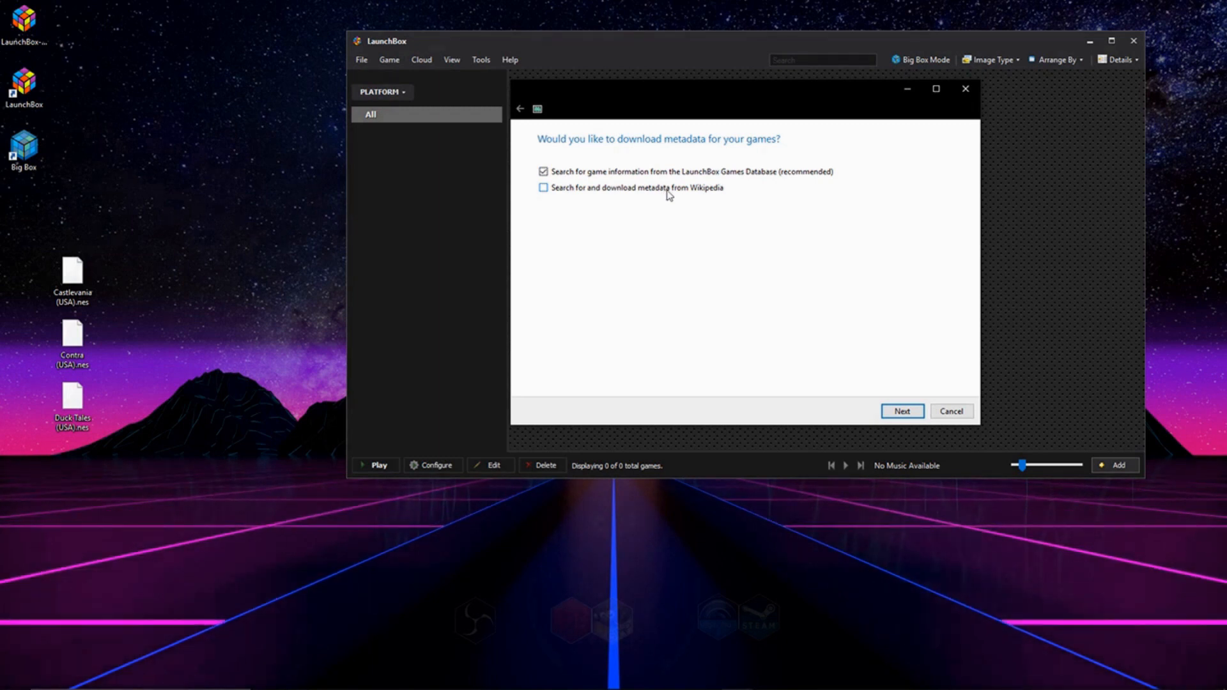
Accept LaunchBox Games Database metadata and keep every image type checked for download.
left_click(901, 411)
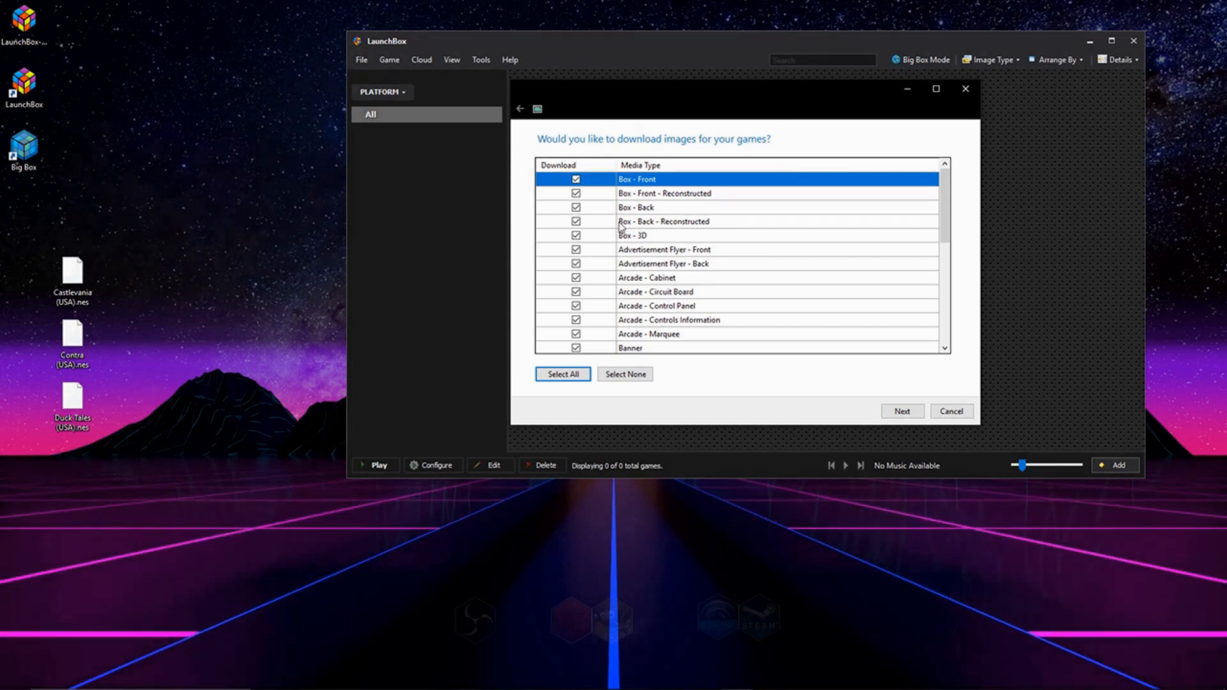
left_click(663, 222)
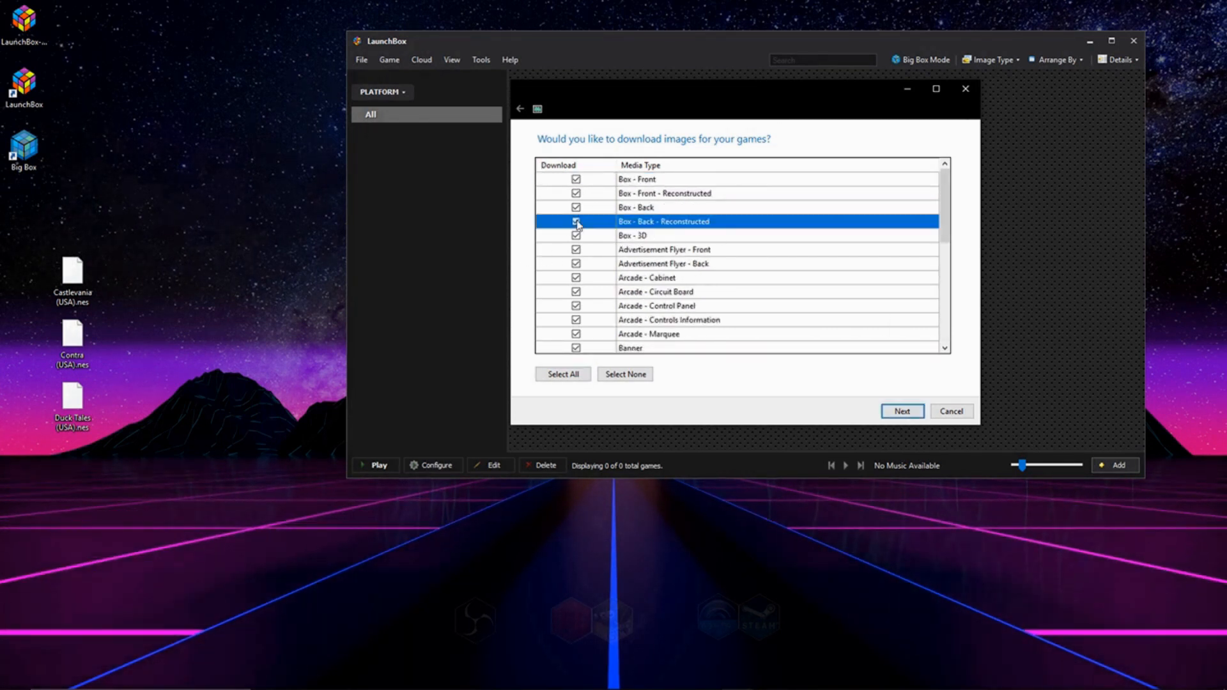
left_click(575, 222)
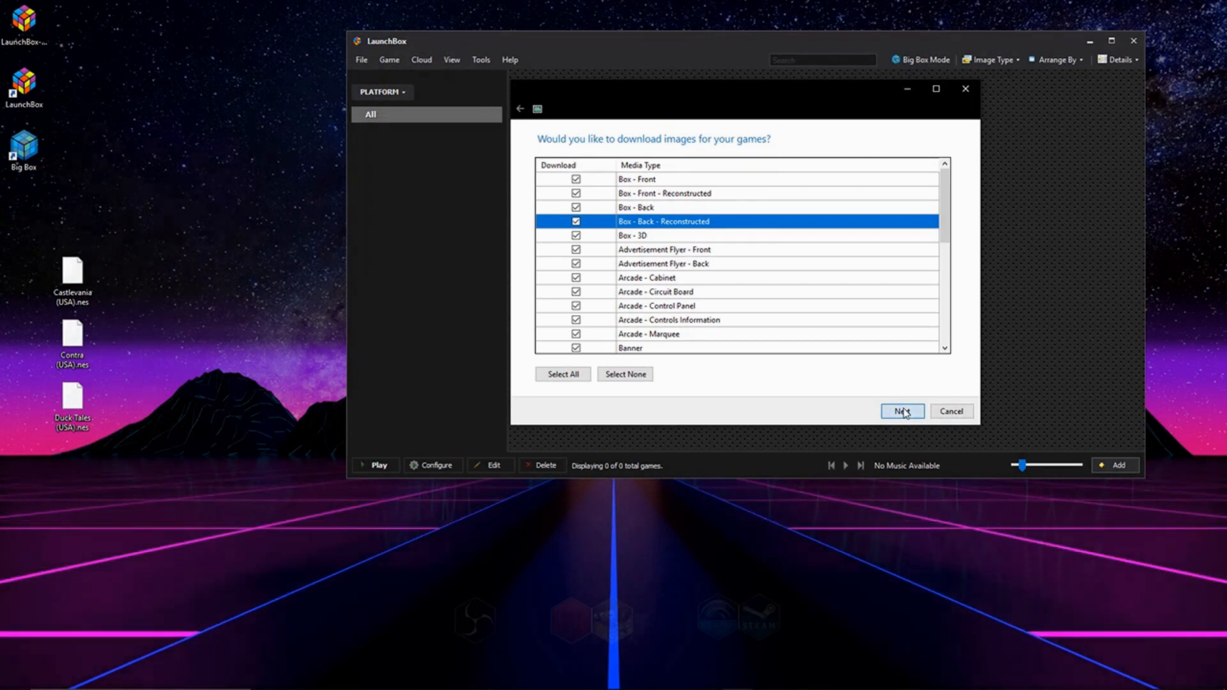
left_click(902, 411)
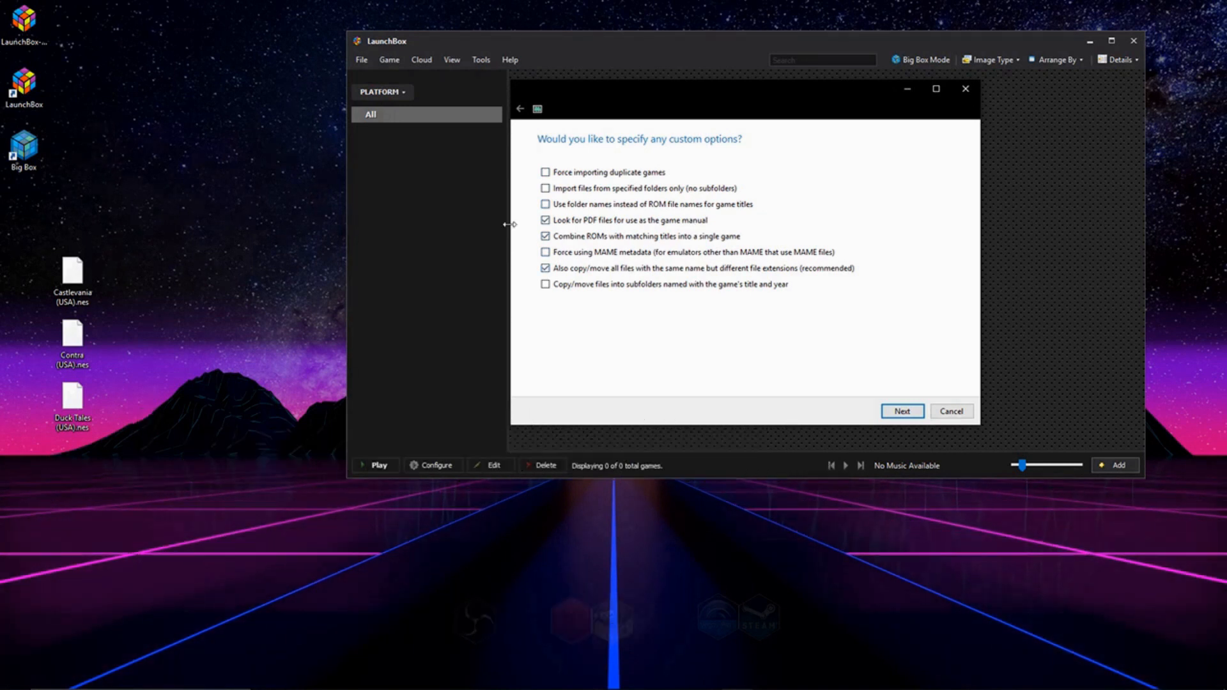
mouse_move(902, 385)
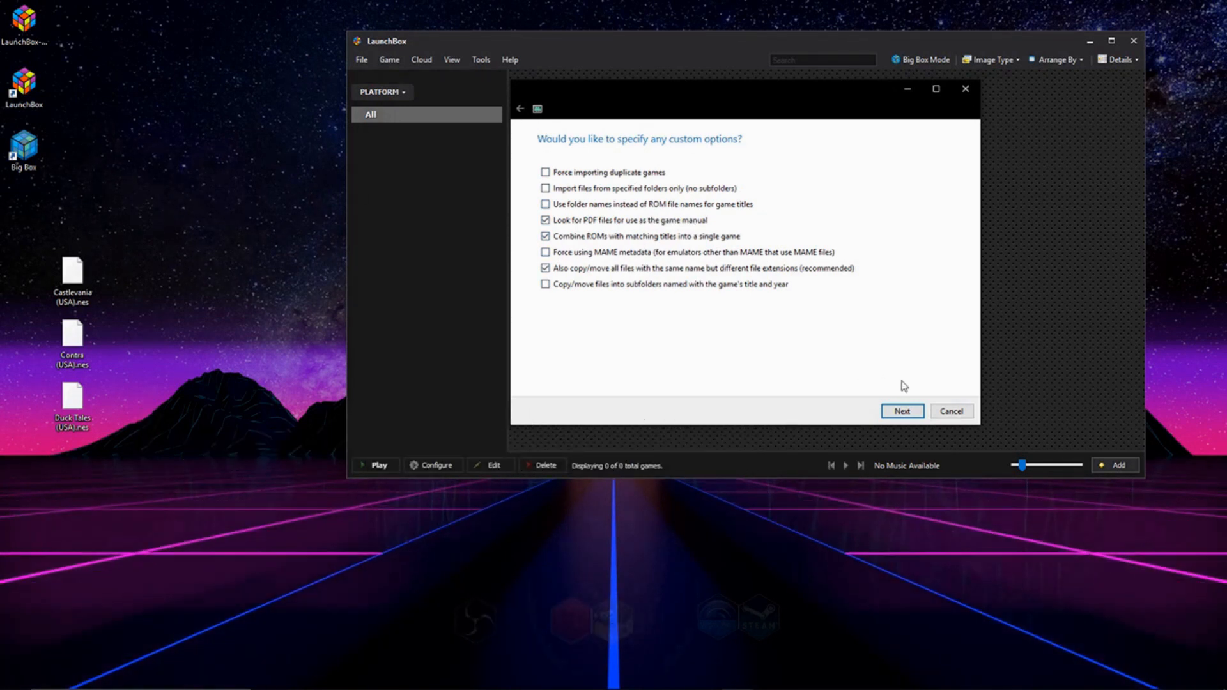
Accept the default custom import options and review the Castlevania and Contra entries.
left_click(900, 410)
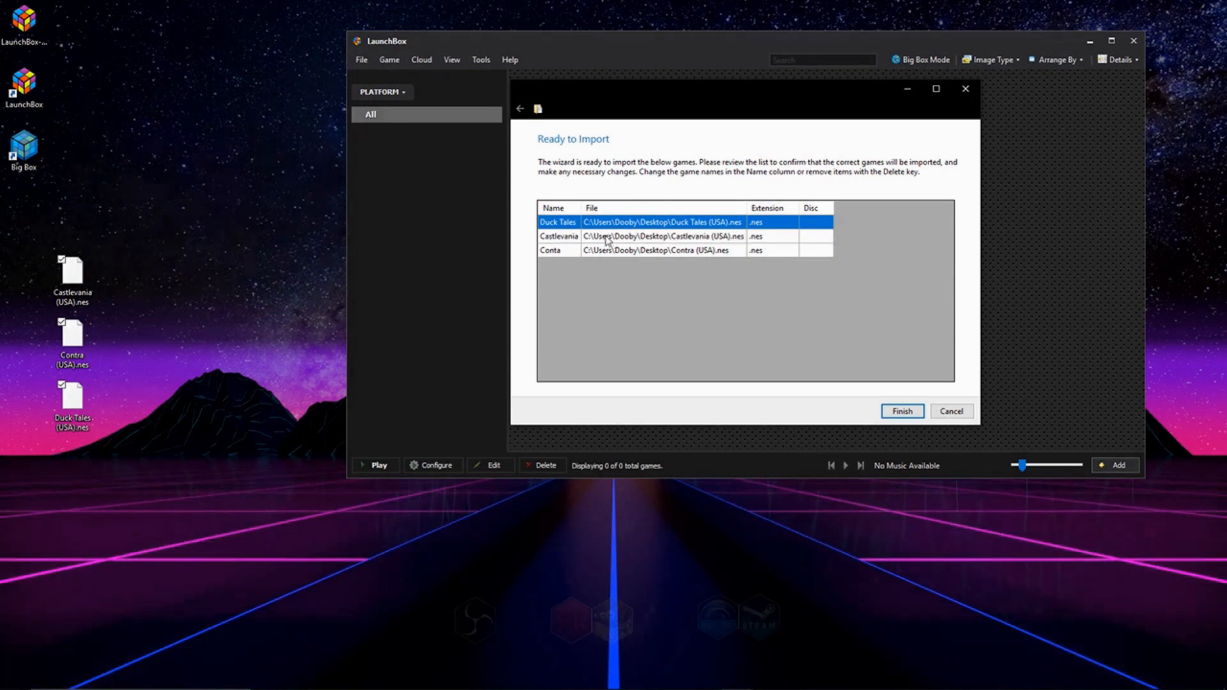
left_click(636, 236)
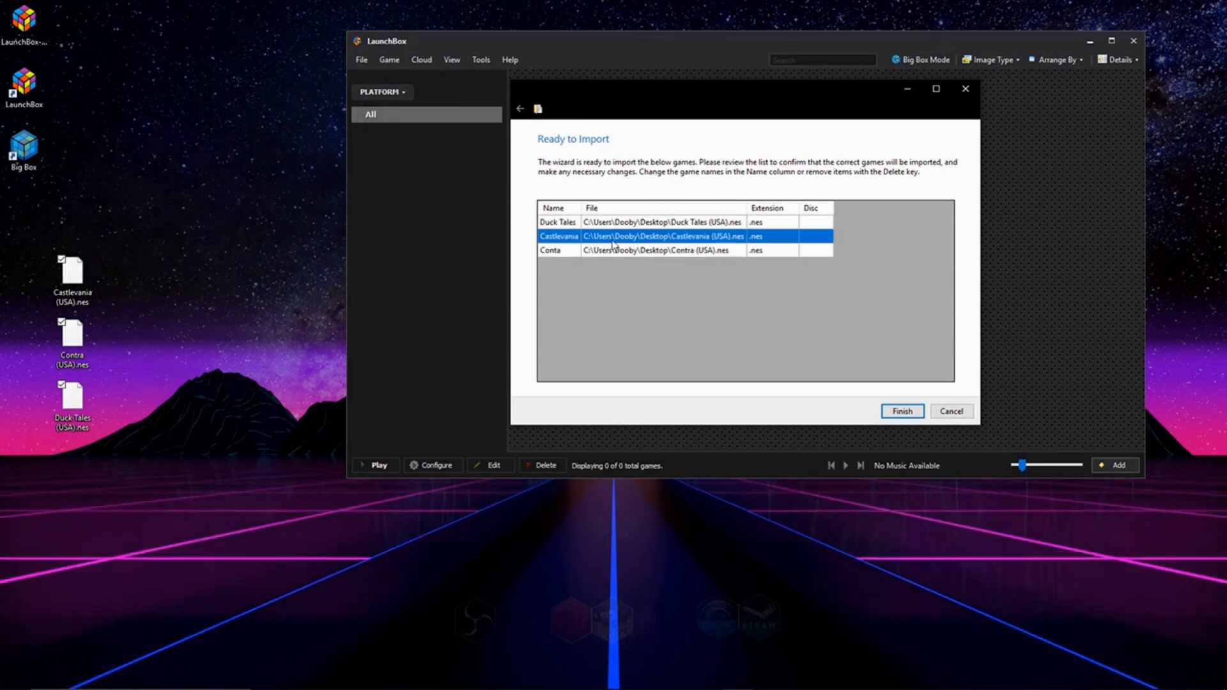
left_click(556, 250)
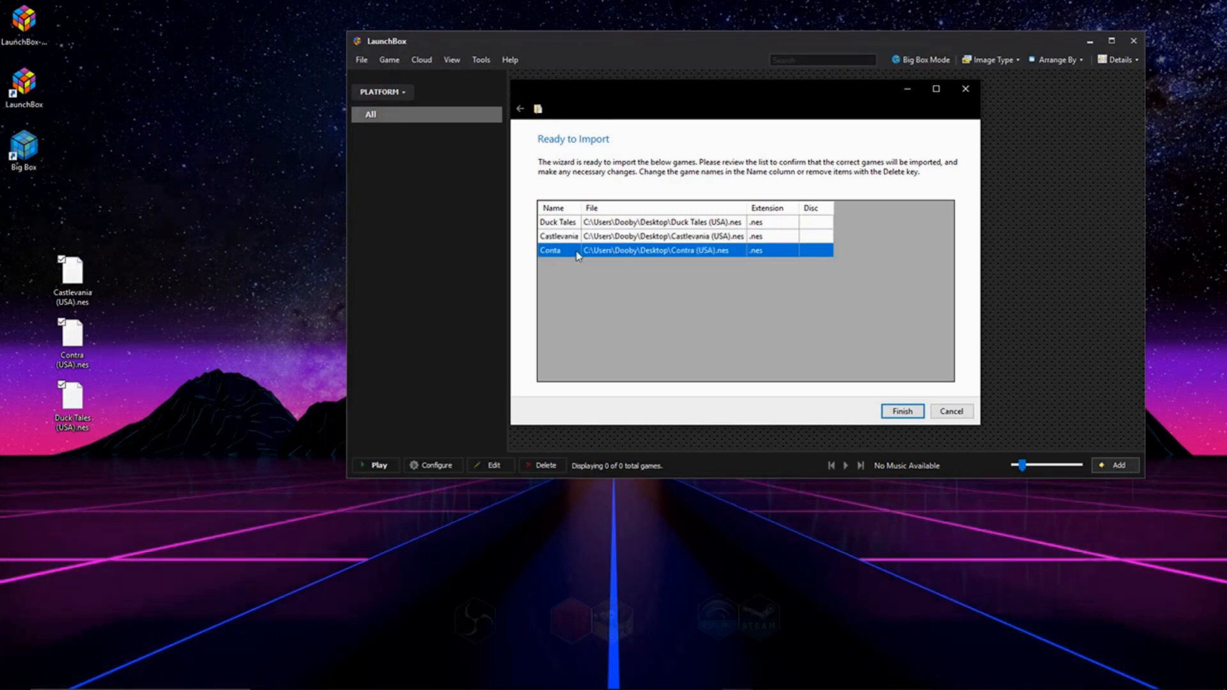
Rename the Contra entry to 'khlkahflk;fhdfl' and run the import.
double_click(557, 251)
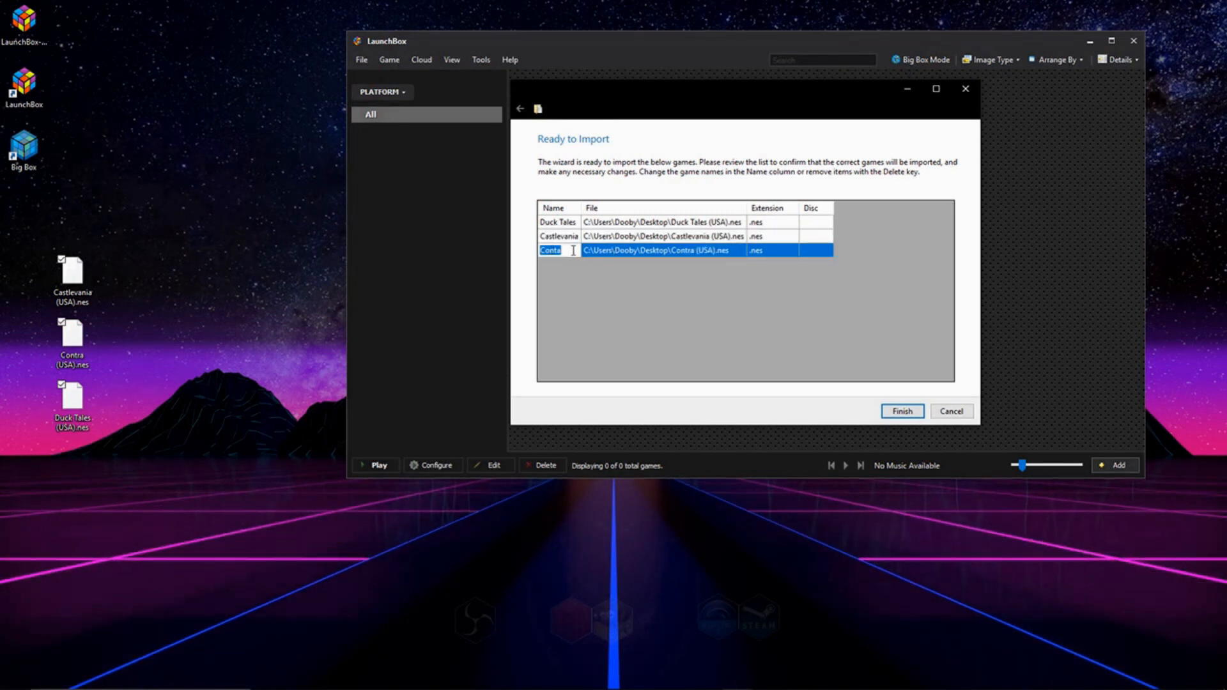
type("khlkahflk;fhdfl")
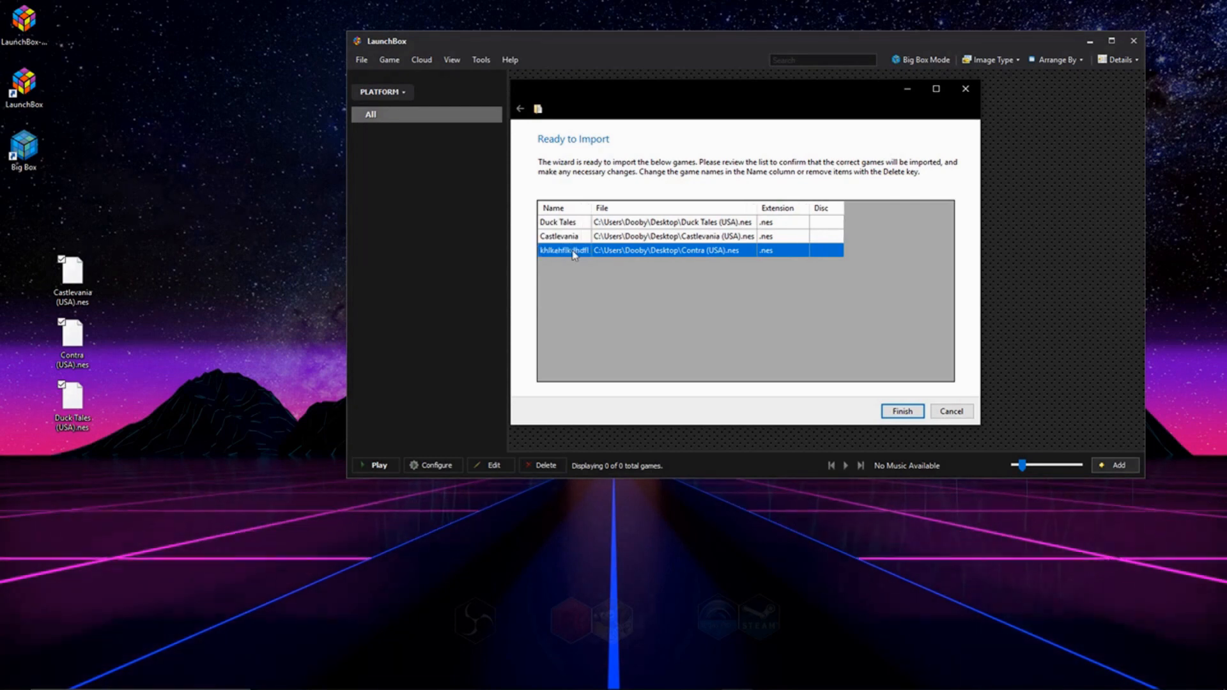
left_click(901, 411)
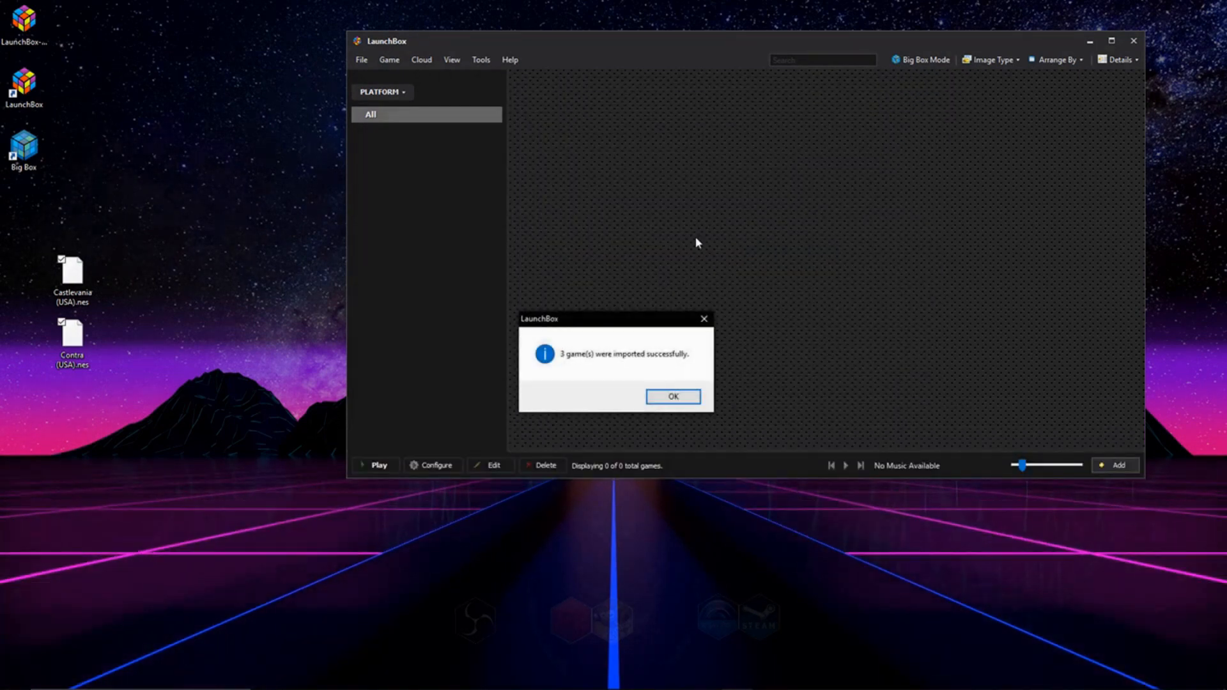
Dismiss the import message, view Castlevania's details, and bring up actions for the misnamed third game.
left_click(671, 397)
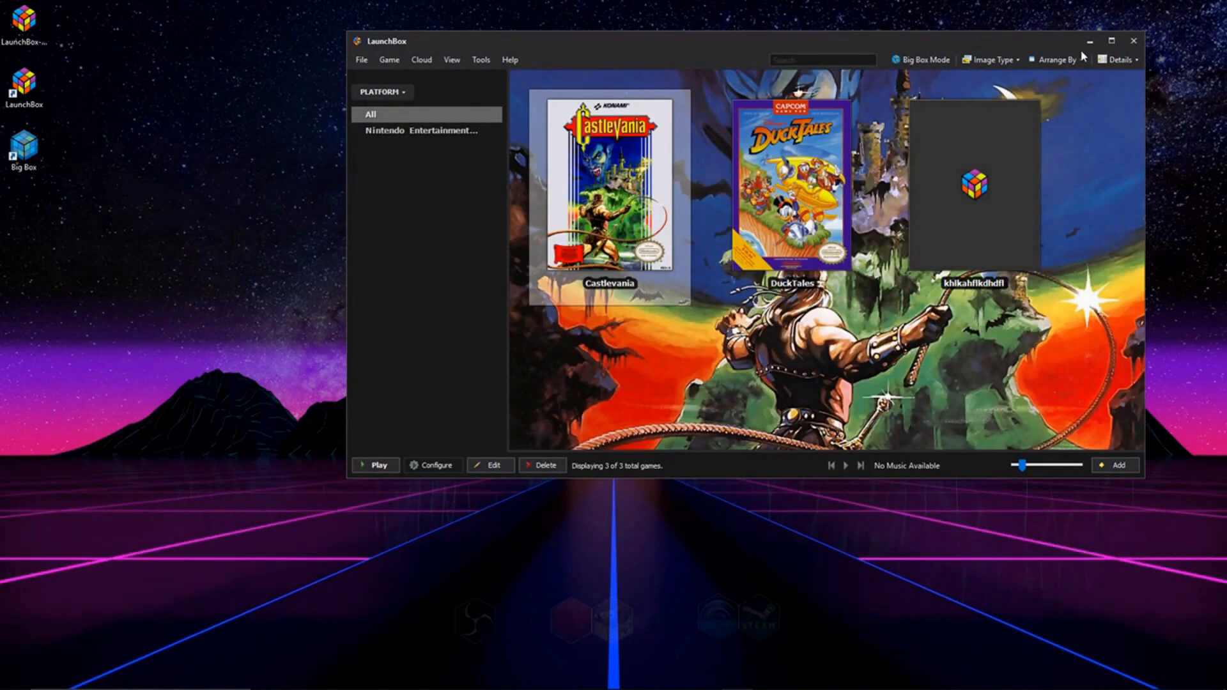
left_click(608, 188)
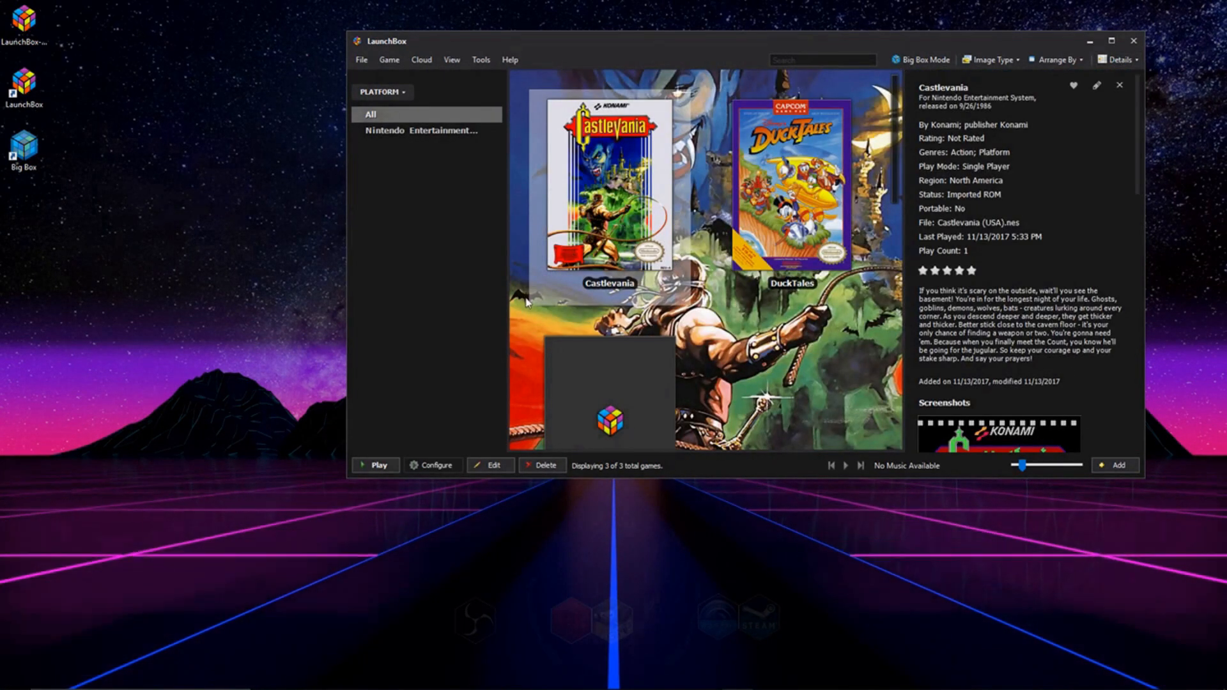
mouse_move(907, 221)
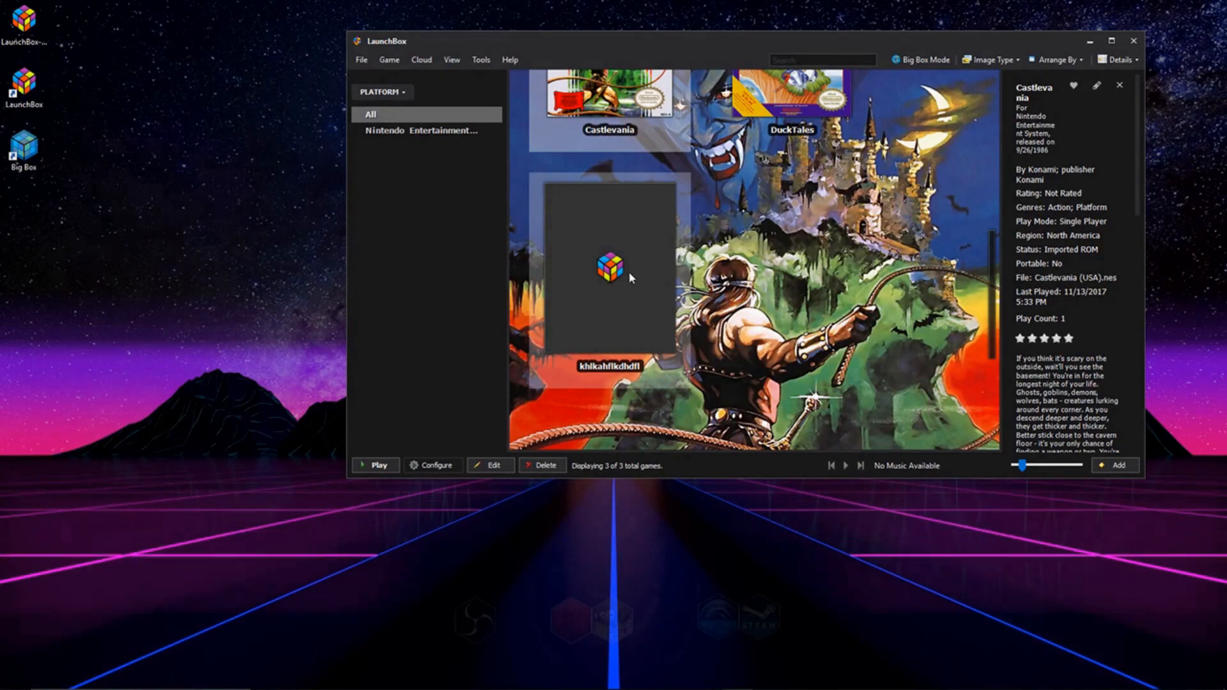
right_click(609, 266)
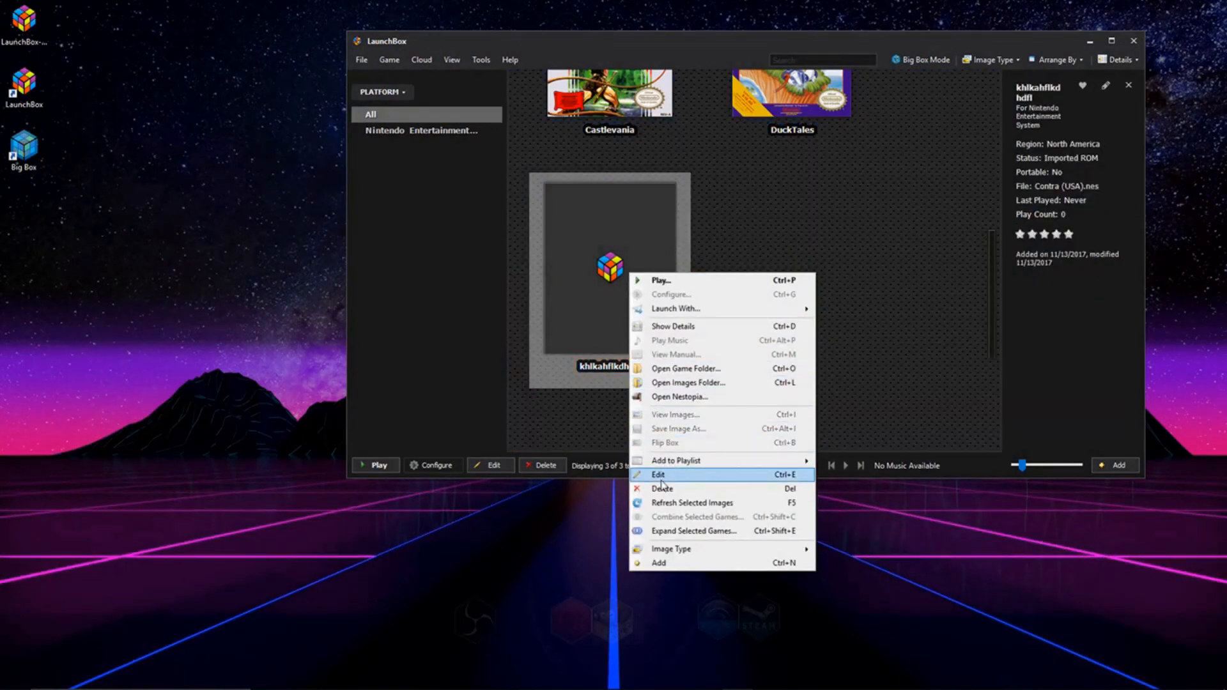
Rename the misnamed game to 'Contra' and fill its details from the games database.
left_click(658, 474)
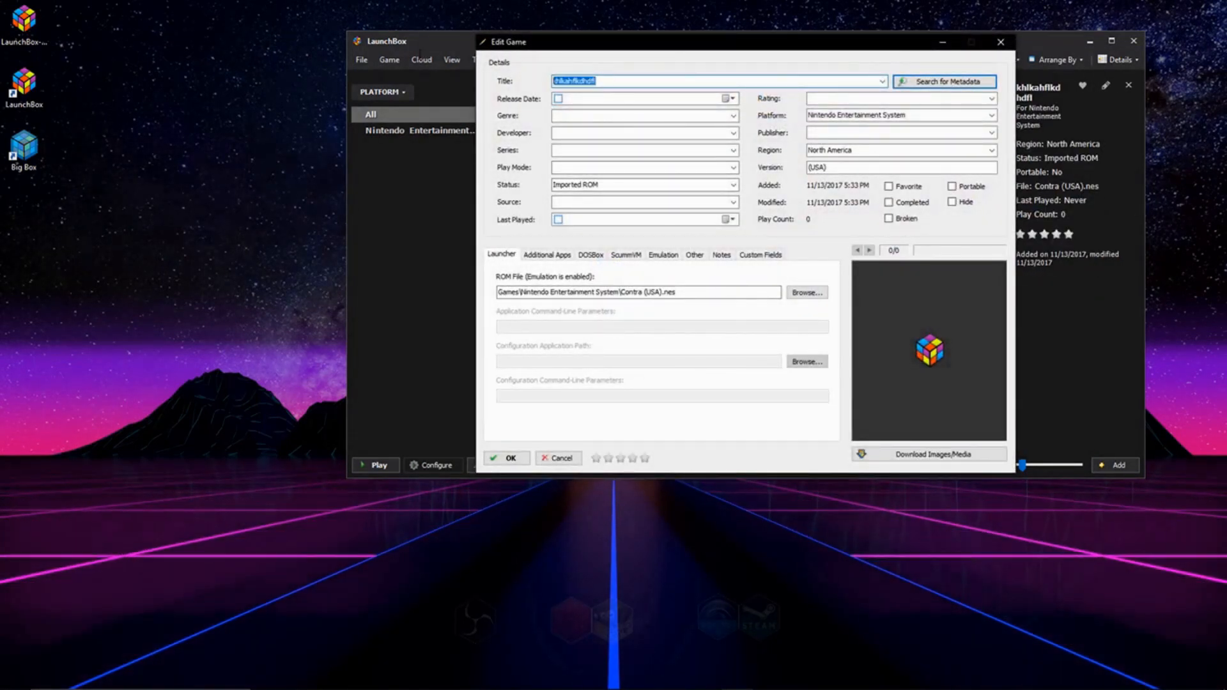
type("Contra")
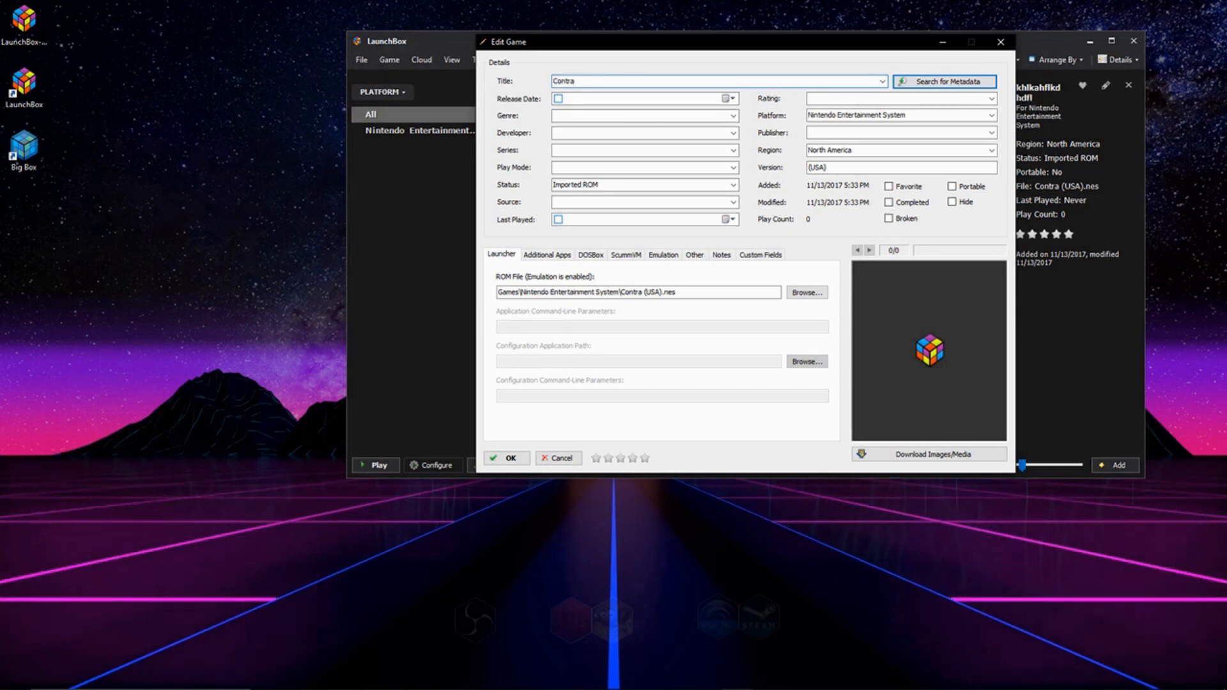
left_click(943, 82)
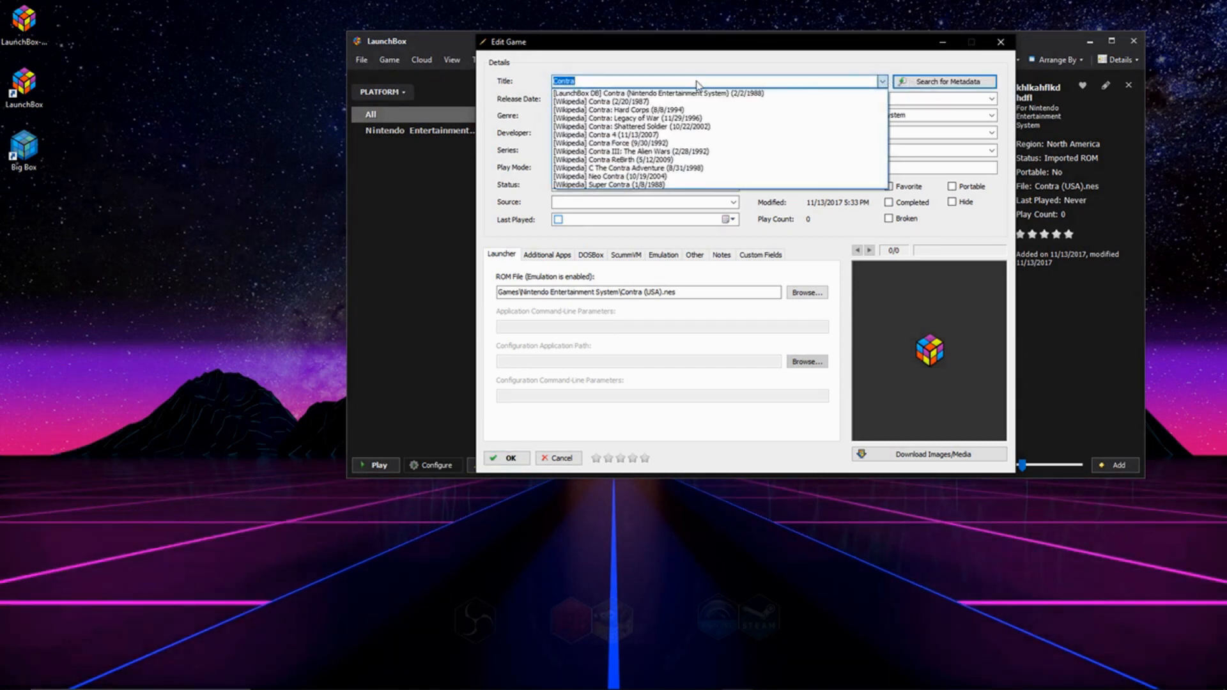
mouse_move(634, 185)
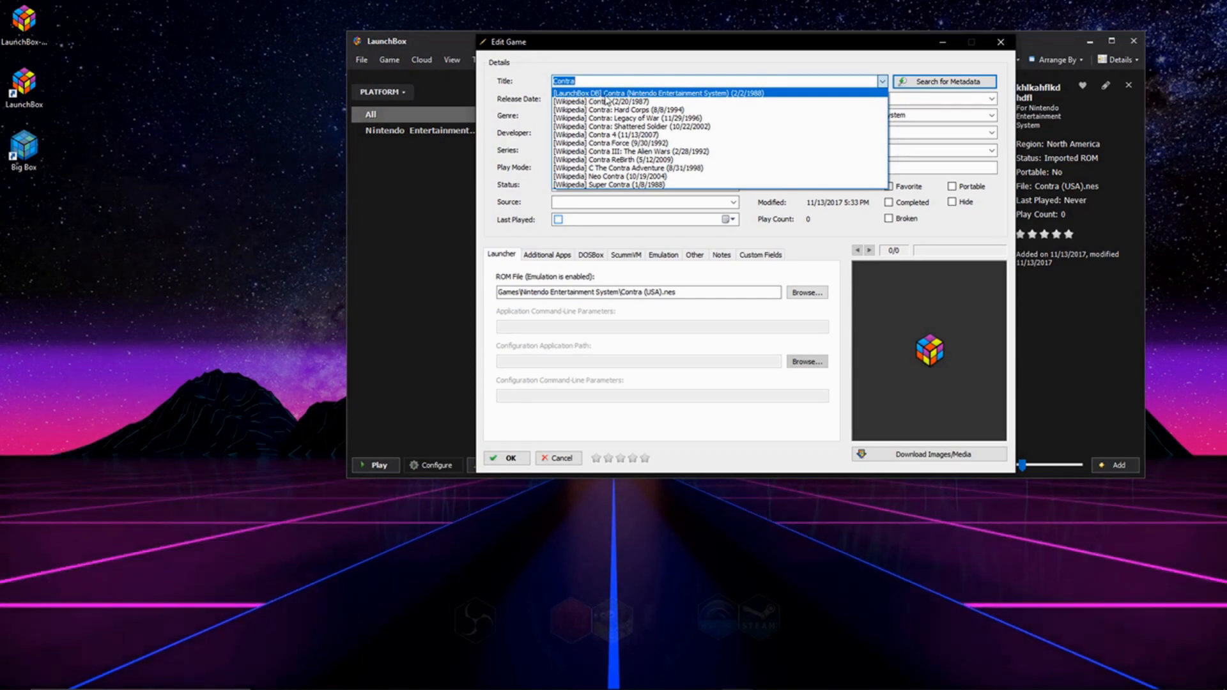
left_click(642, 92)
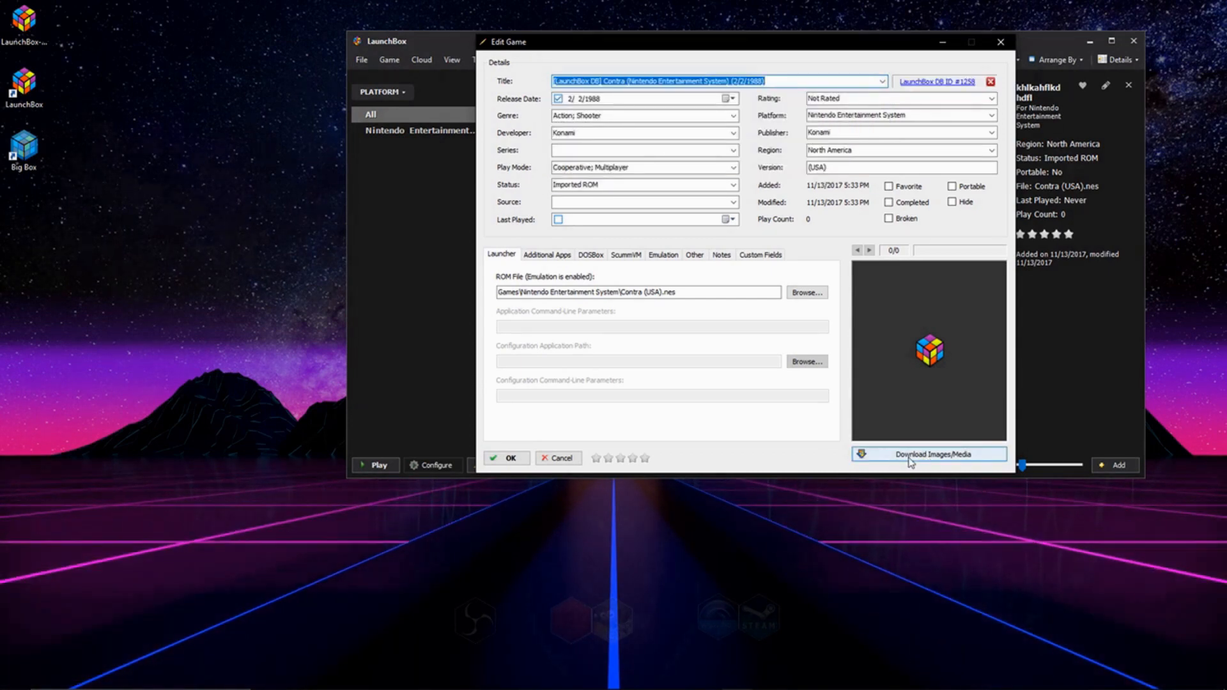
Download the checked media for Contra and save the entry.
left_click(928, 455)
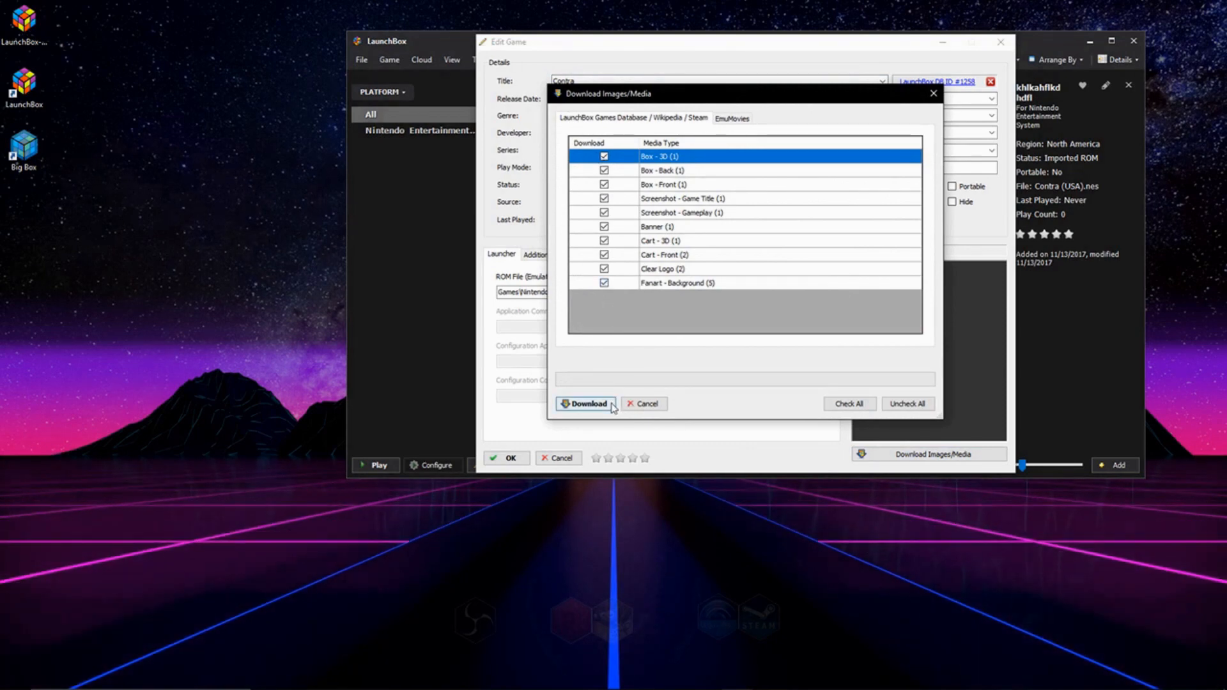
left_click(585, 403)
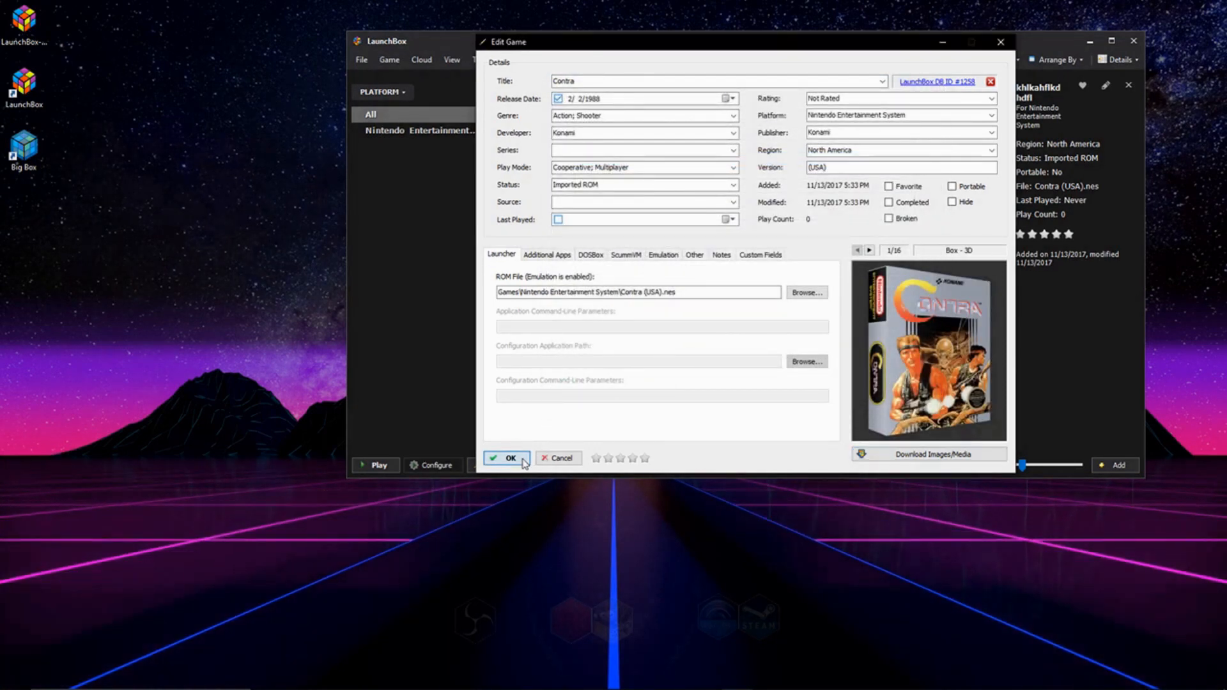
left_click(504, 457)
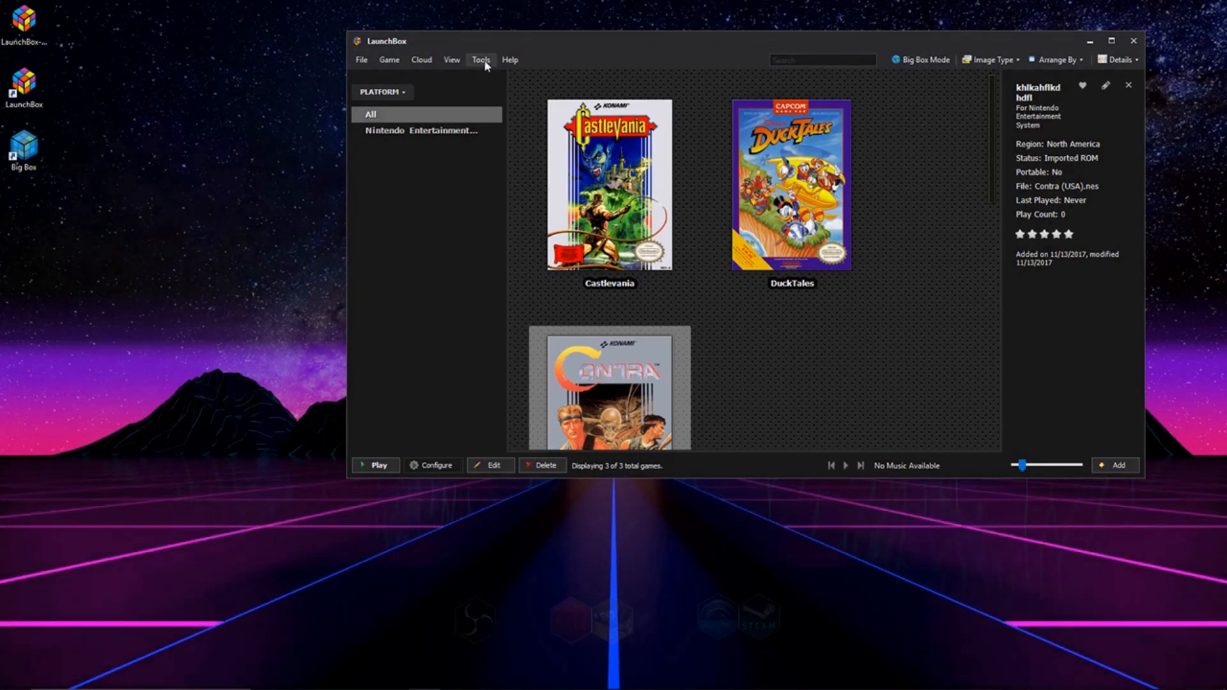
Start the Steam games import and submit the Steam profile name 'Superdooby'.
left_click(481, 59)
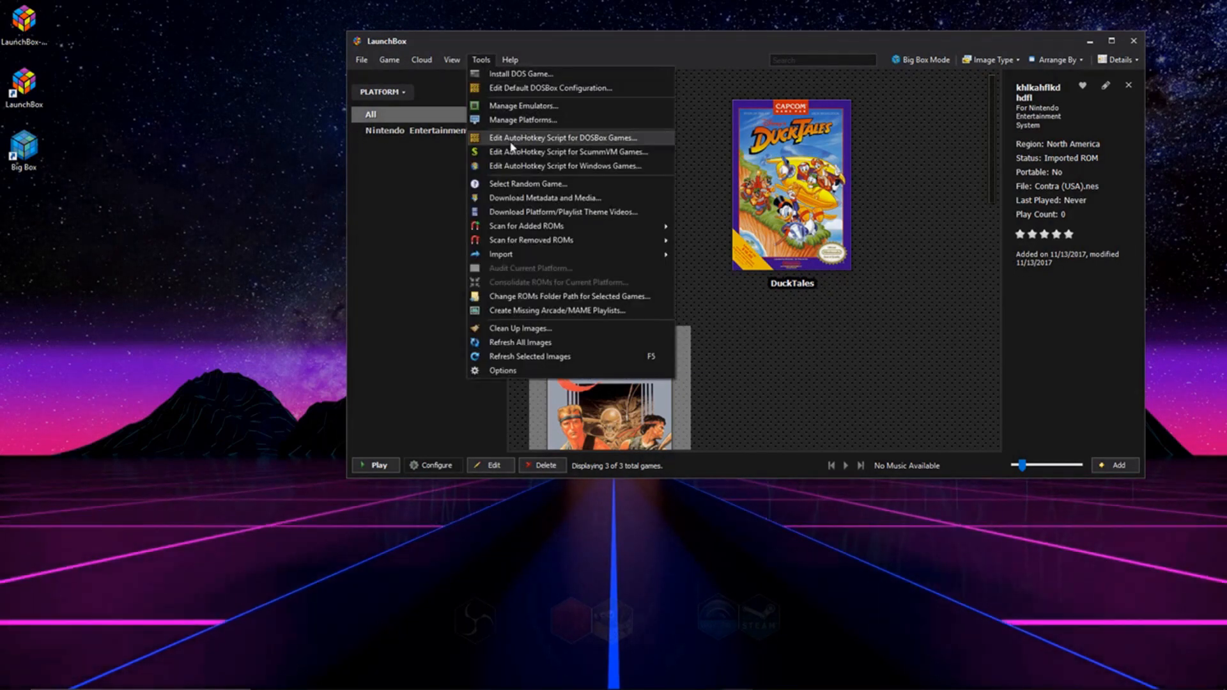
mouse_move(501, 253)
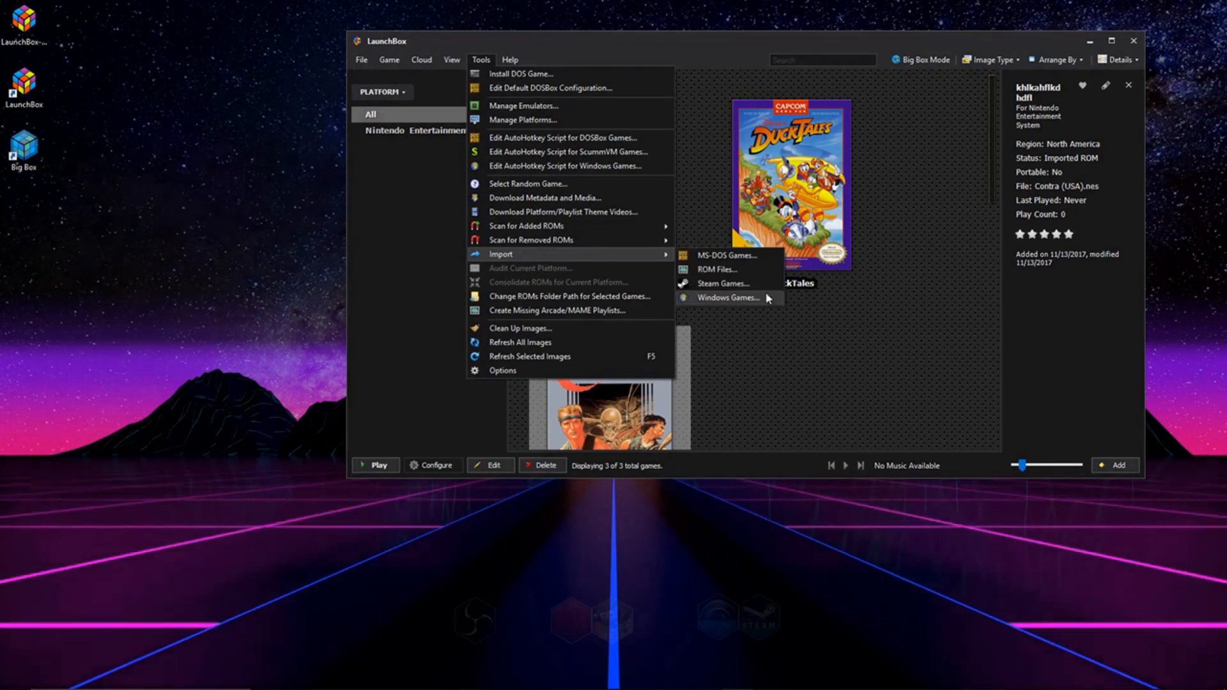
left_click(718, 283)
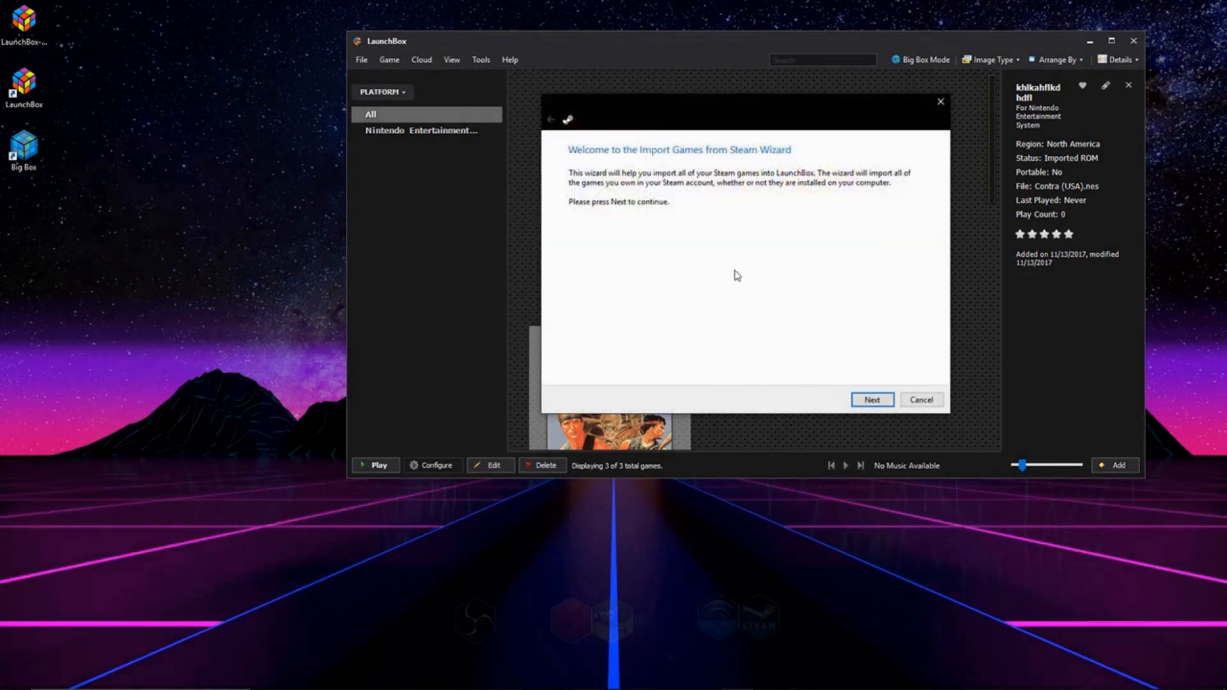
left_click(871, 400)
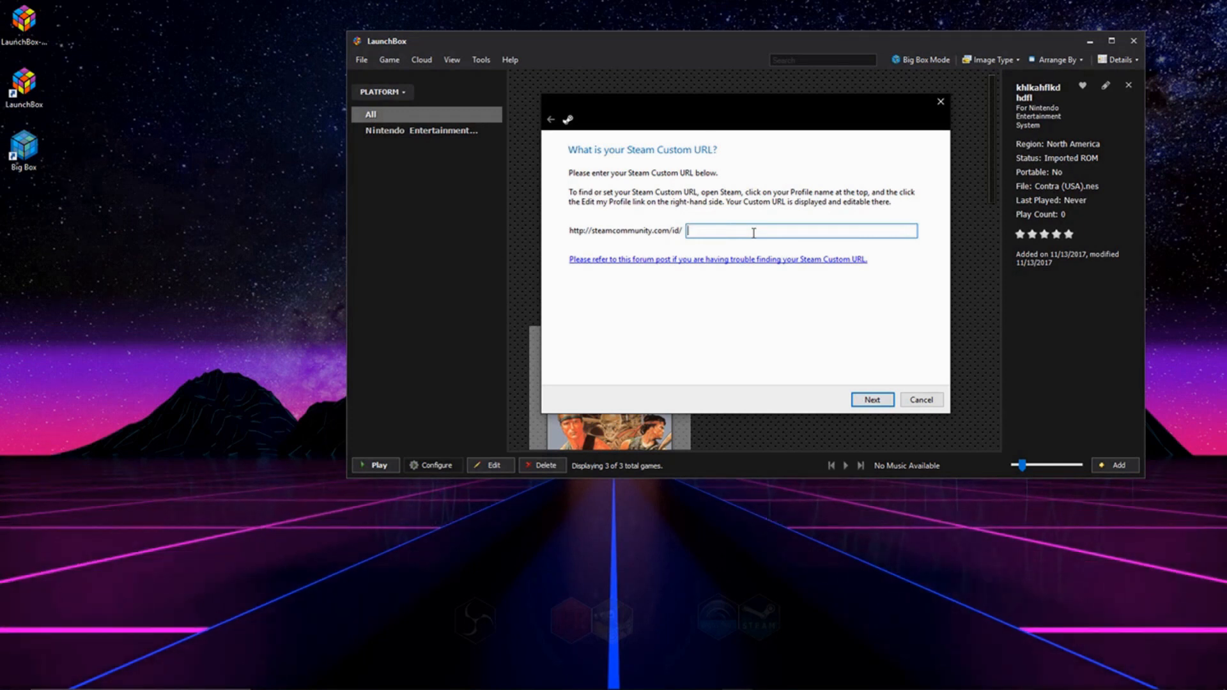
type("Superdooby")
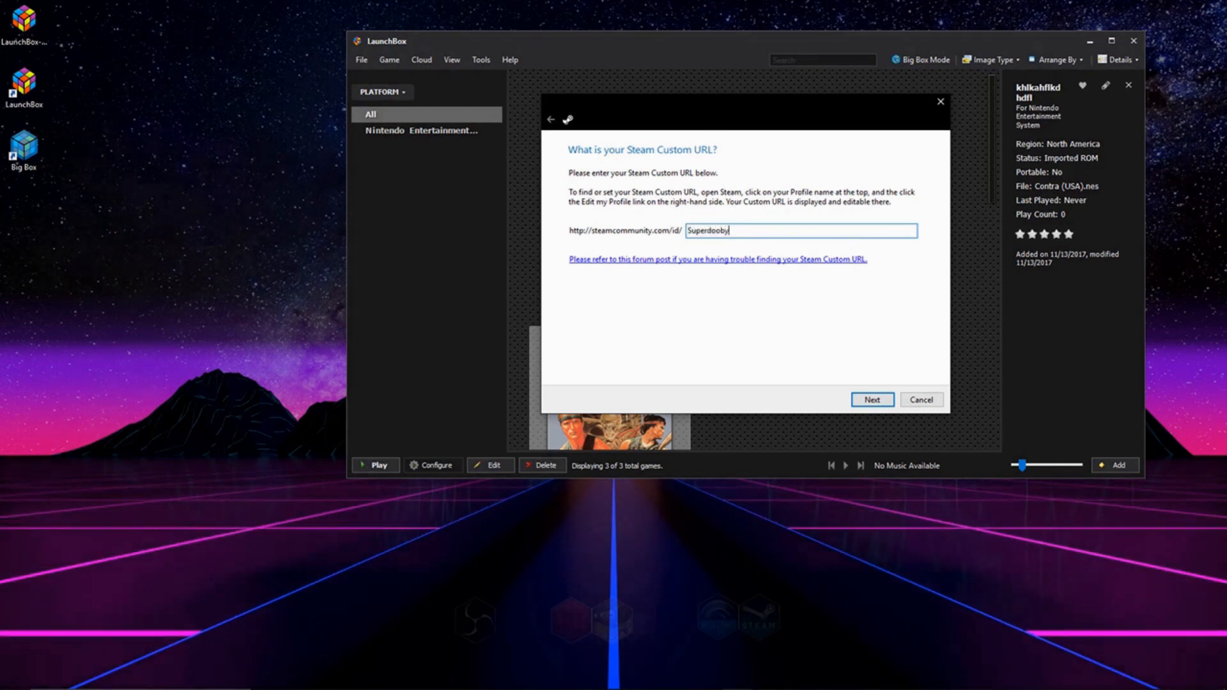
left_click(871, 400)
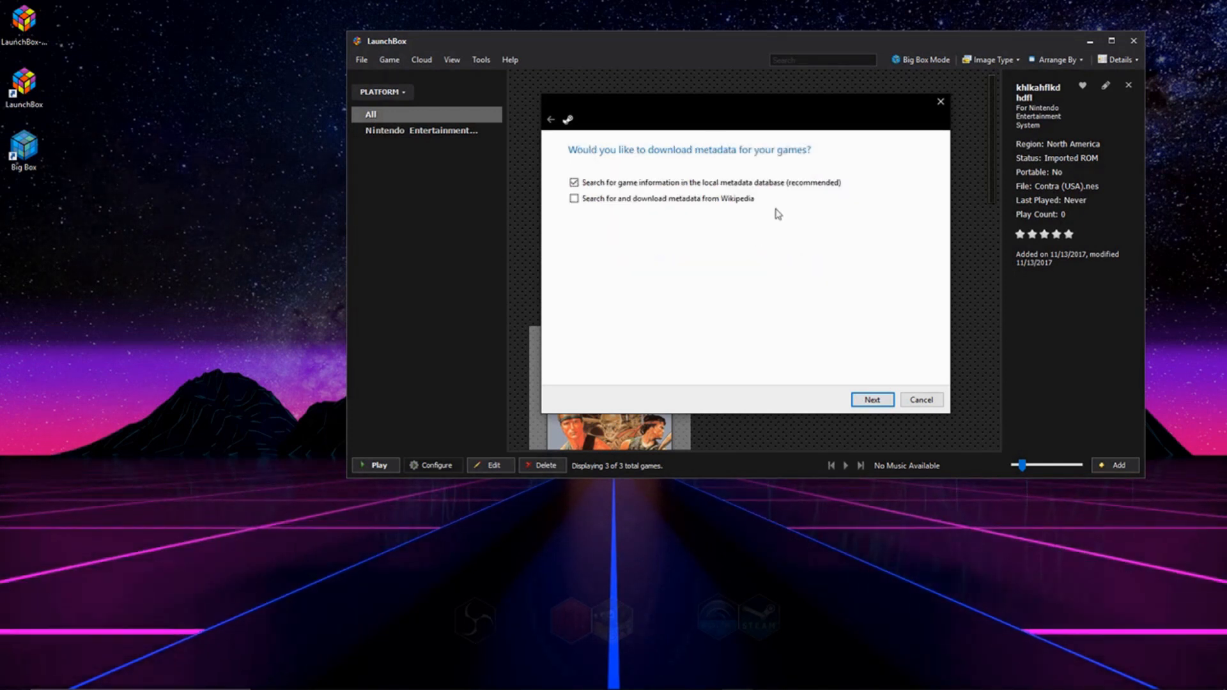
mouse_move(872, 399)
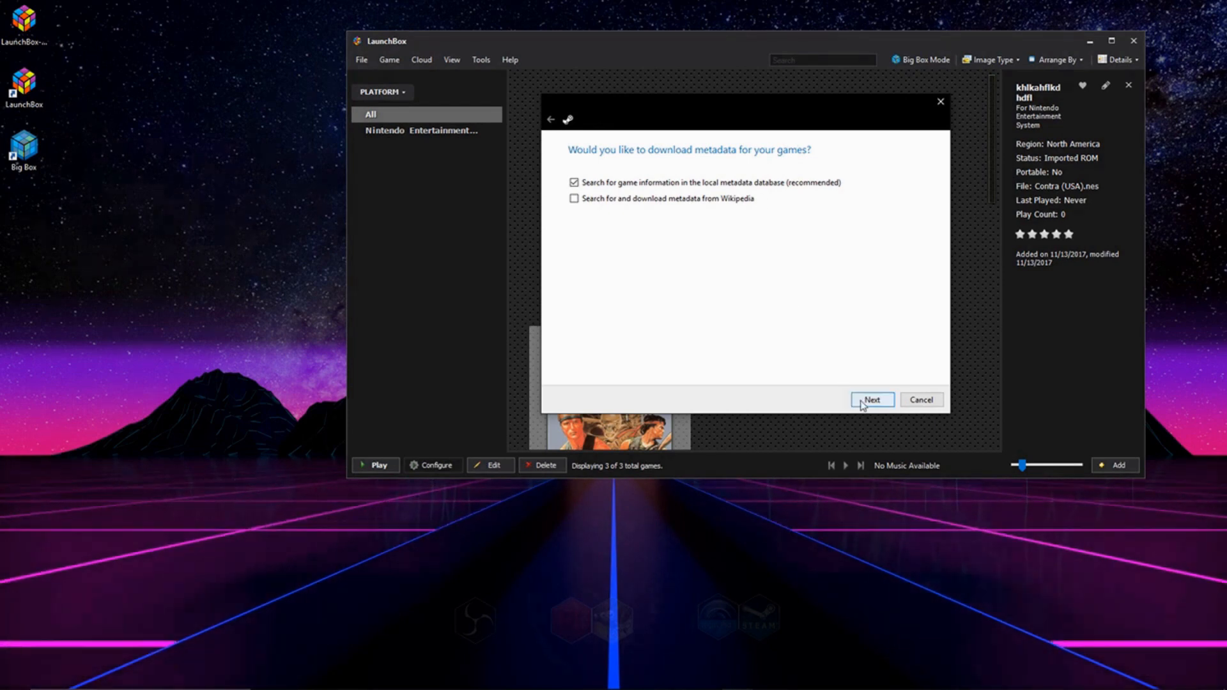
Import Half-Life 2 and Lost Coast with default metadata, then show all platforms.
left_click(871, 400)
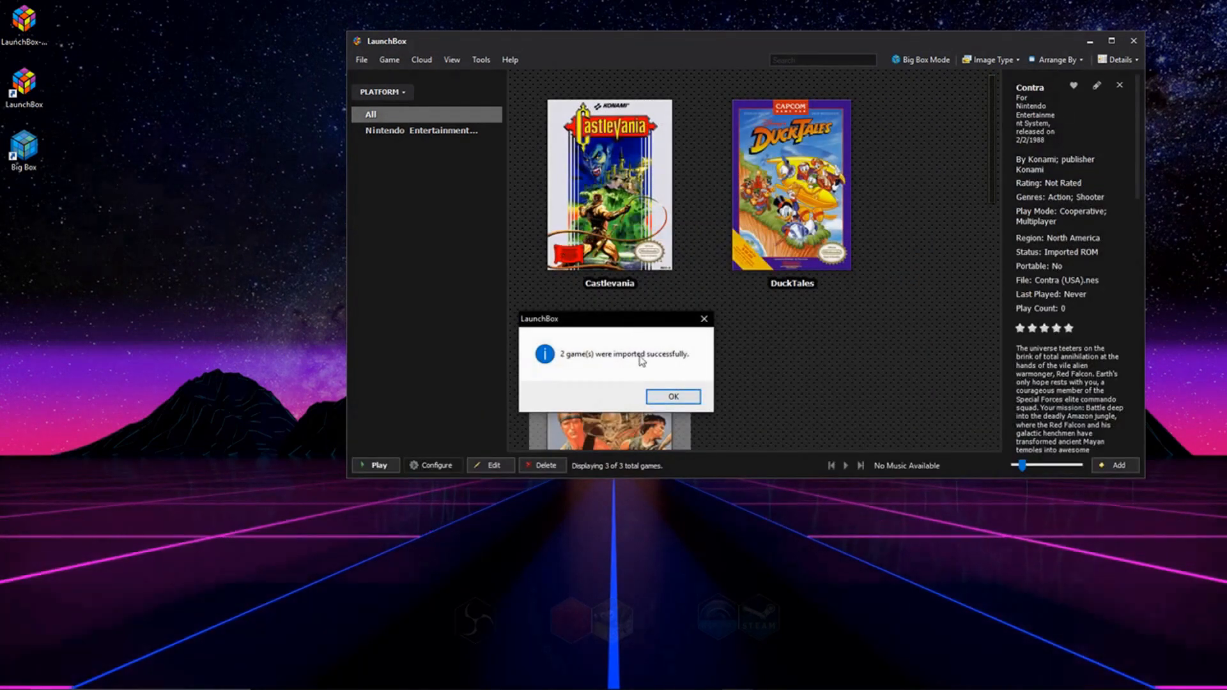
left_click(672, 397)
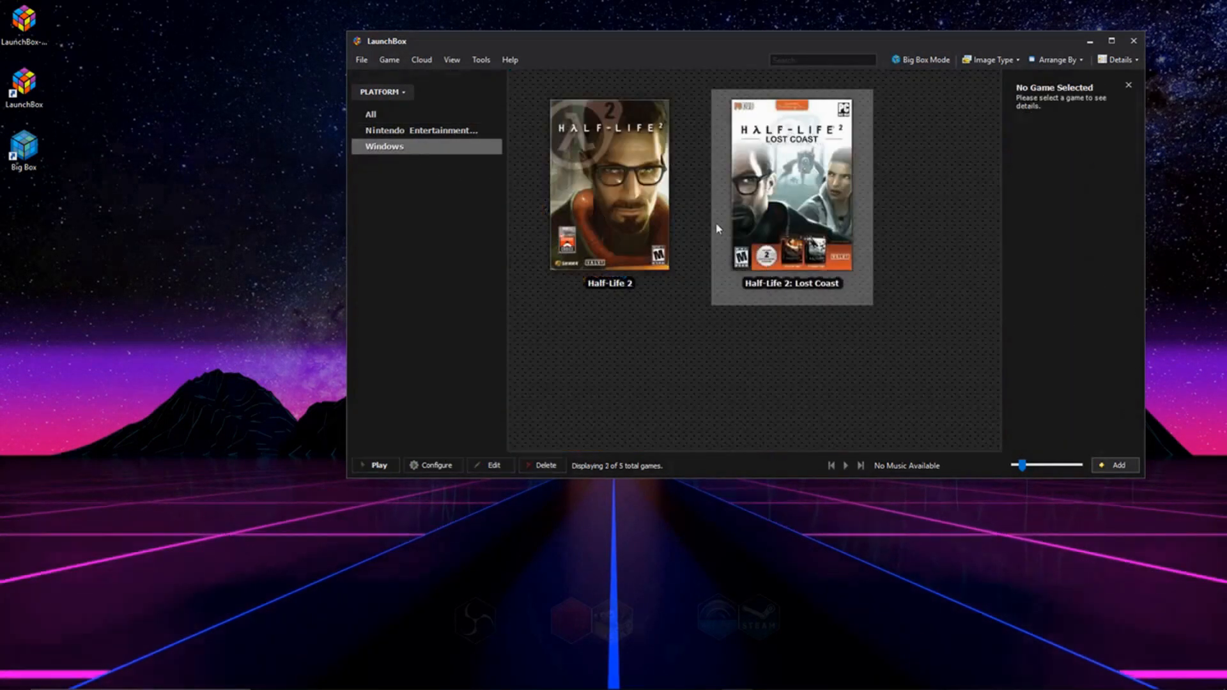
left_click(419, 129)
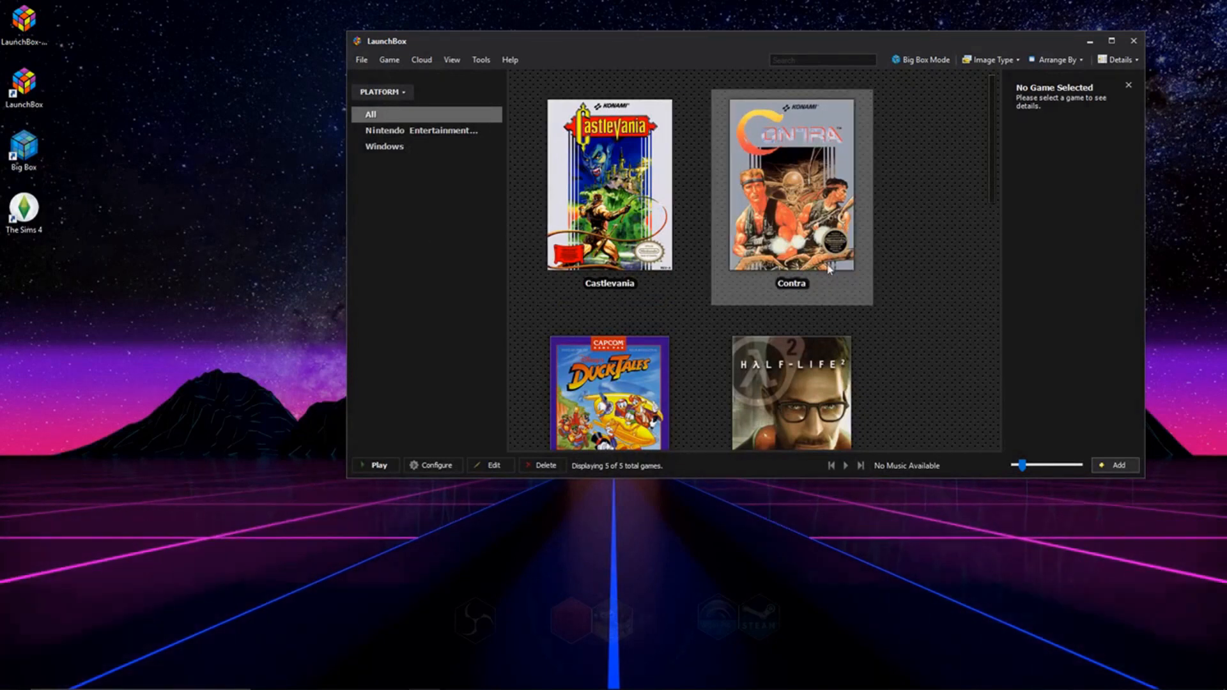
mouse_move(712, 233)
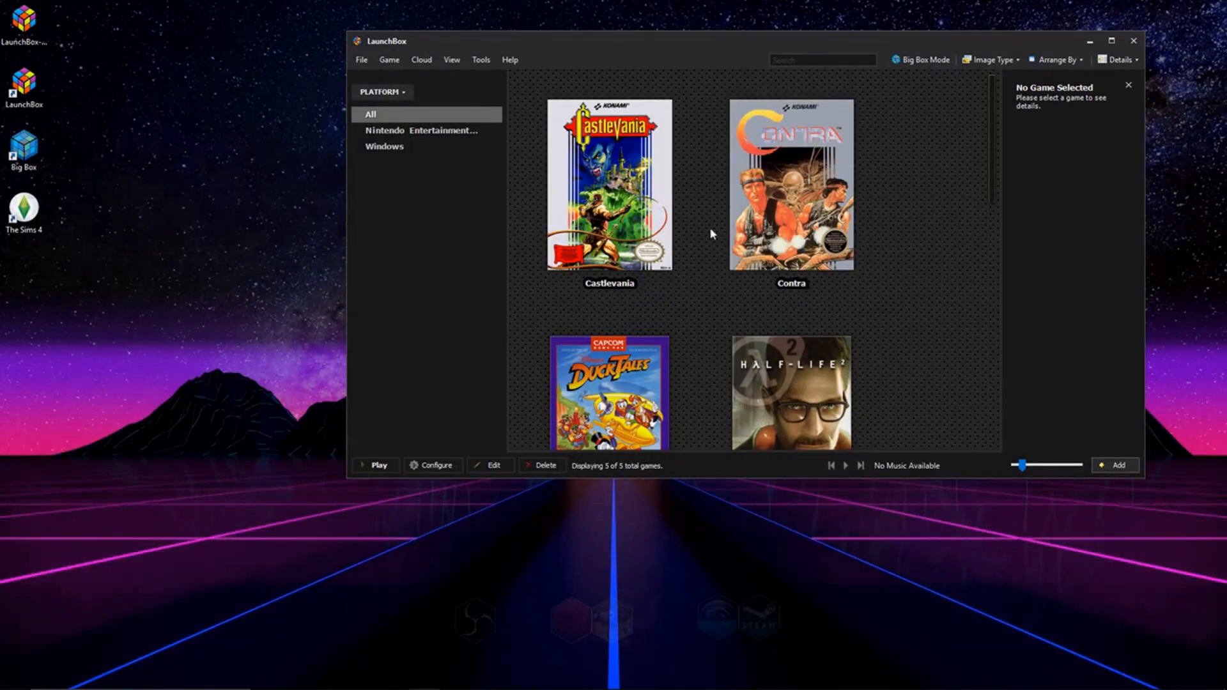
mouse_move(384, 91)
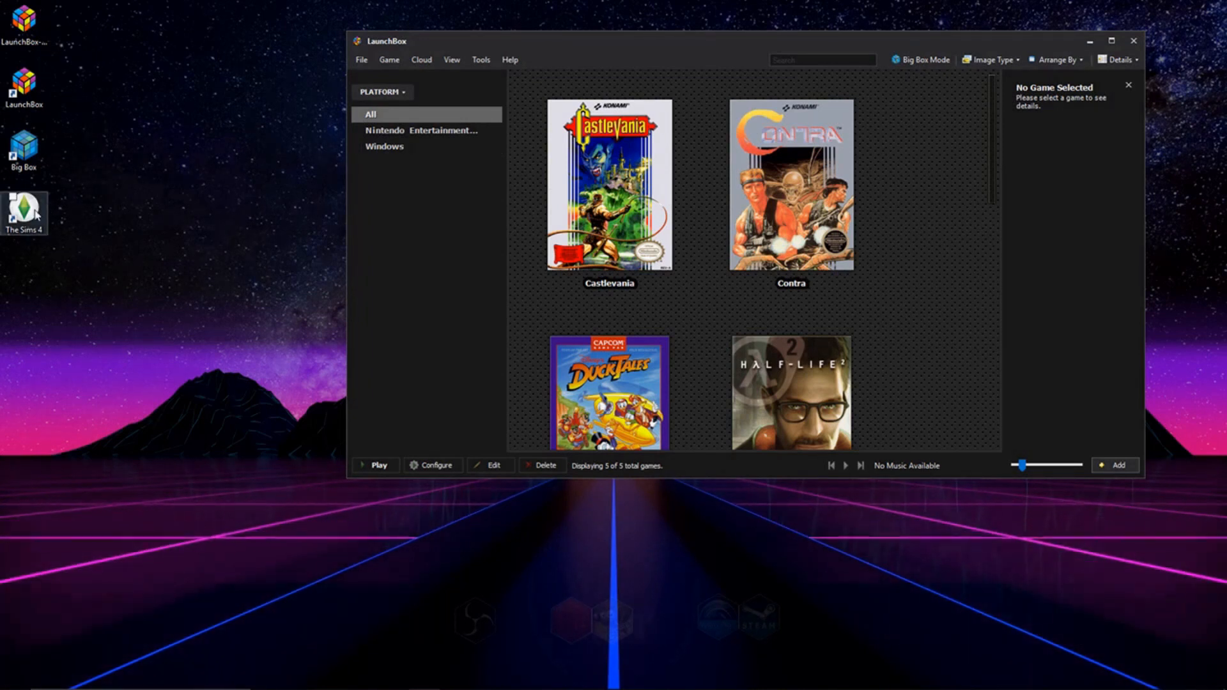
mouse_move(27, 213)
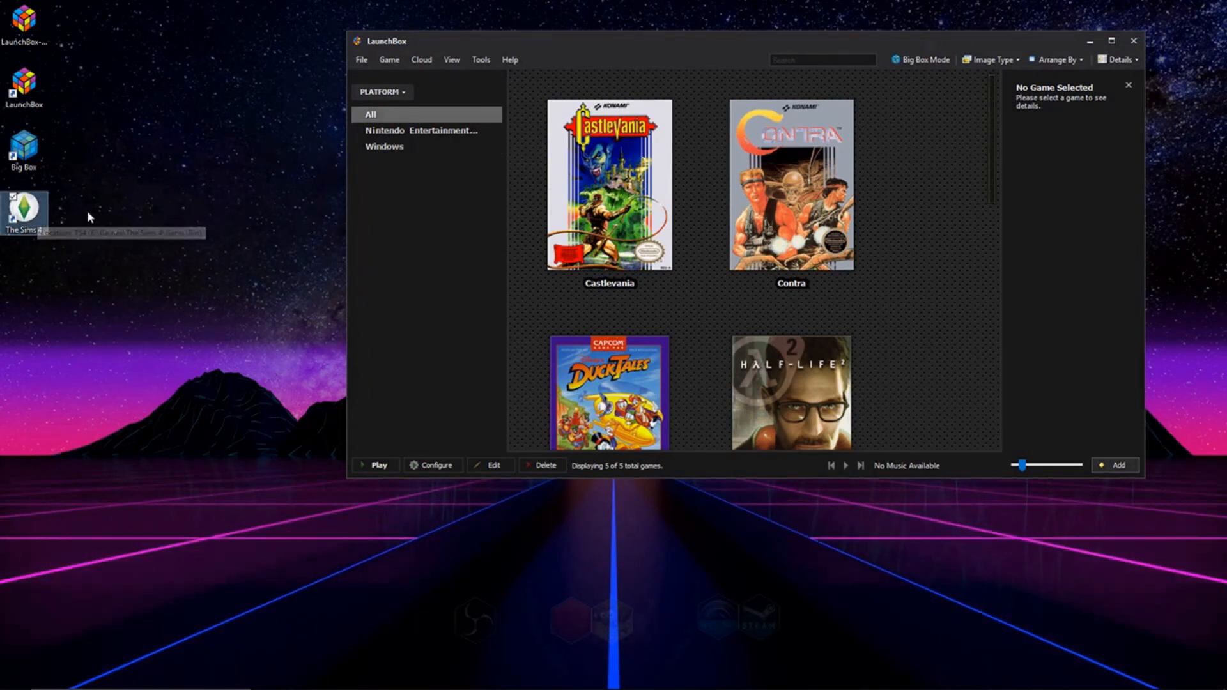
mouse_move(372, 226)
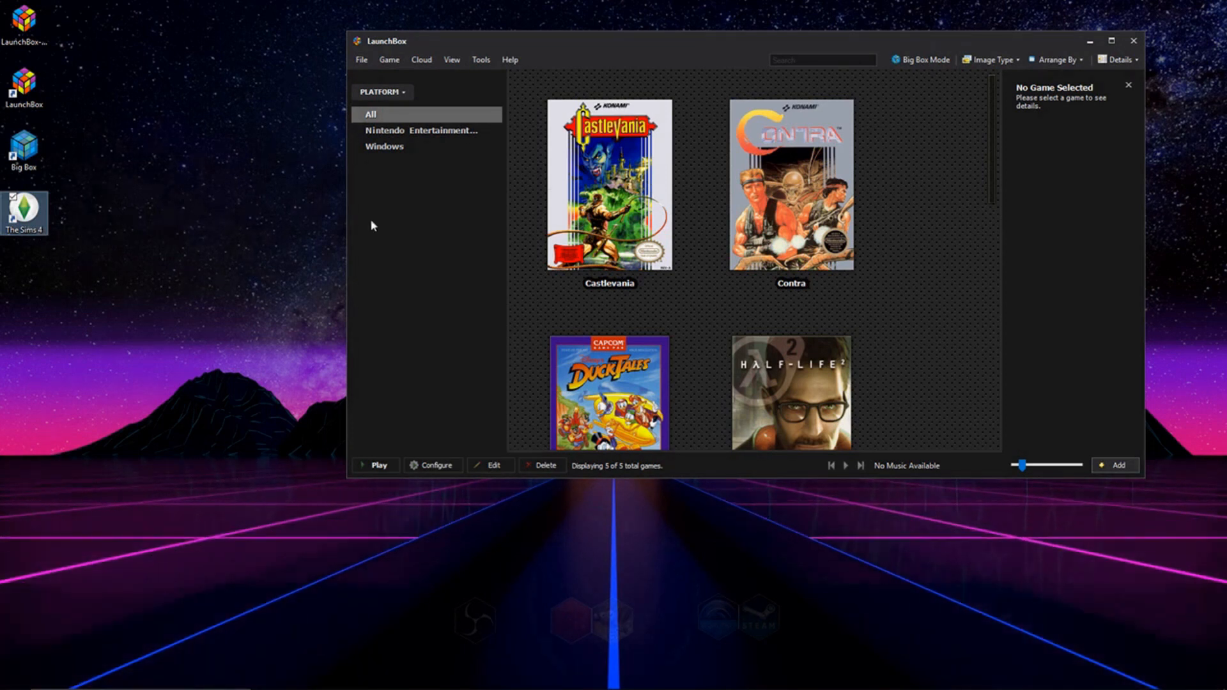
Bring up the context menu for The Sims 4 desktop shortcut.
right_click(24, 212)
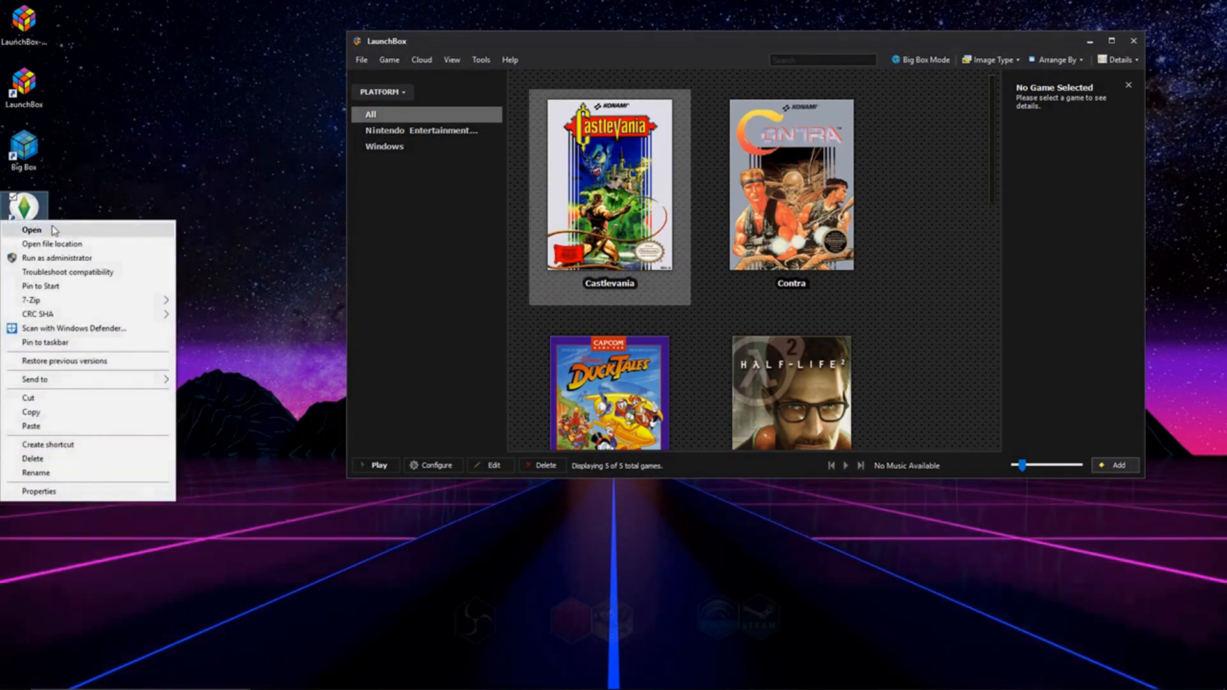
mouse_move(63, 243)
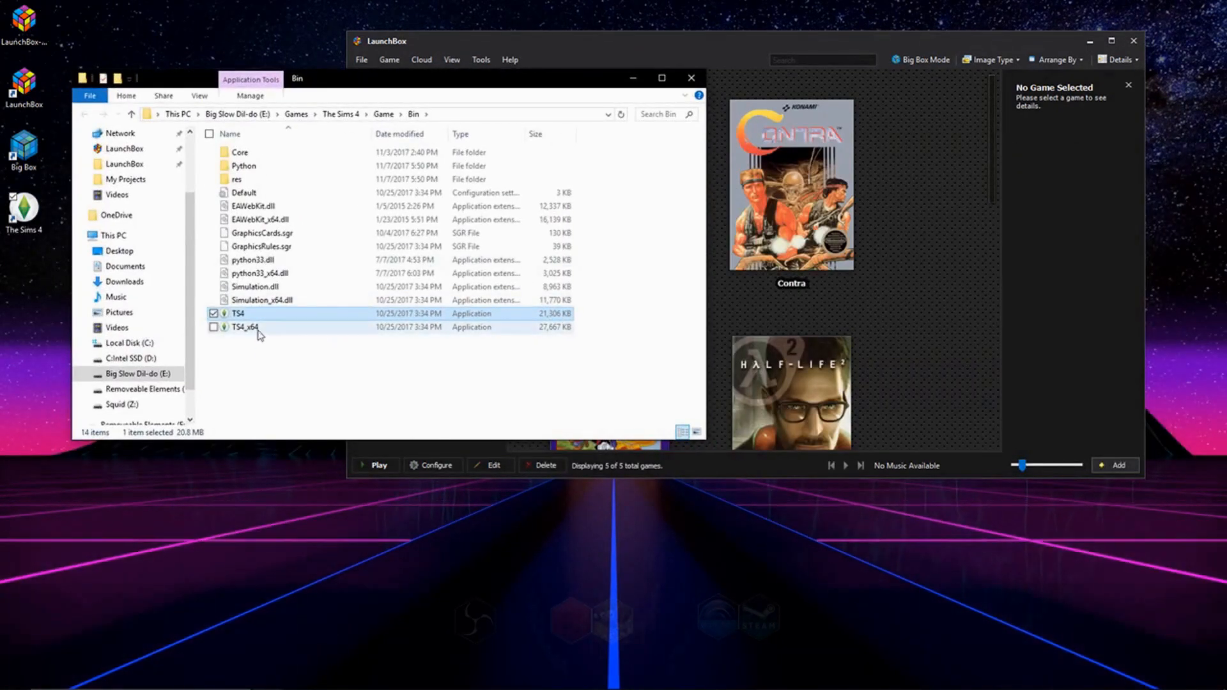
mouse_move(239, 313)
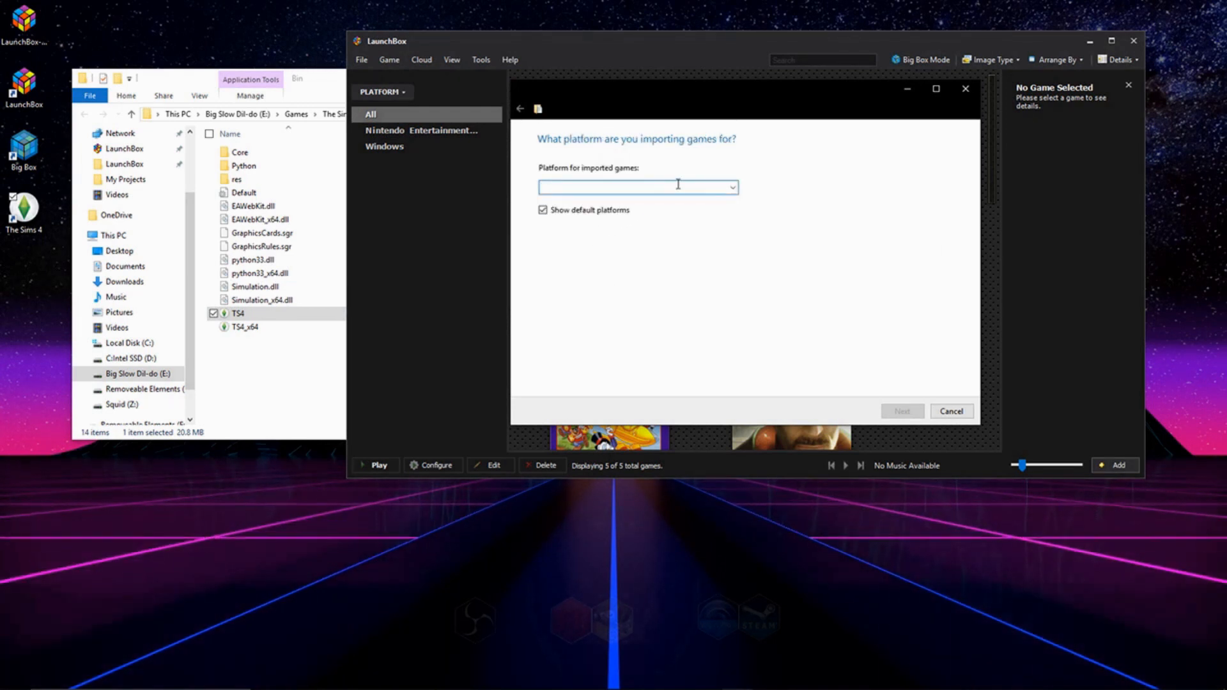
Set the import platform to Windows, keep default metadata, and skip EmuMovies media.
type("windows")
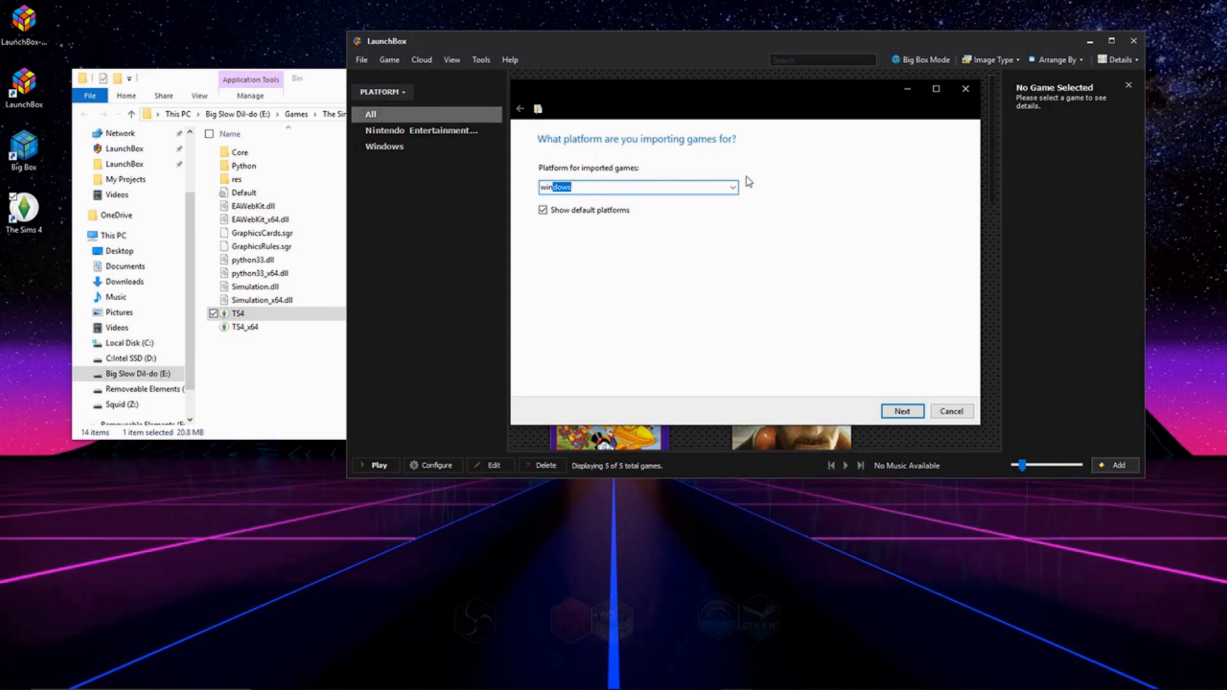
left_click(900, 411)
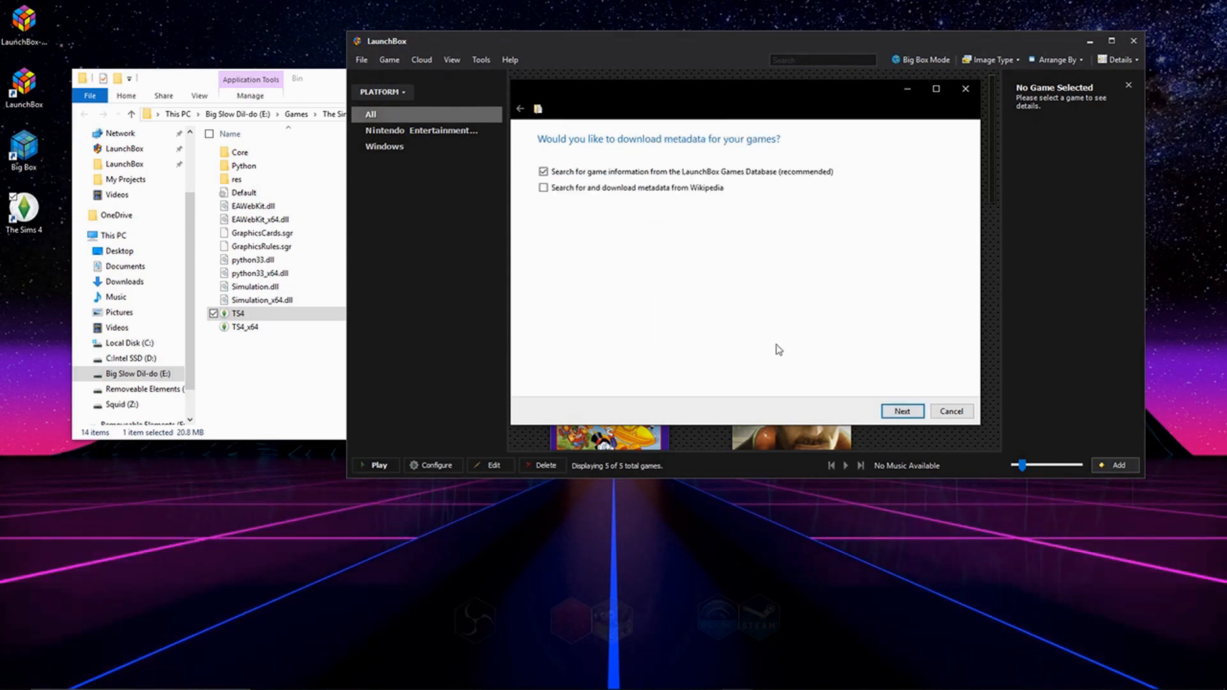
left_click(900, 411)
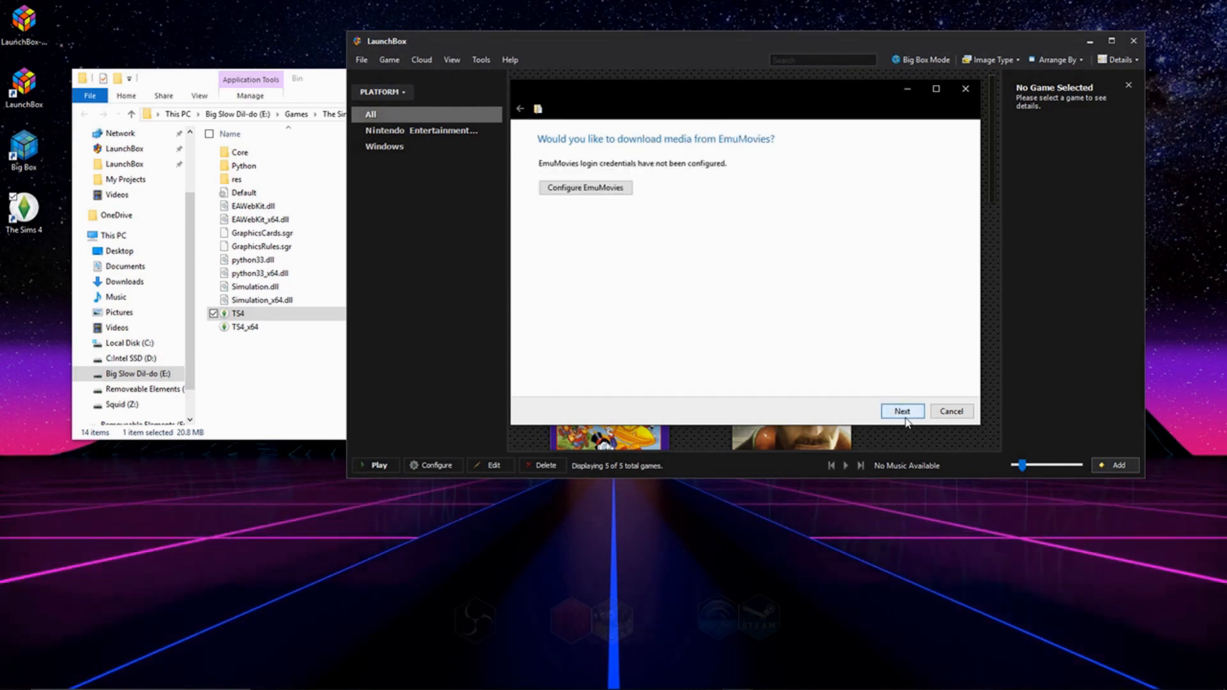
left_click(900, 411)
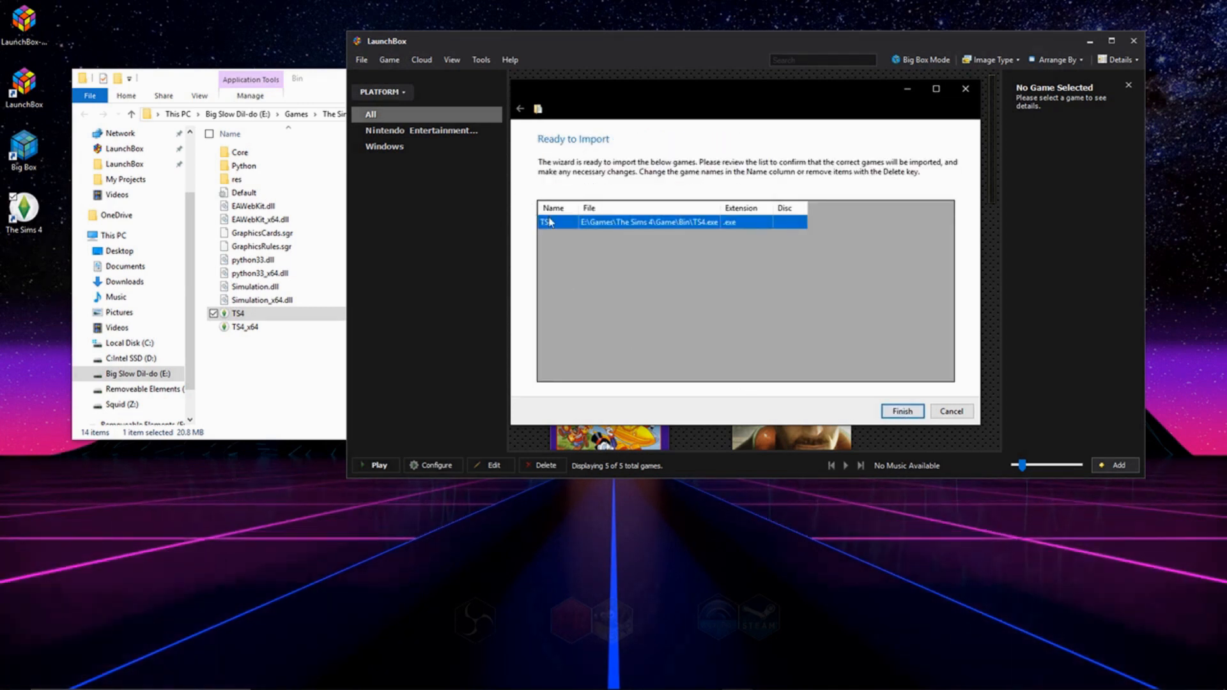
Name the game 'The Sims 4', finish the import, and dismiss the success notice.
type("The Sims 4")
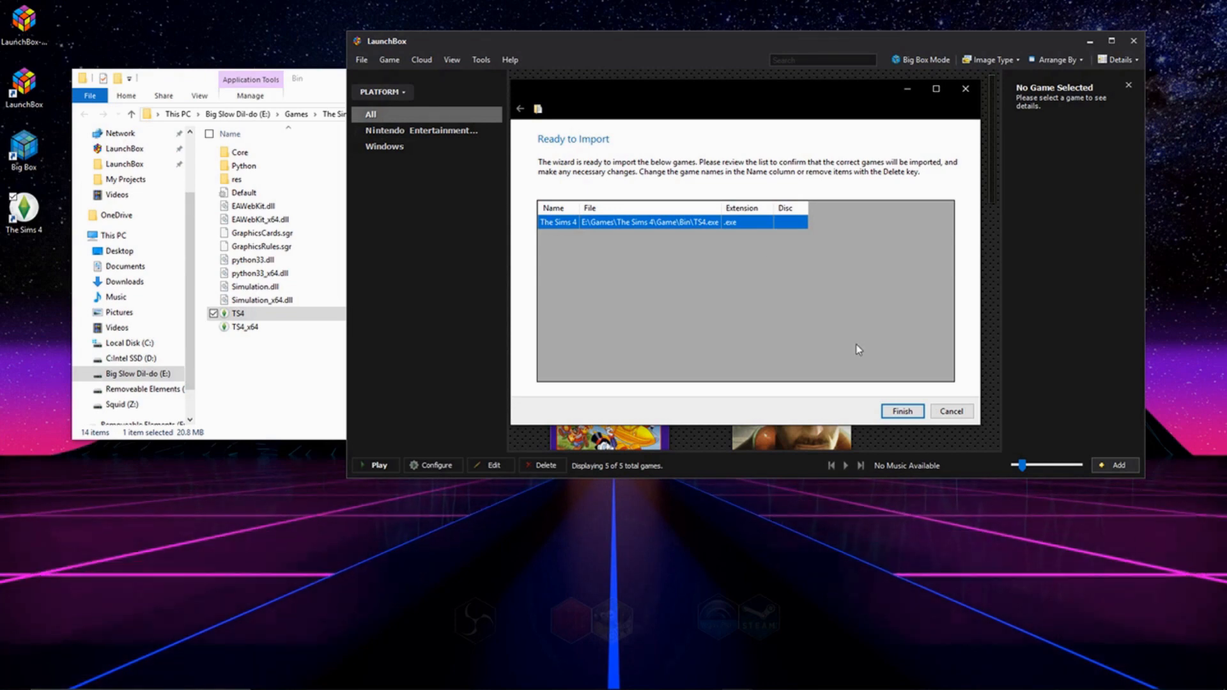
left_click(900, 411)
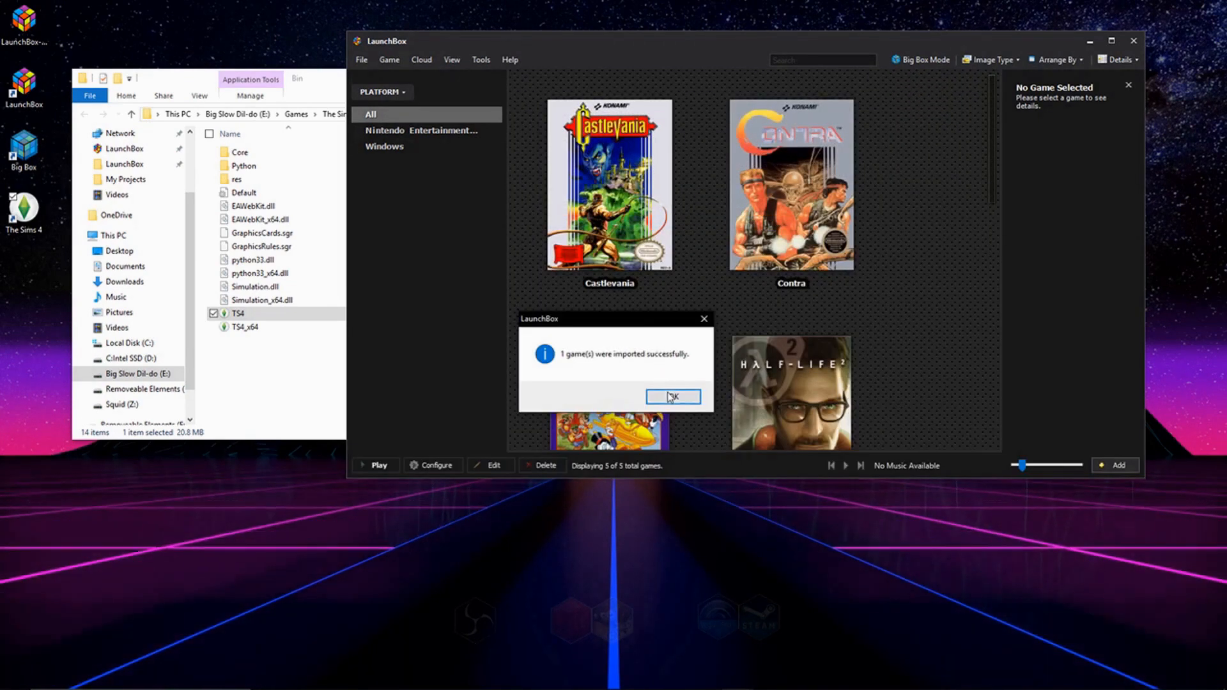
left_click(480, 60)
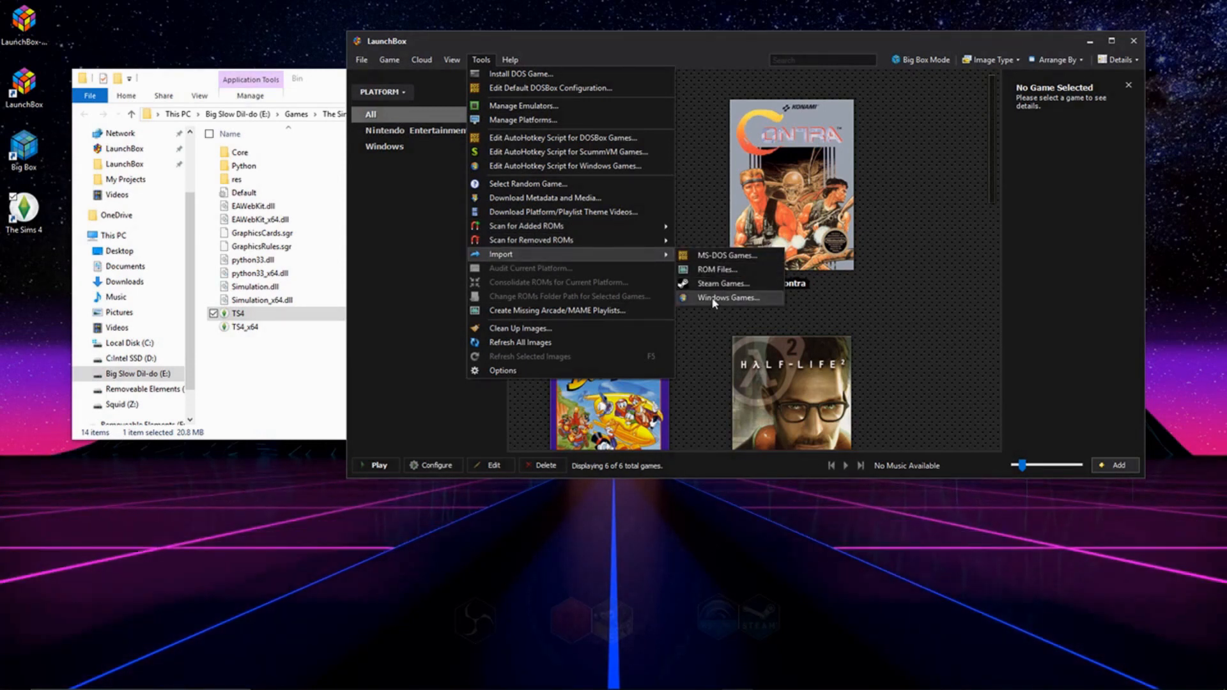
mouse_move(734, 303)
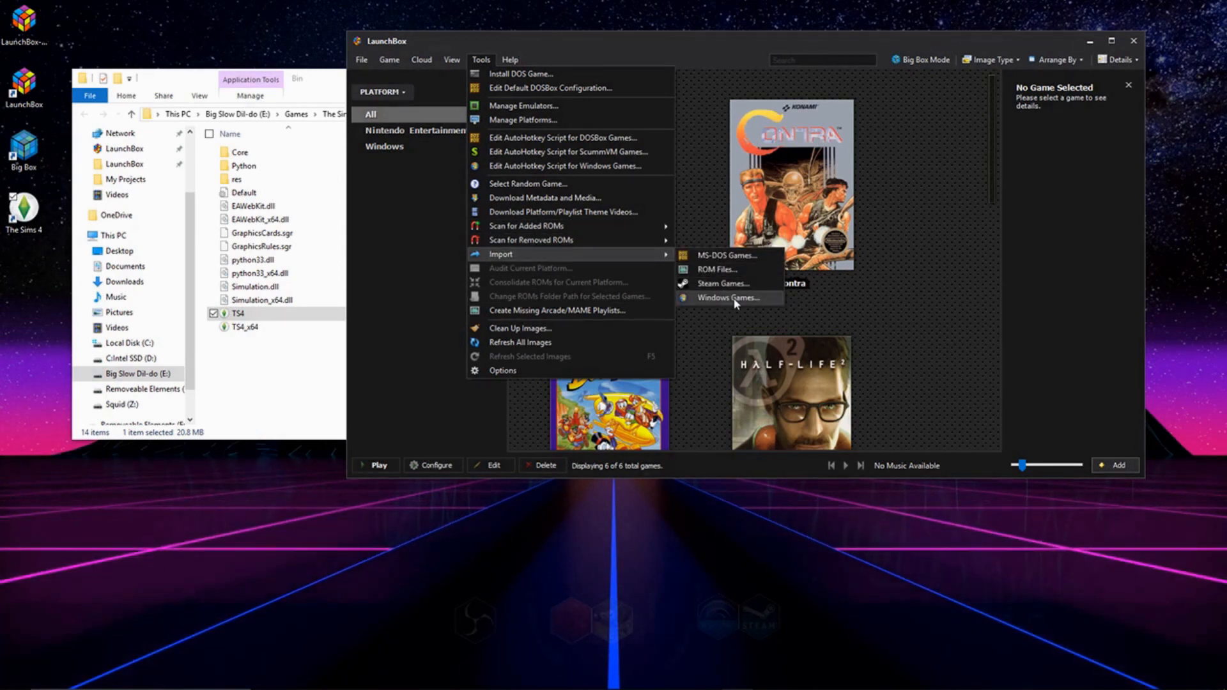
mouse_move(762, 299)
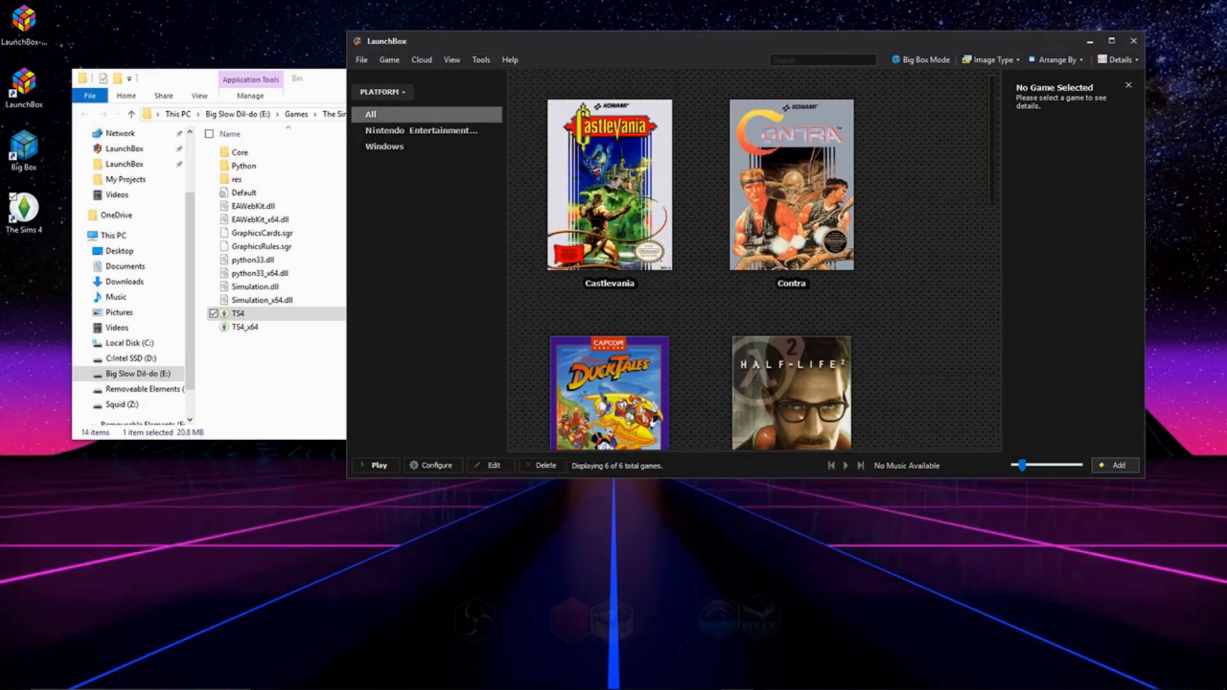
Filter to Windows games, view The Sims 4 details, and open then close the star-wars-dark-forces folder.
left_click(384, 147)
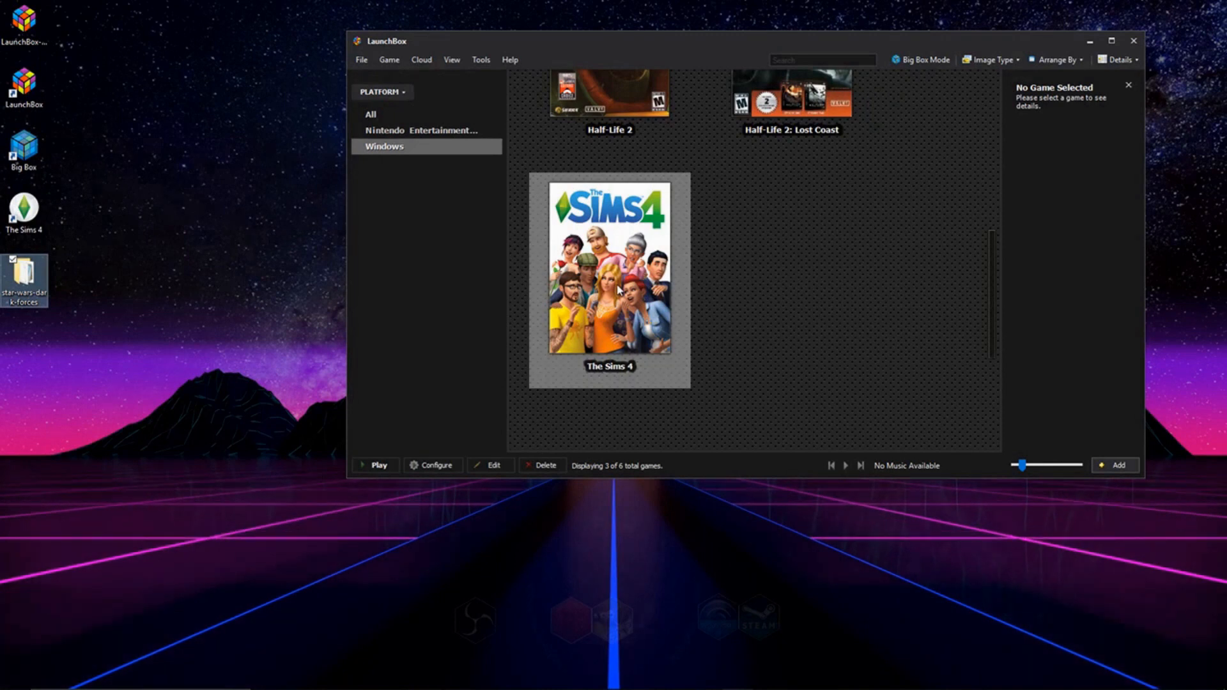
left_click(609, 278)
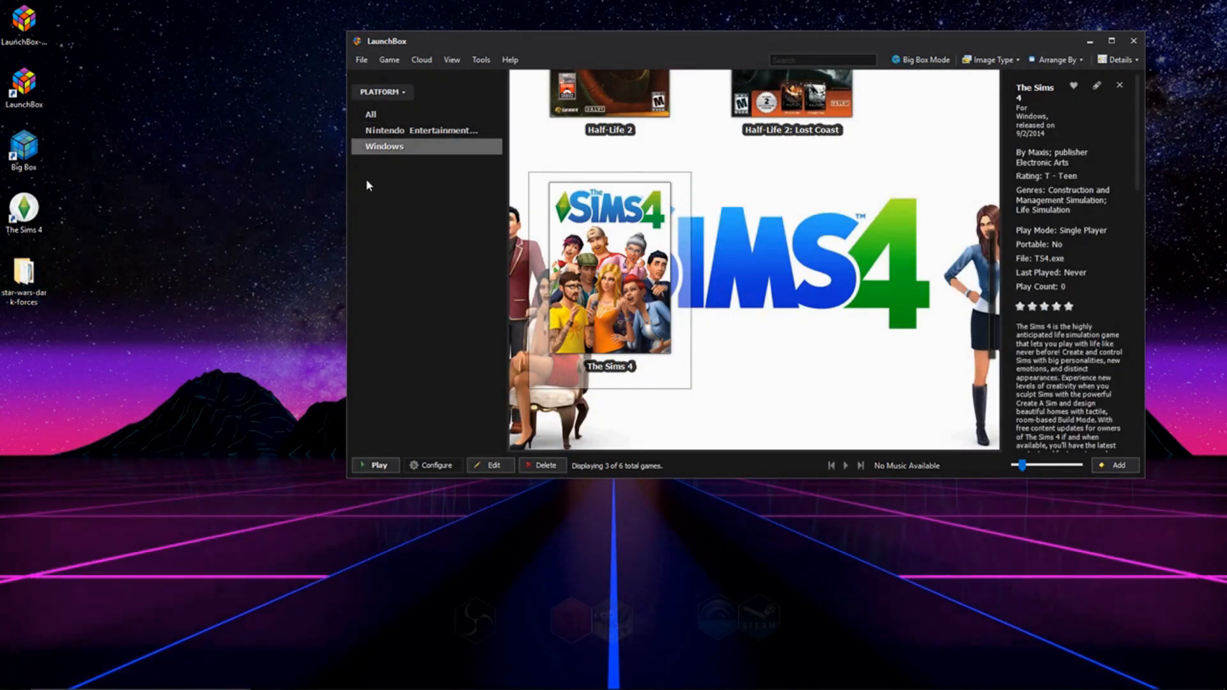
double_click(24, 274)
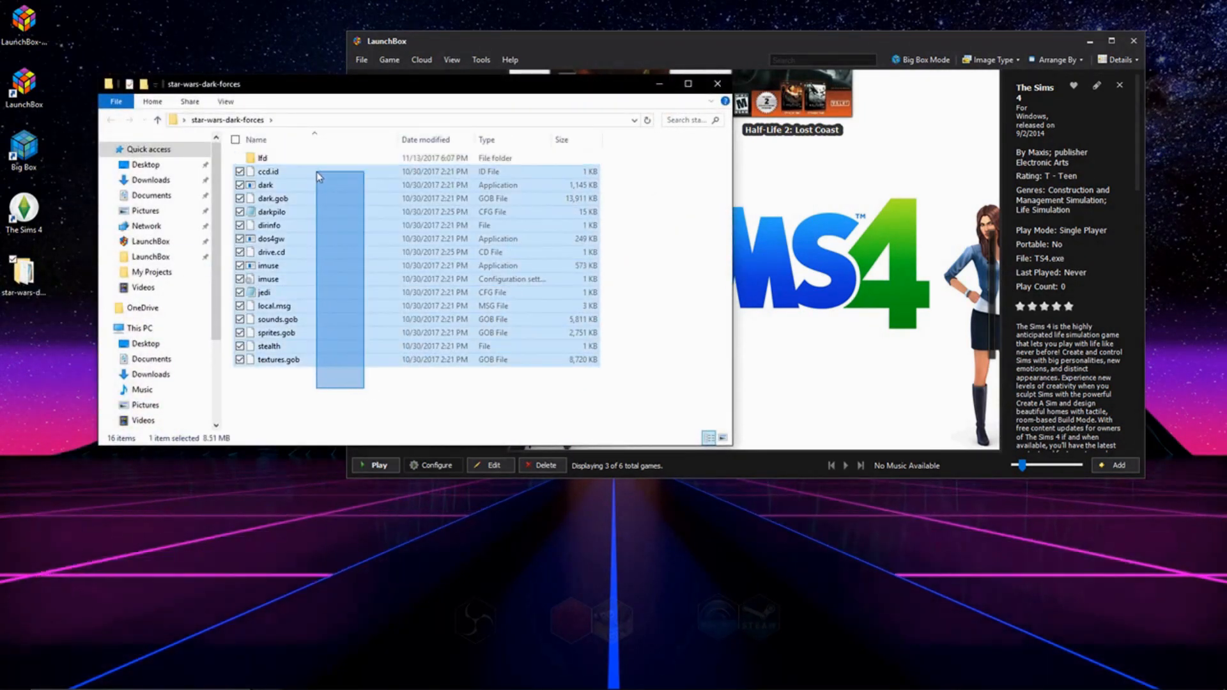
left_click(715, 84)
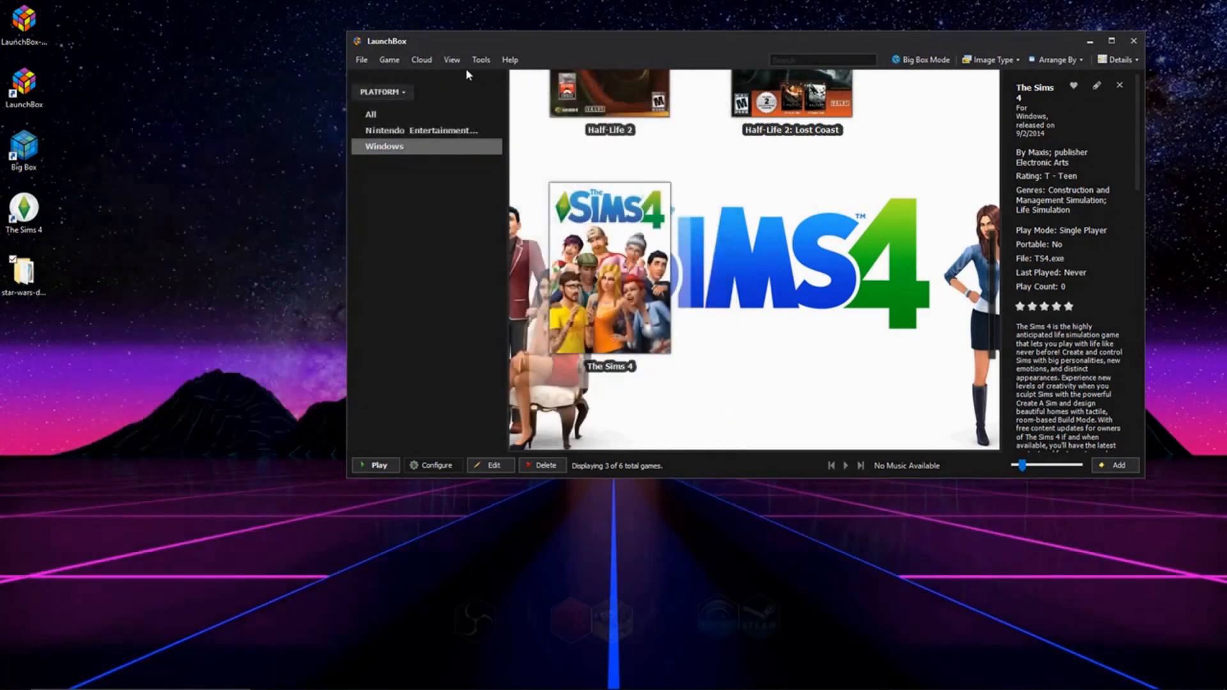
Start installing an MS-DOS game named 'Star War'.
left_click(481, 59)
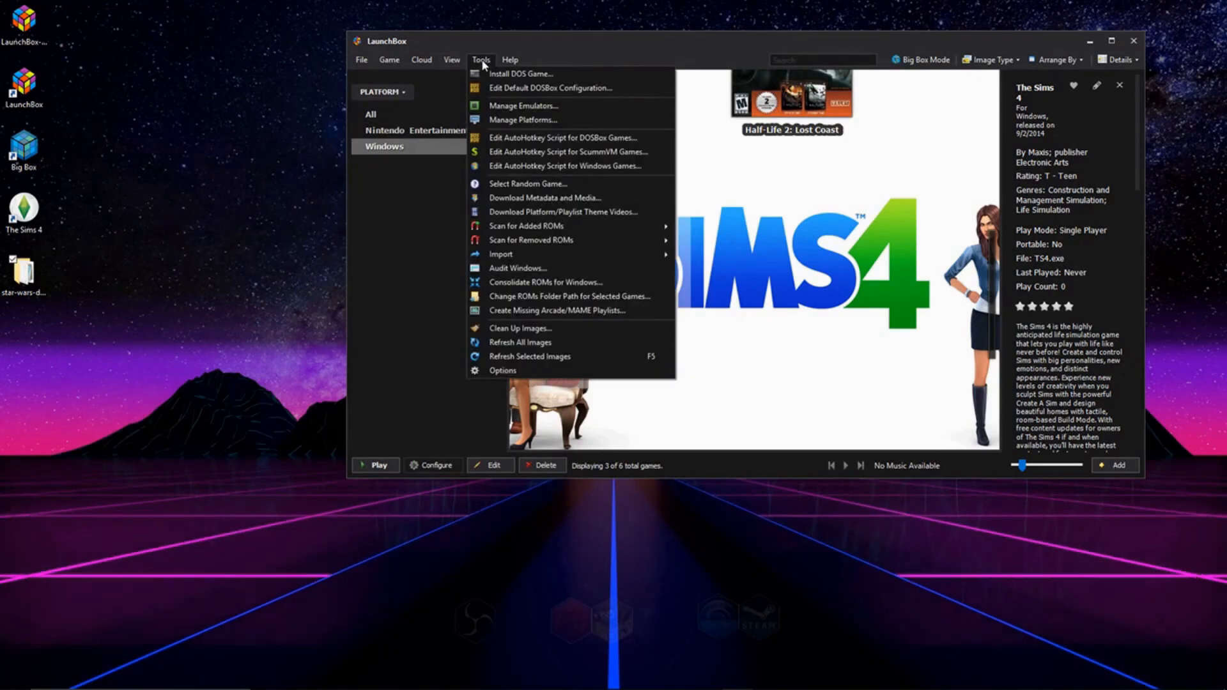
mouse_move(520, 74)
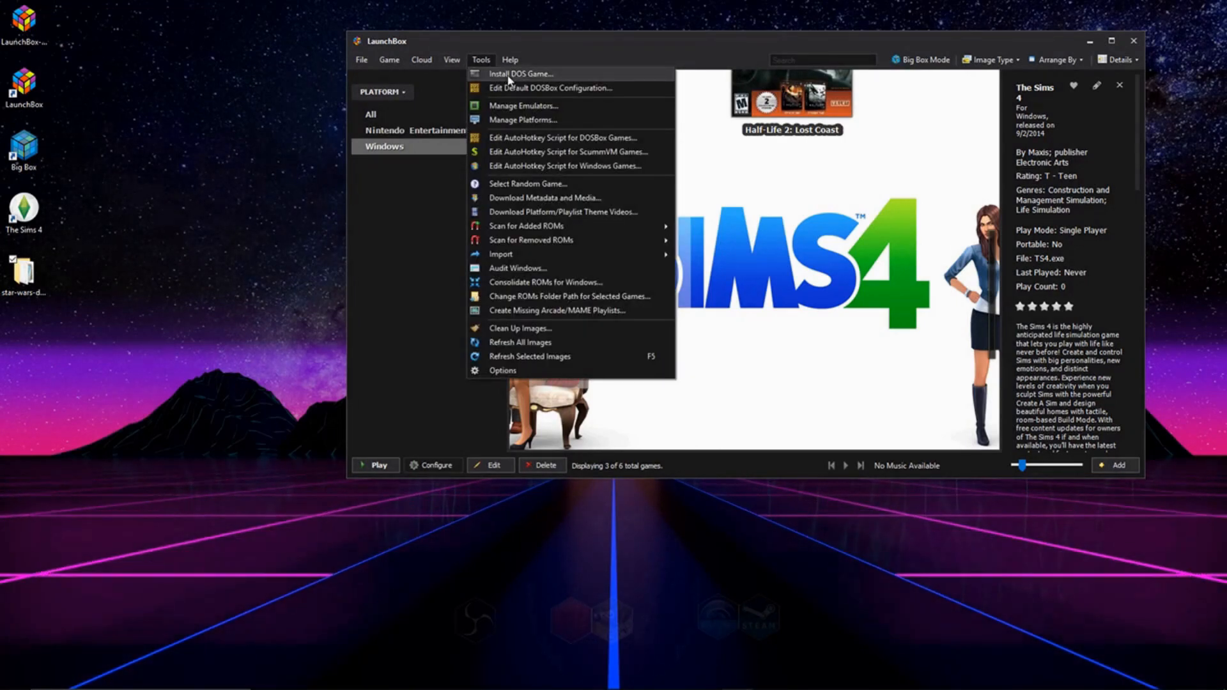
left_click(519, 73)
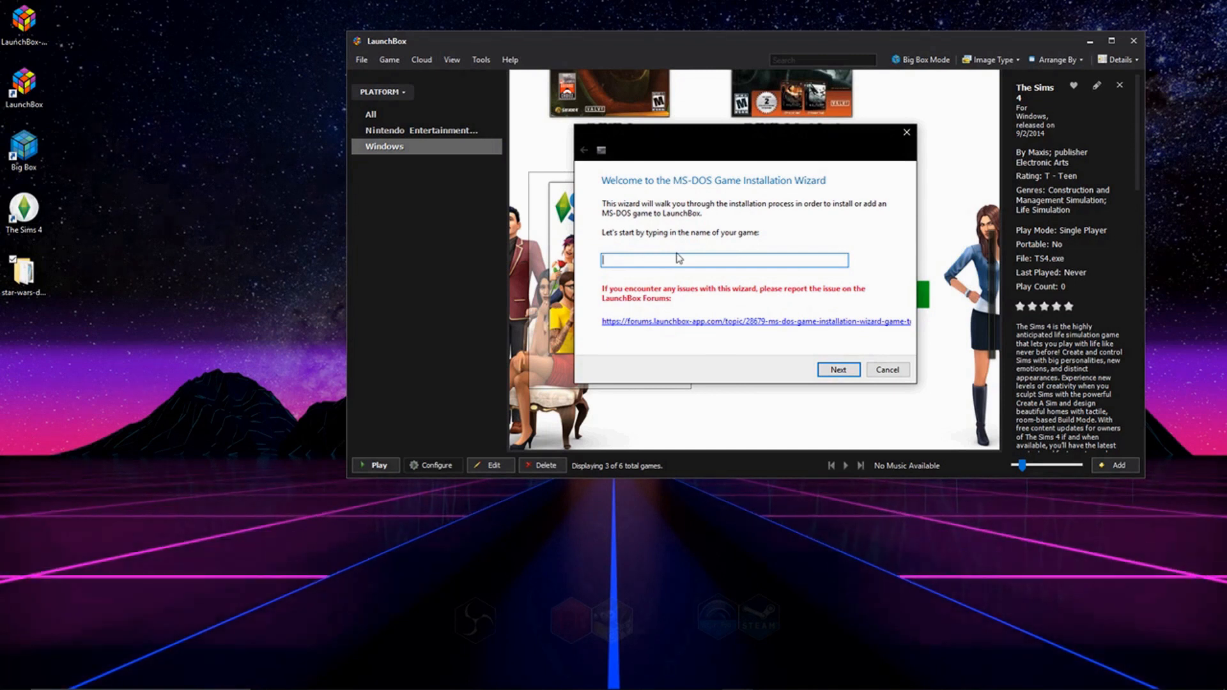
type("Star War")
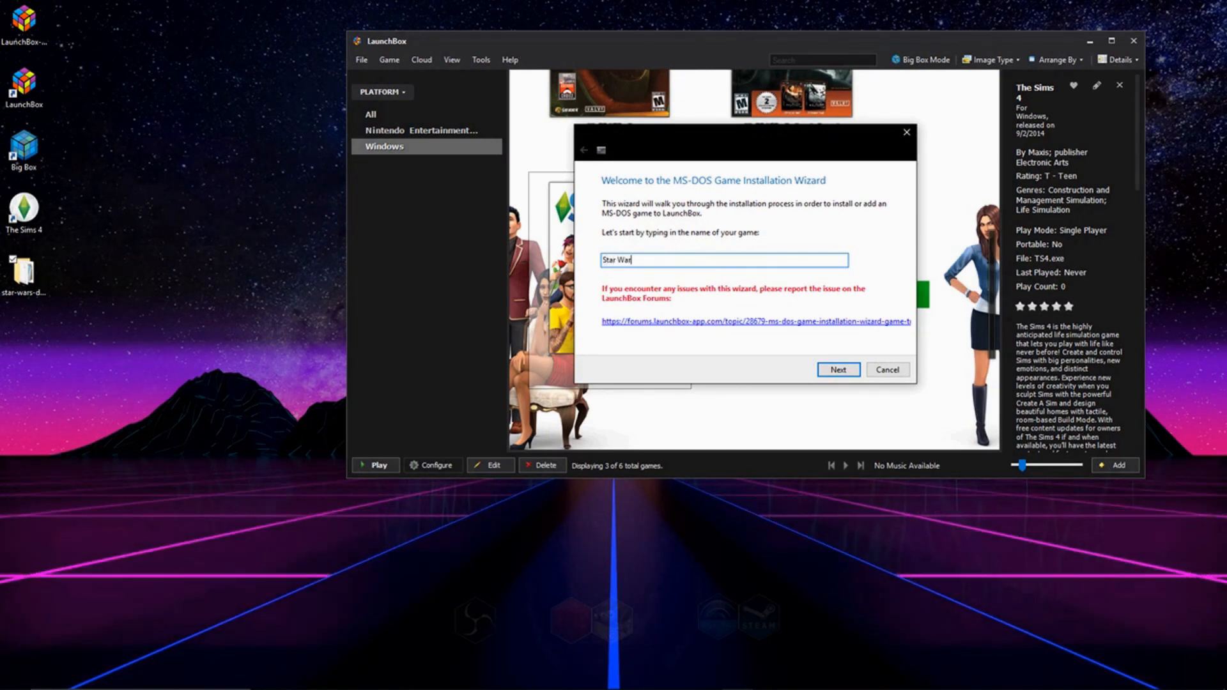
left_click(837, 369)
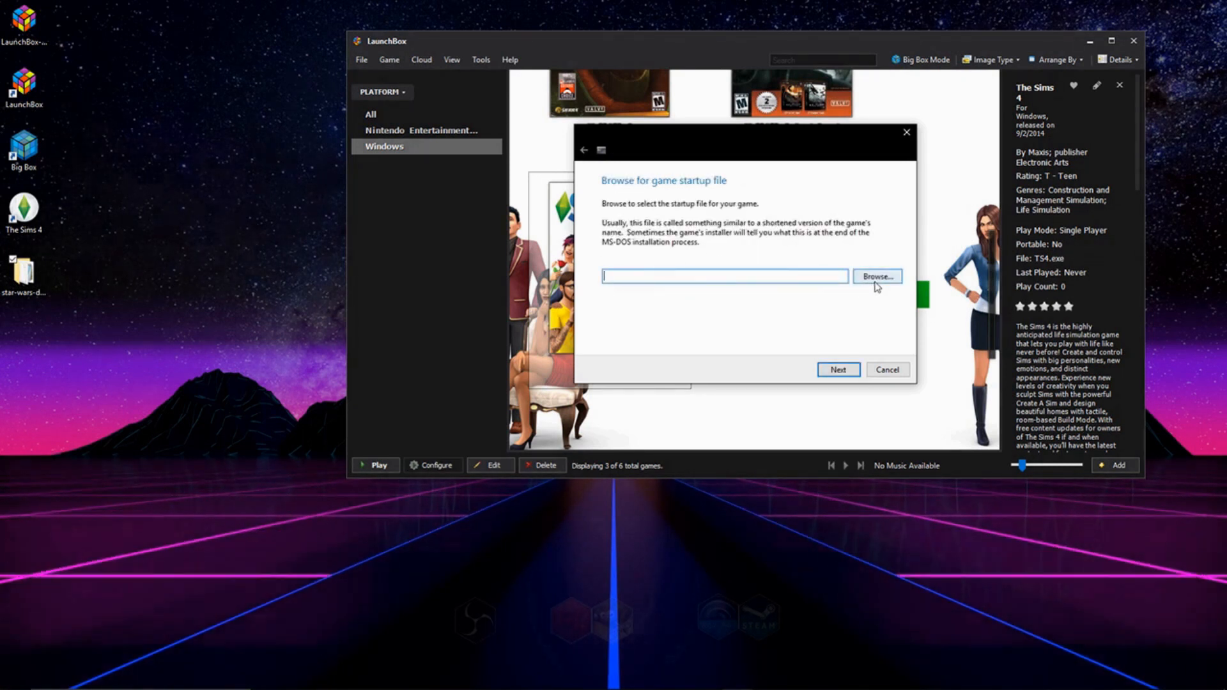
Set dark.exe in the star-wars-dark-forces folder as the startup file.
left_click(876, 276)
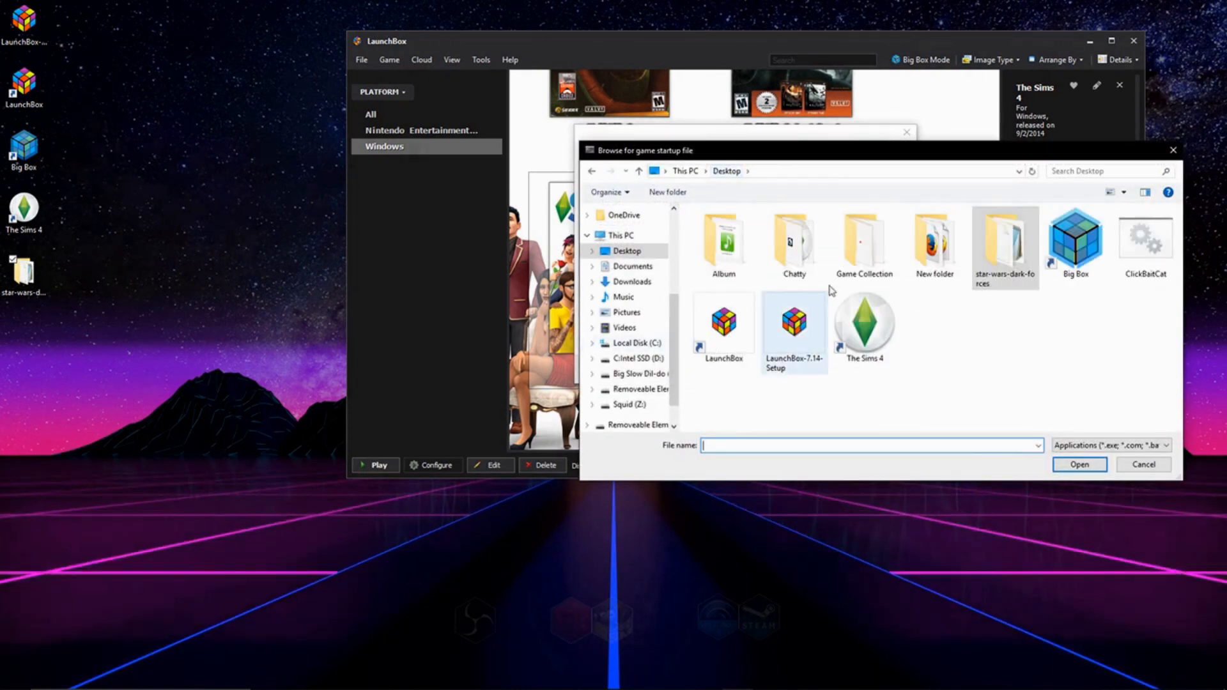
double_click(1005, 243)
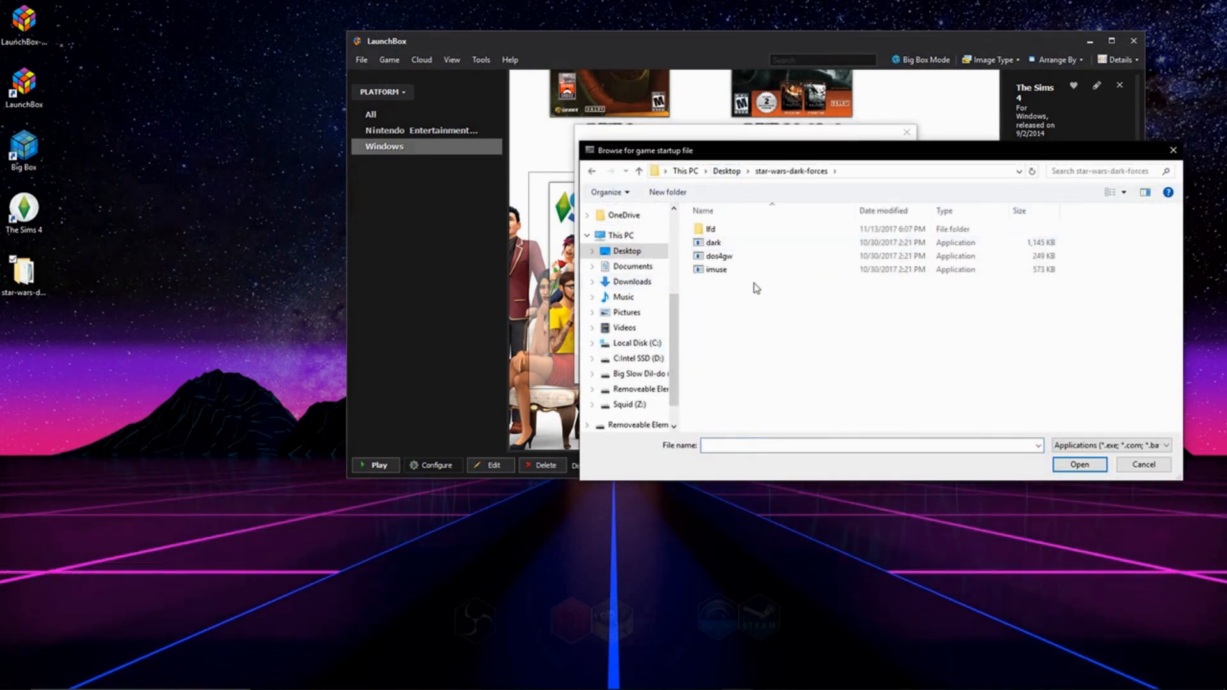
left_click(712, 242)
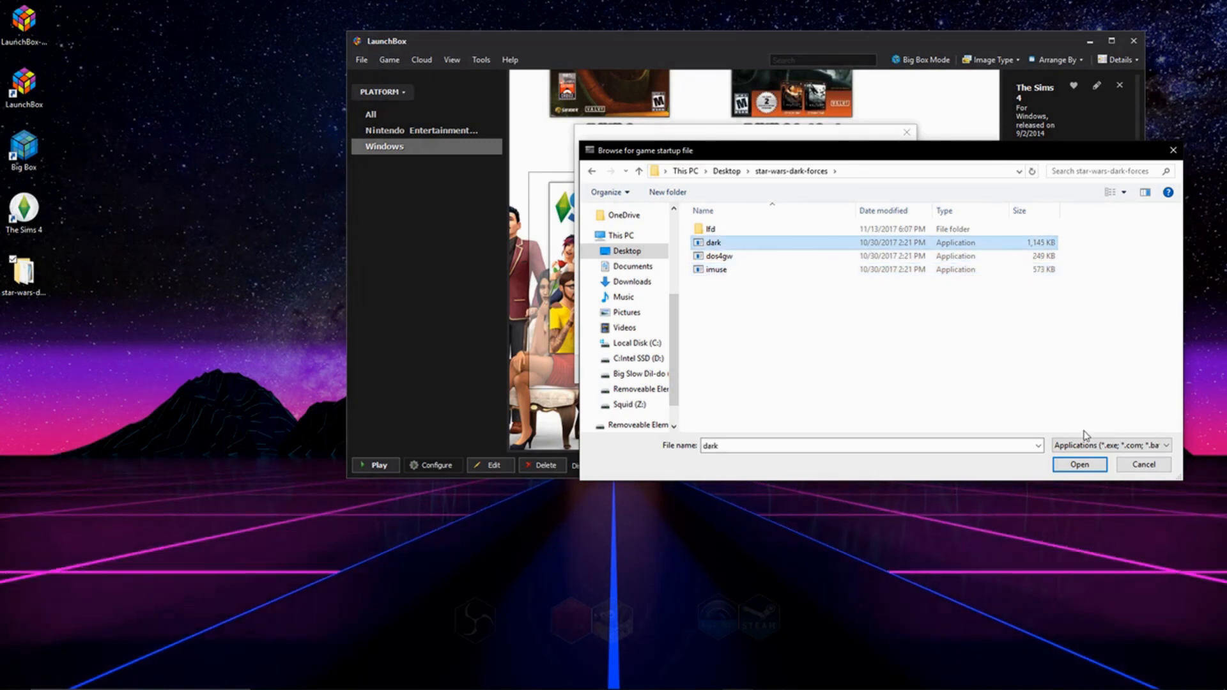
left_click(1078, 464)
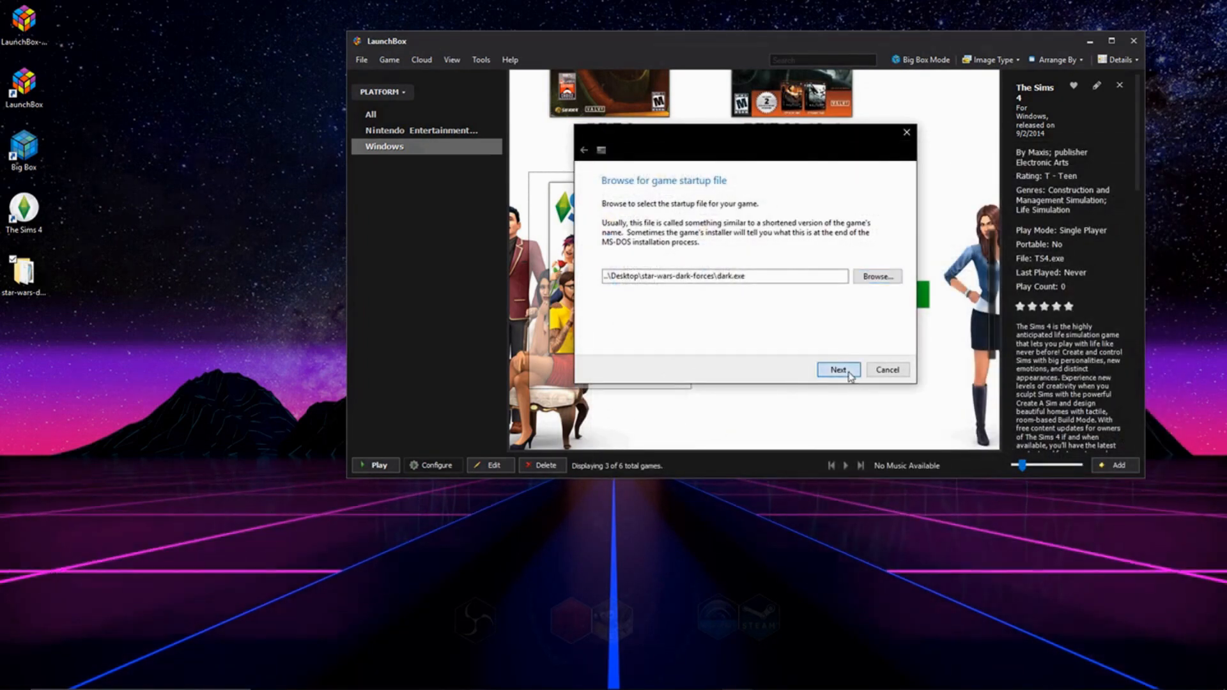
Fetch metadata for Star Wars and save the new game entry.
left_click(837, 370)
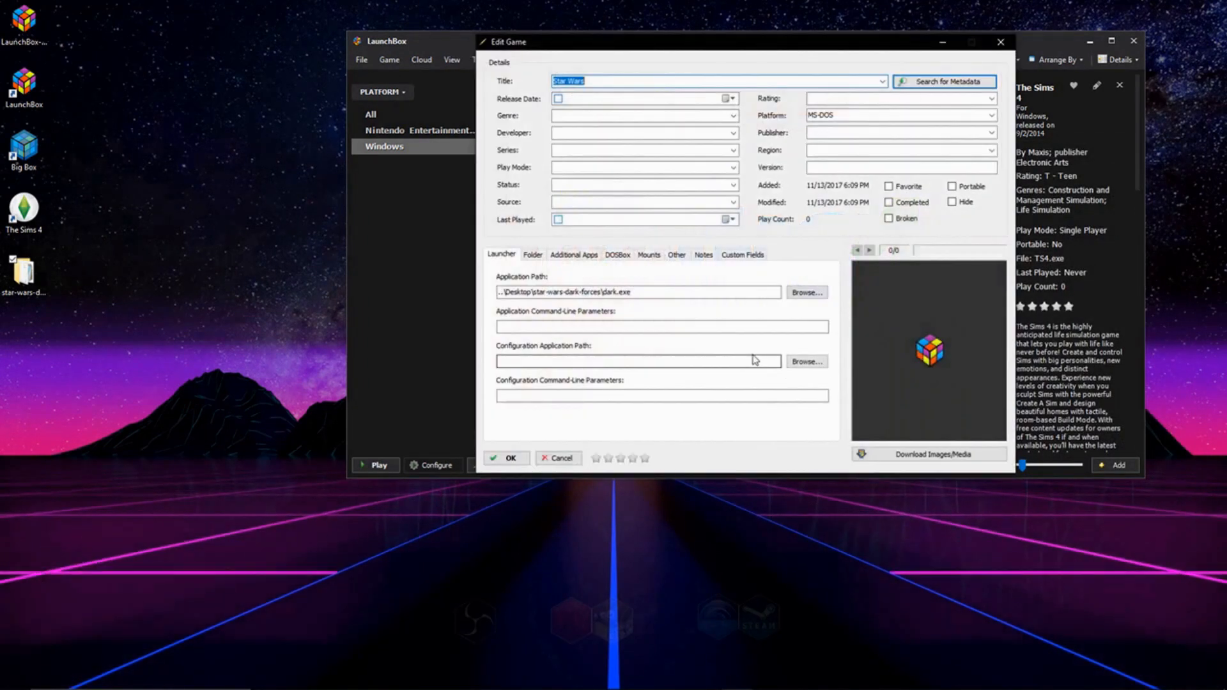
left_click(943, 81)
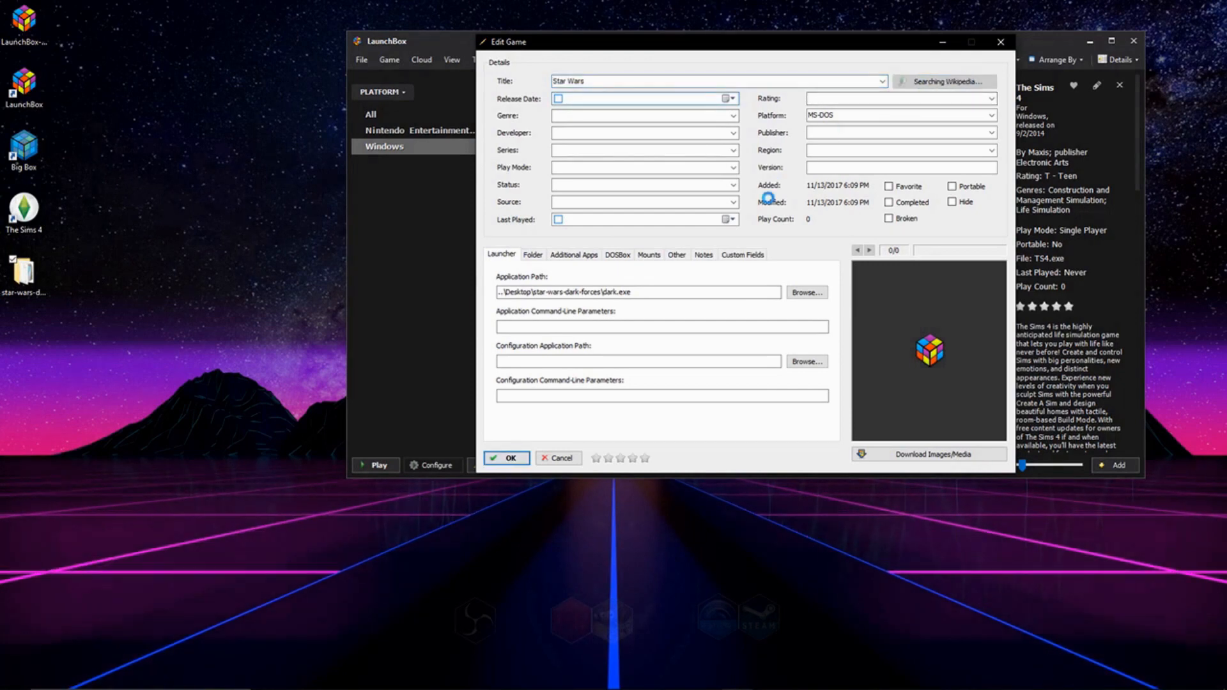
left_click(506, 458)
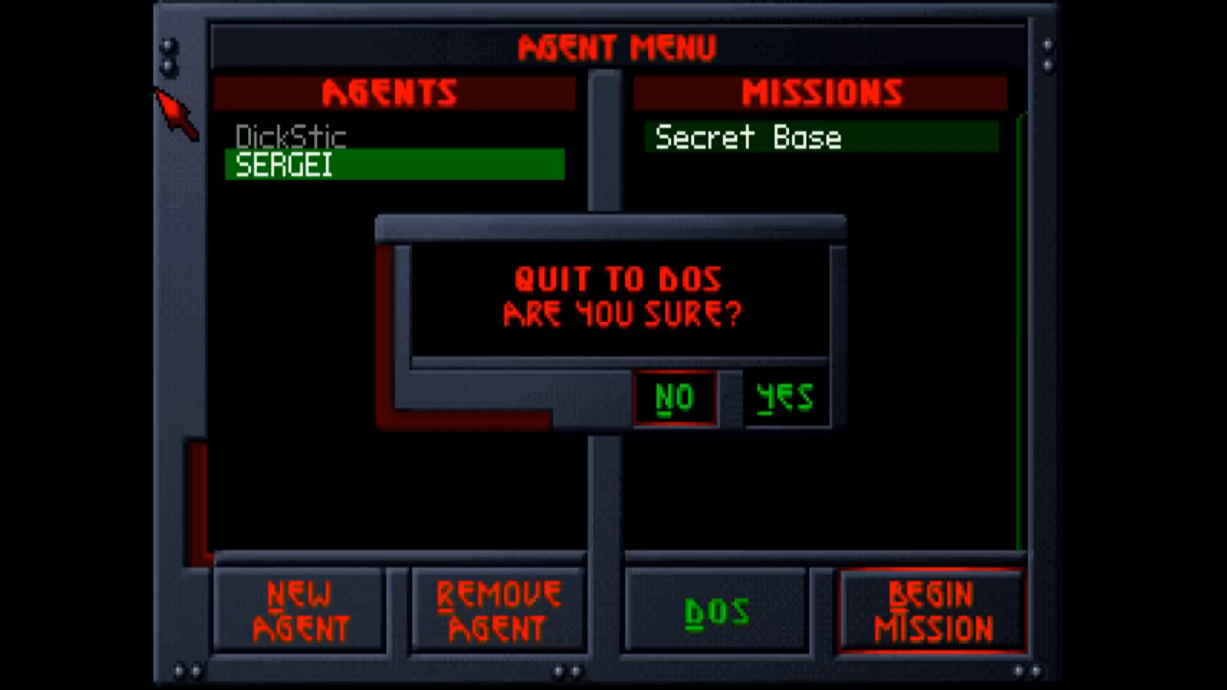
mouse_move(798, 450)
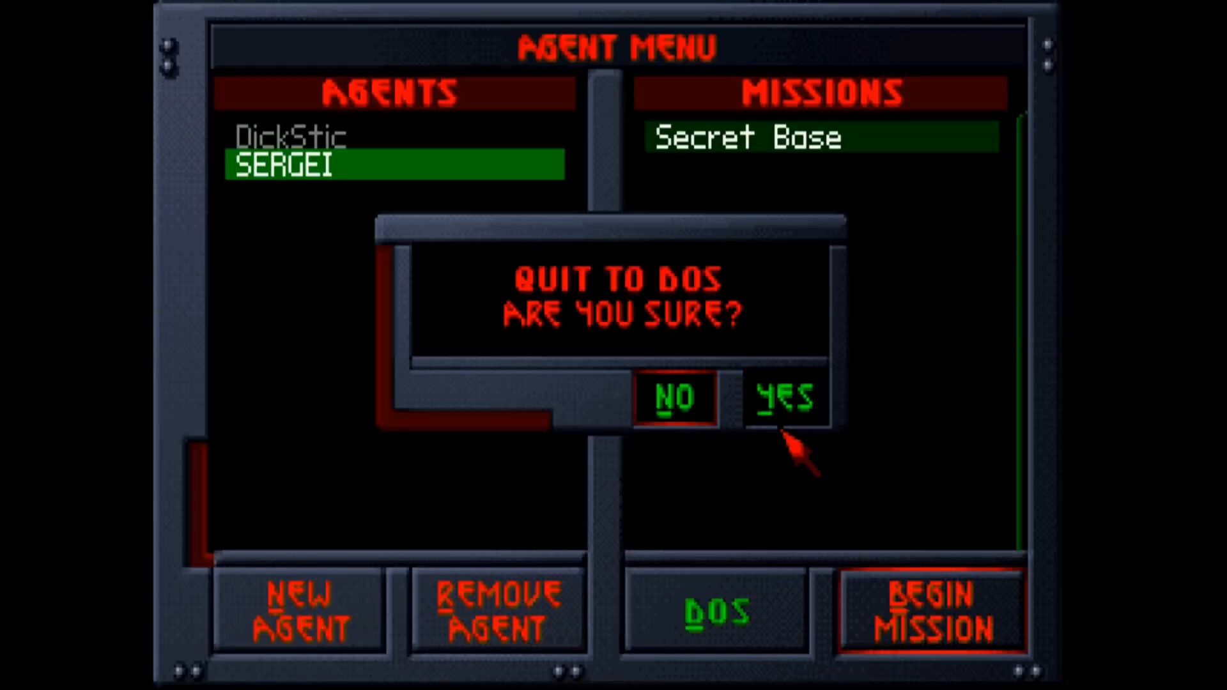
Confirm YES at the Quit to DOS prompt to exit Dark Forces.
left_click(783, 397)
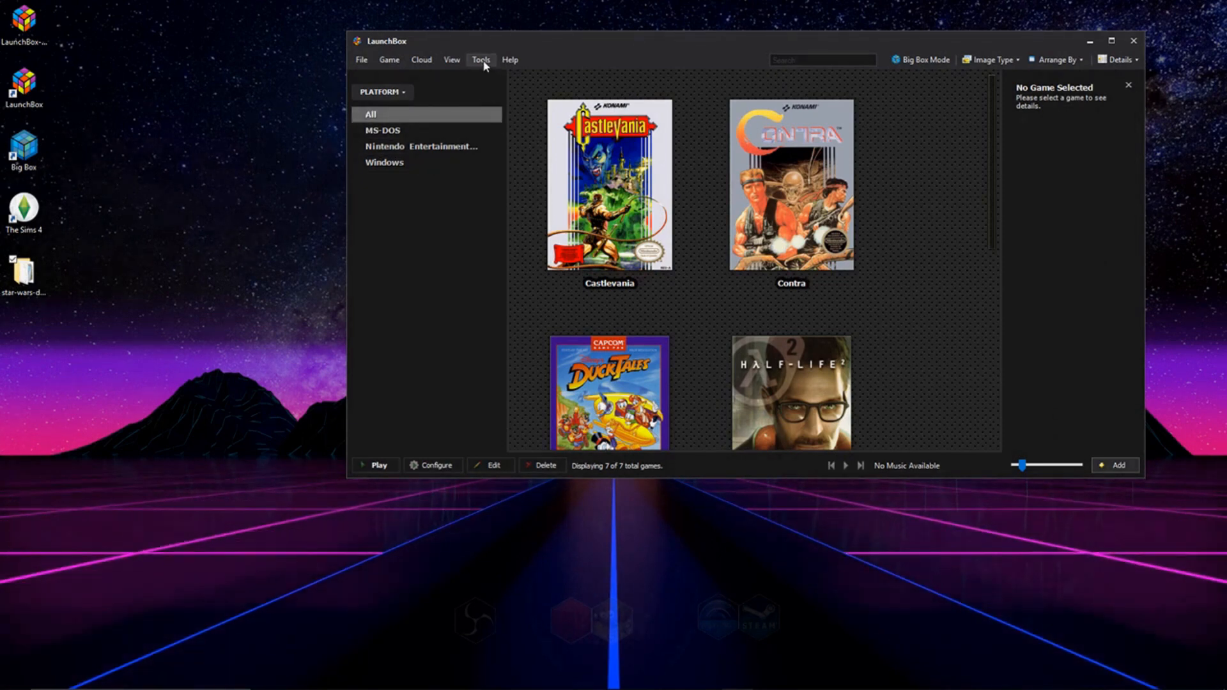
Open Nestopia's Associated Platforms settings and select the NES default command-line parameters cell.
left_click(480, 59)
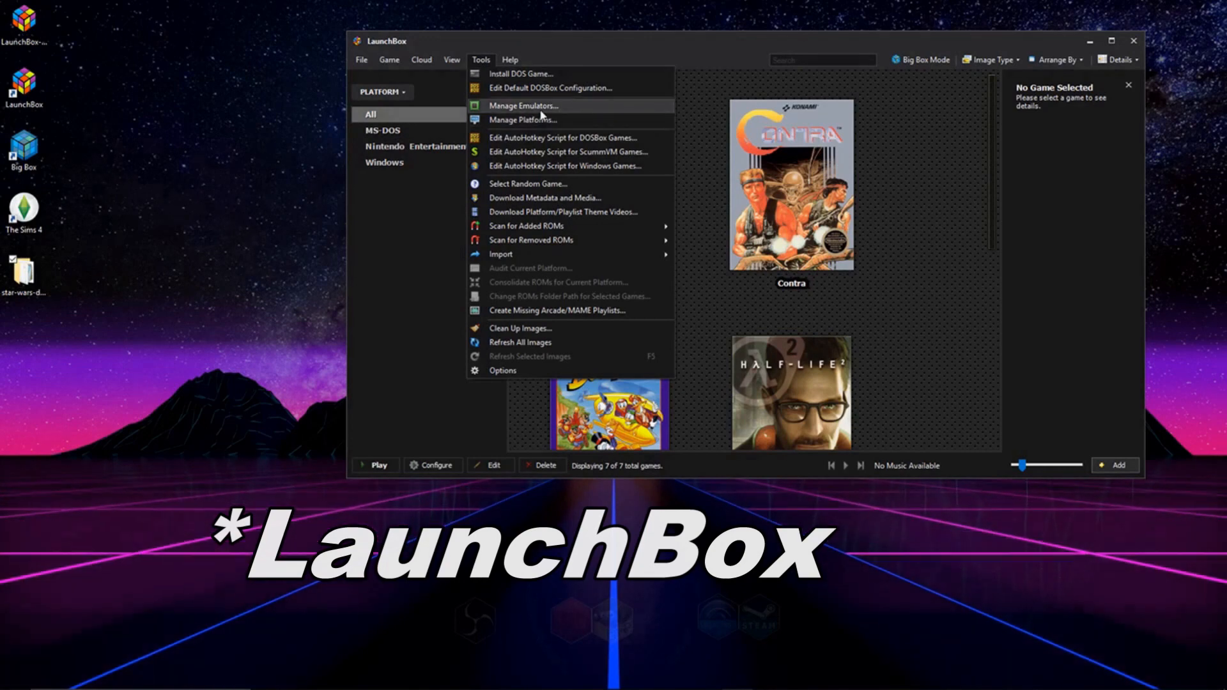
left_click(522, 105)
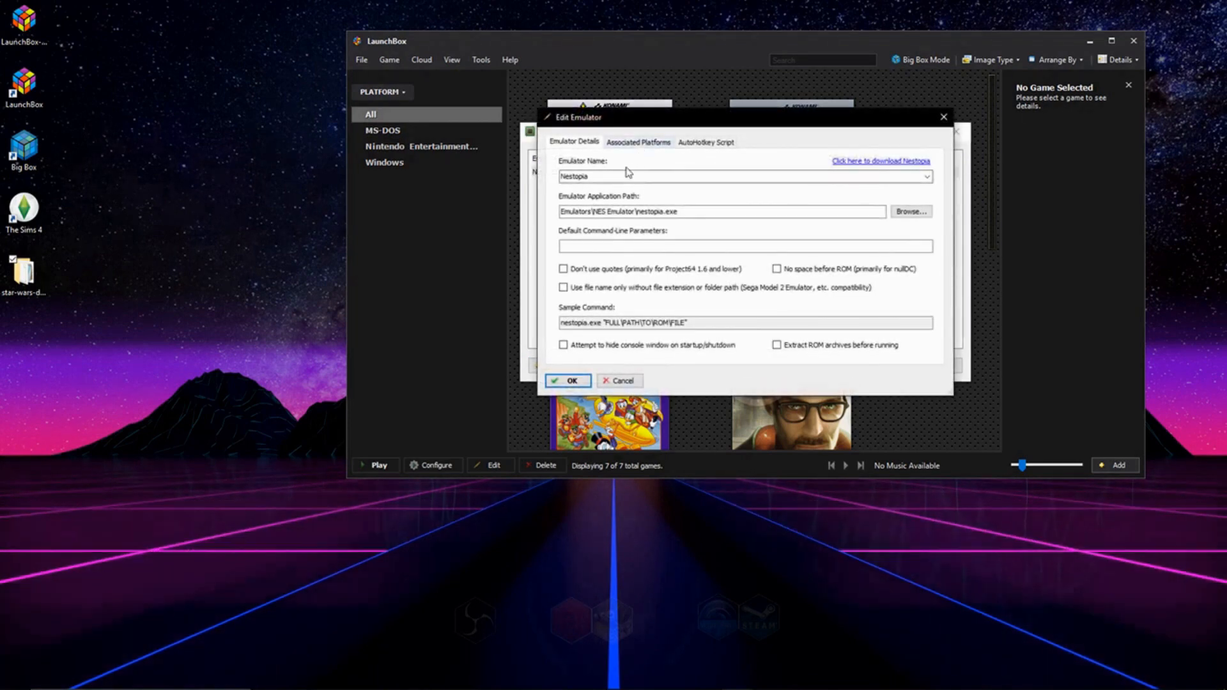
left_click(637, 142)
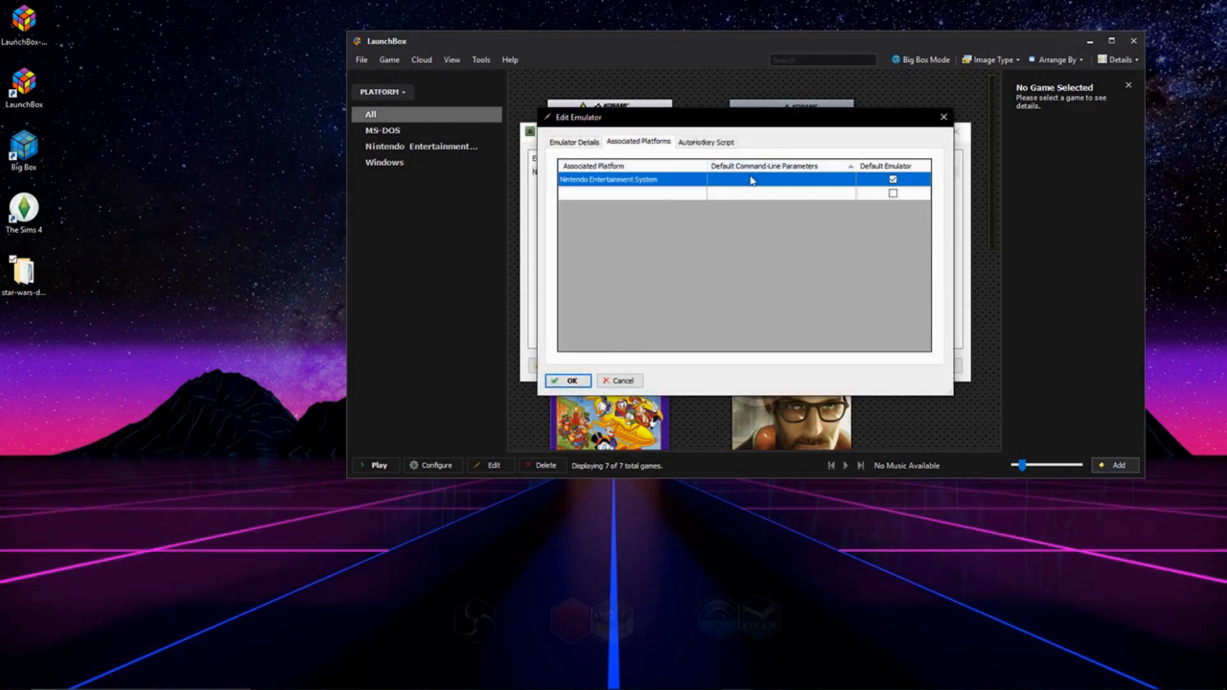
left_click(778, 180)
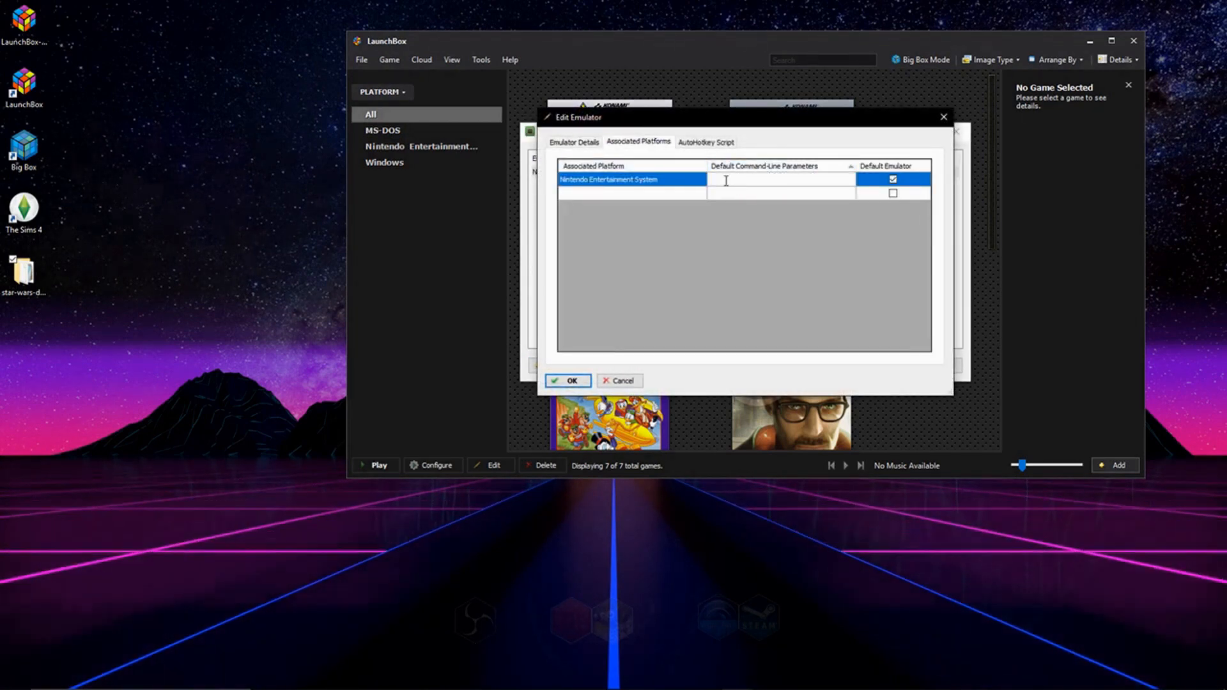